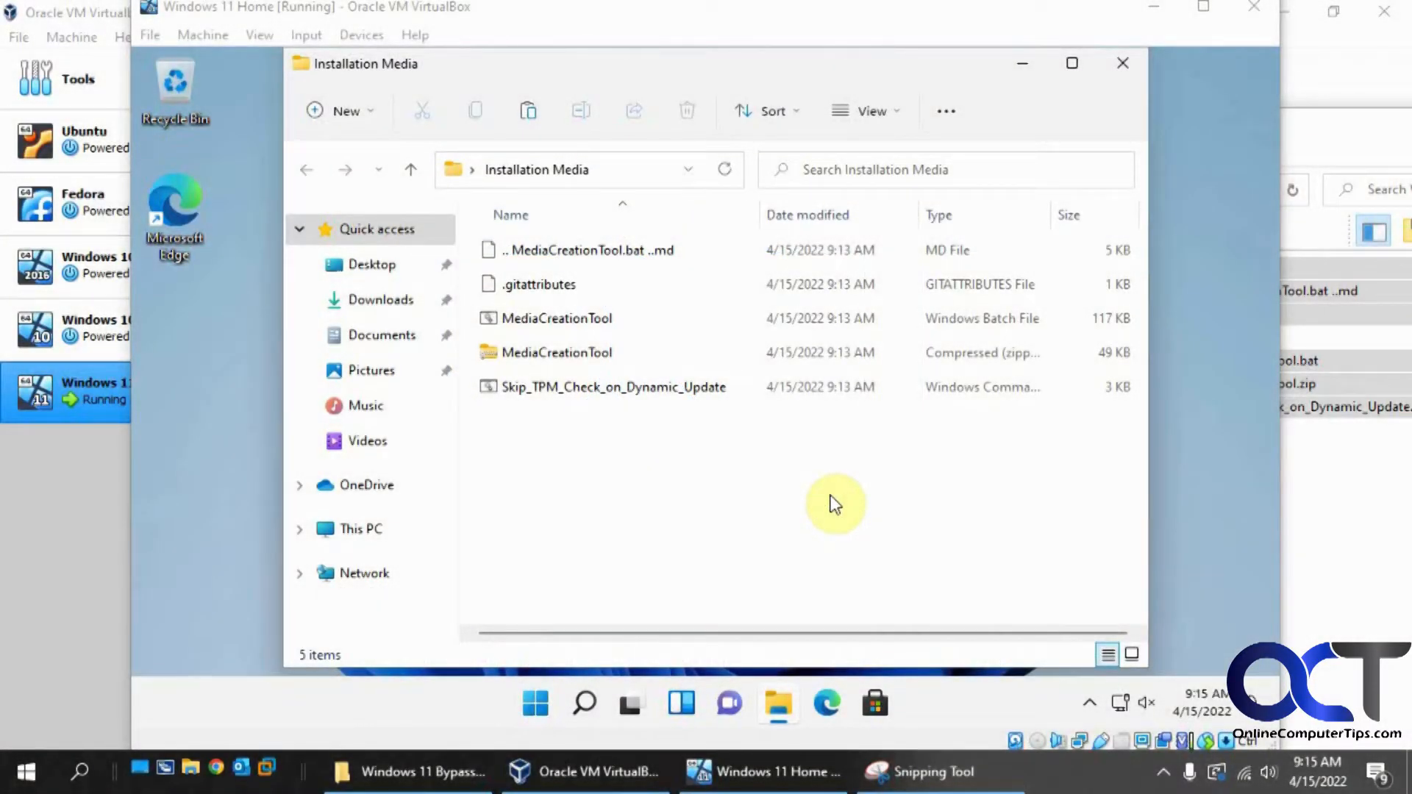
mouse_move(797, 487)
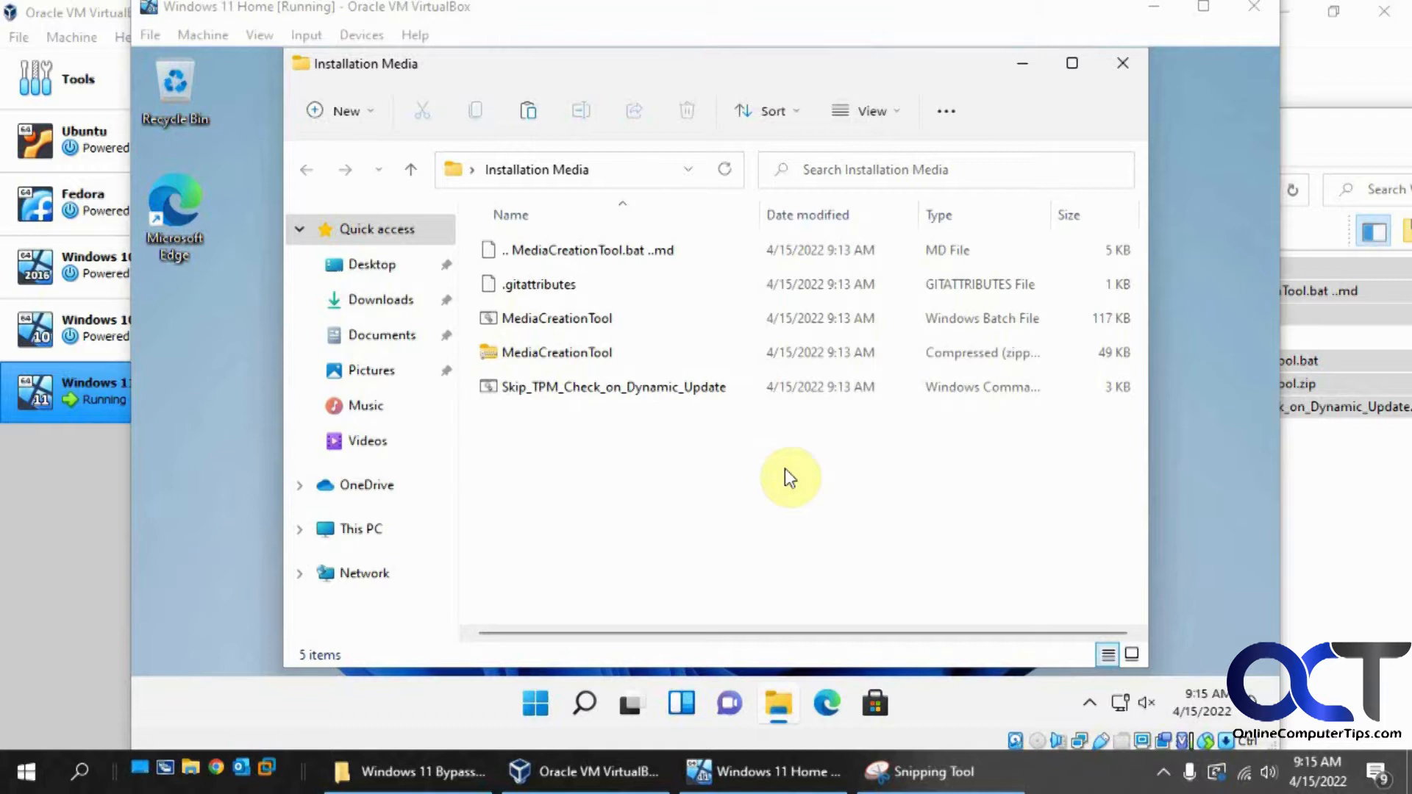
mouse_move(760, 457)
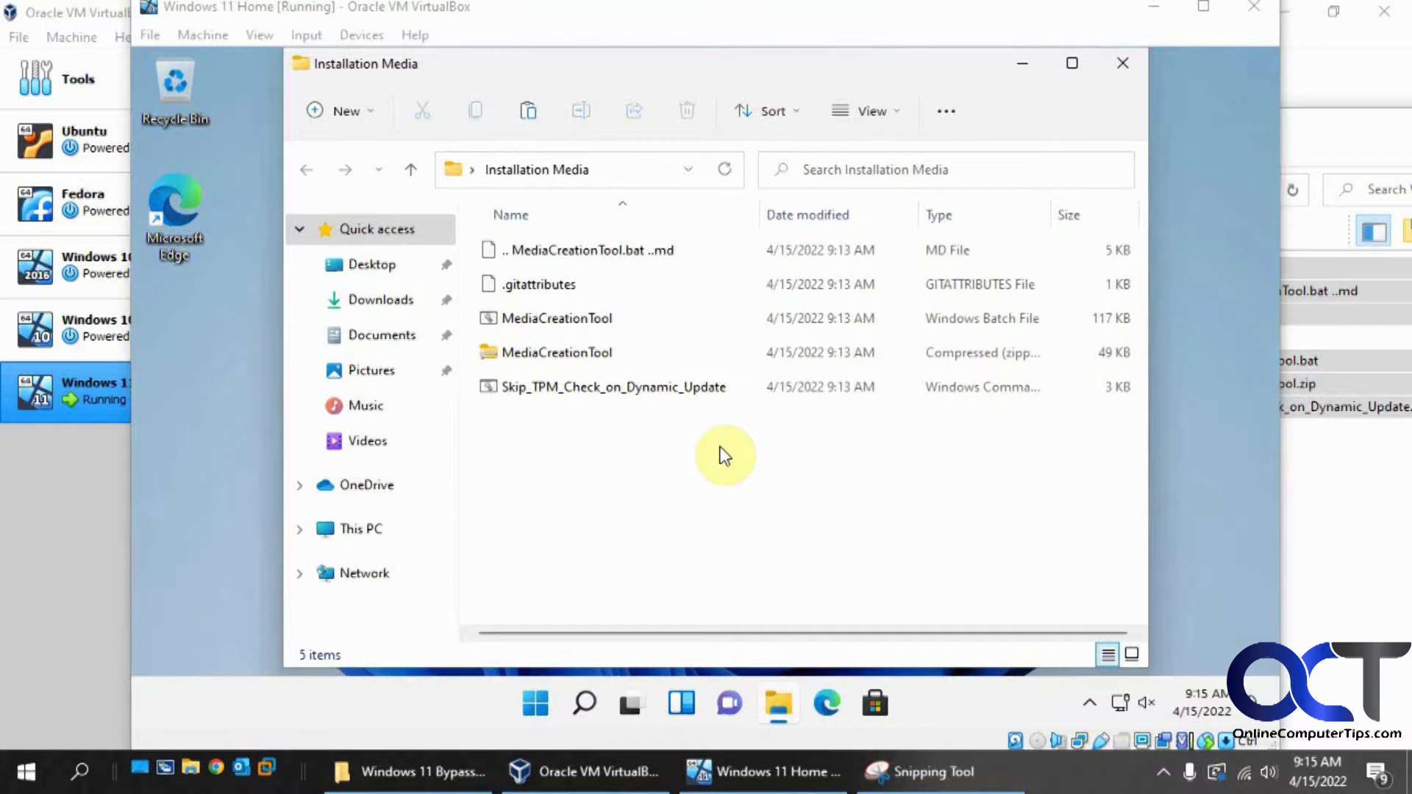
mouse_move(696, 456)
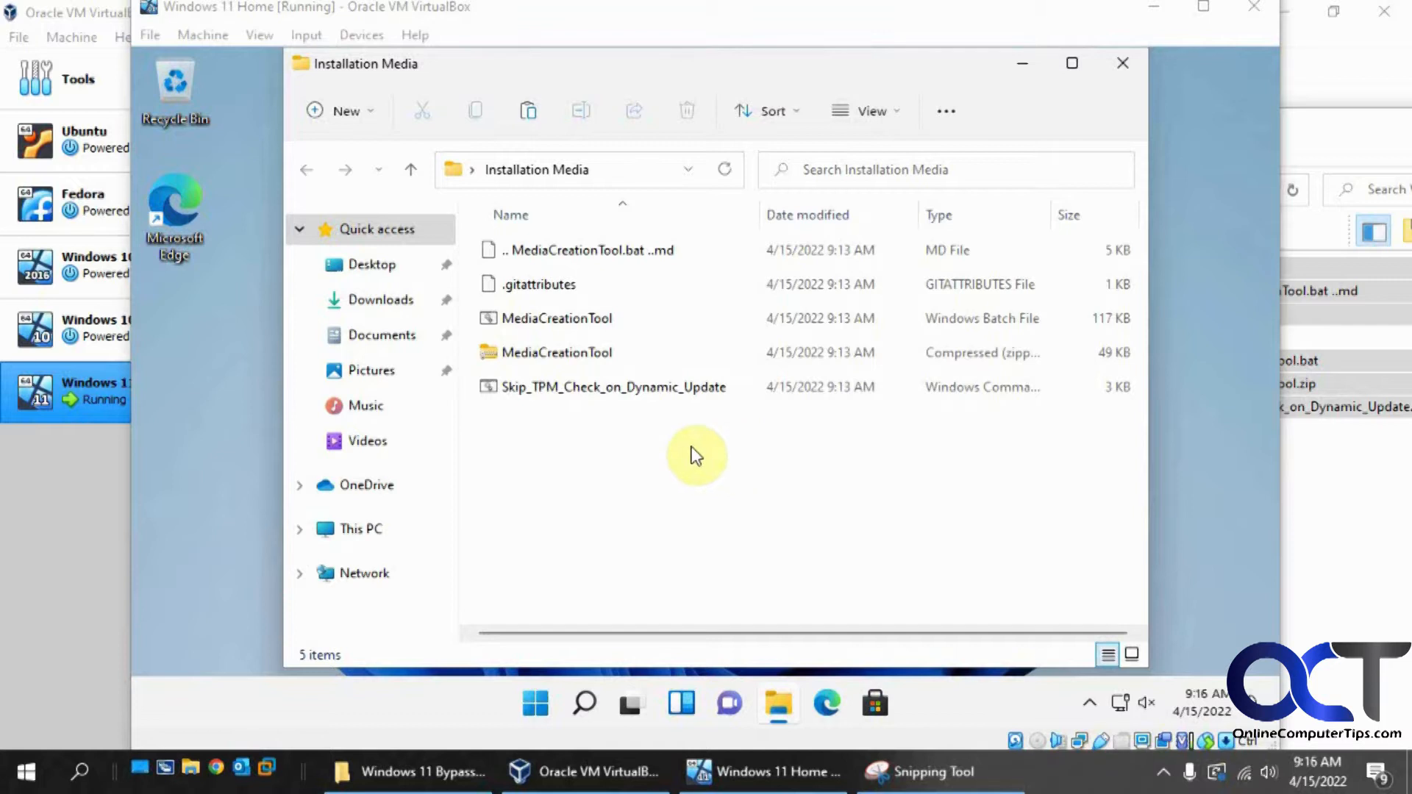
mouse_move(681, 455)
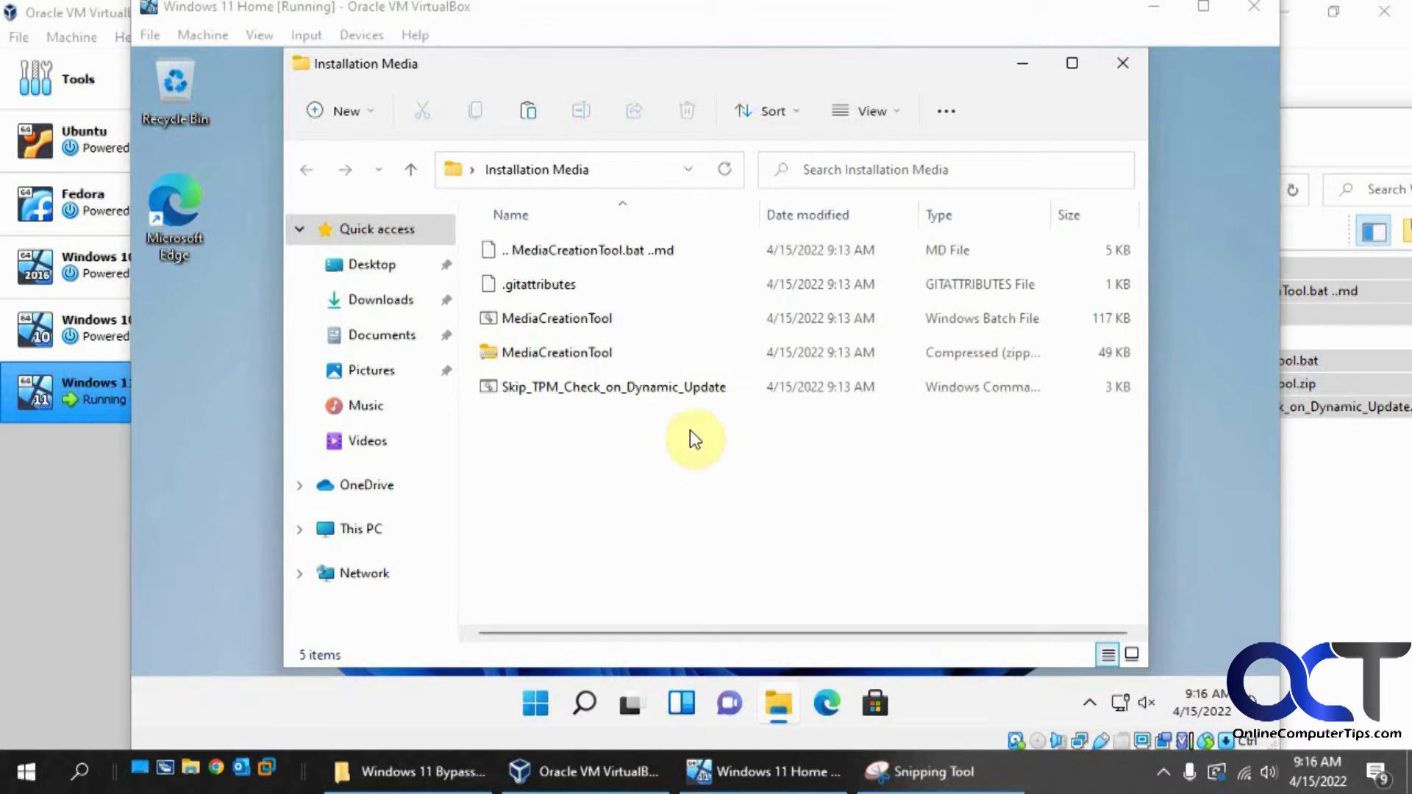
mouse_move(687, 447)
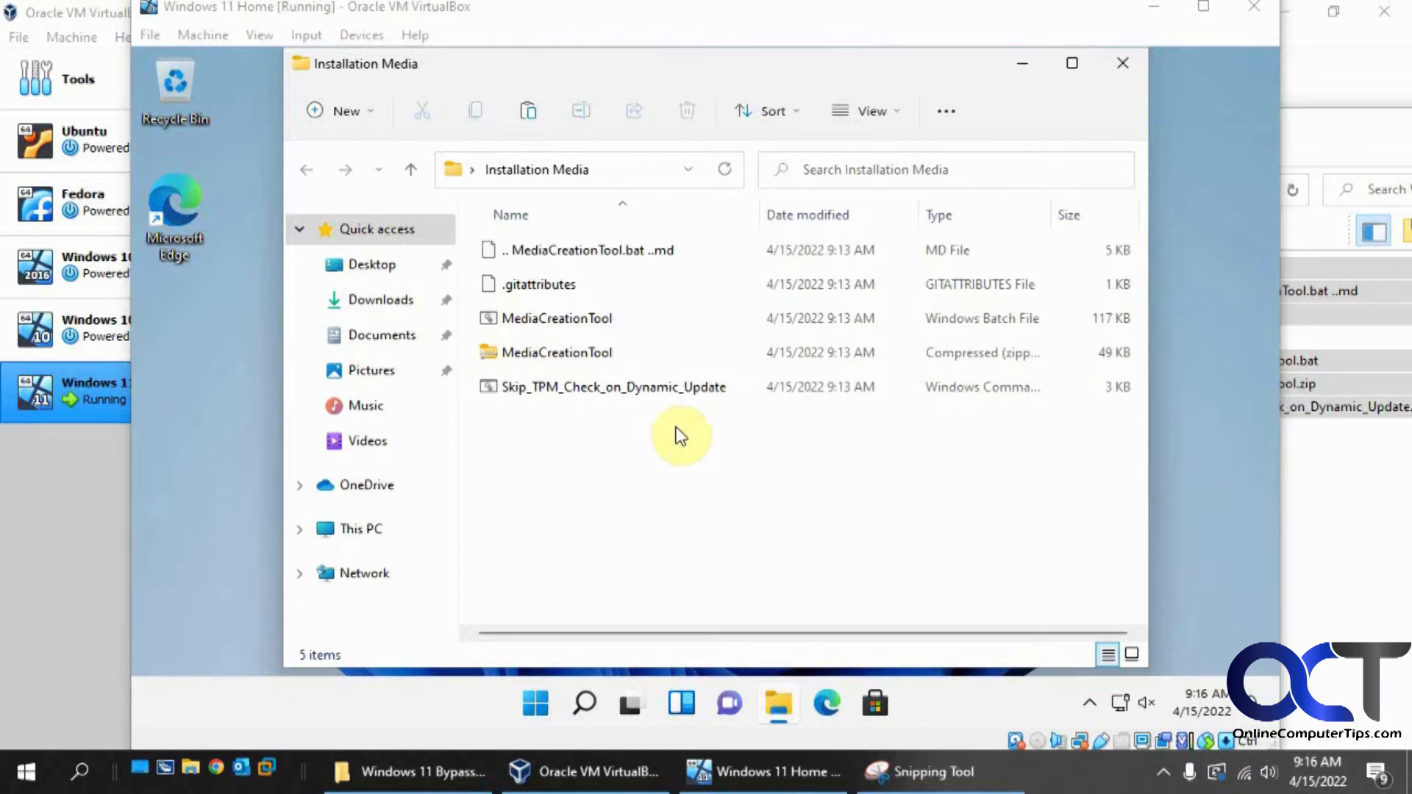
mouse_move(761, 466)
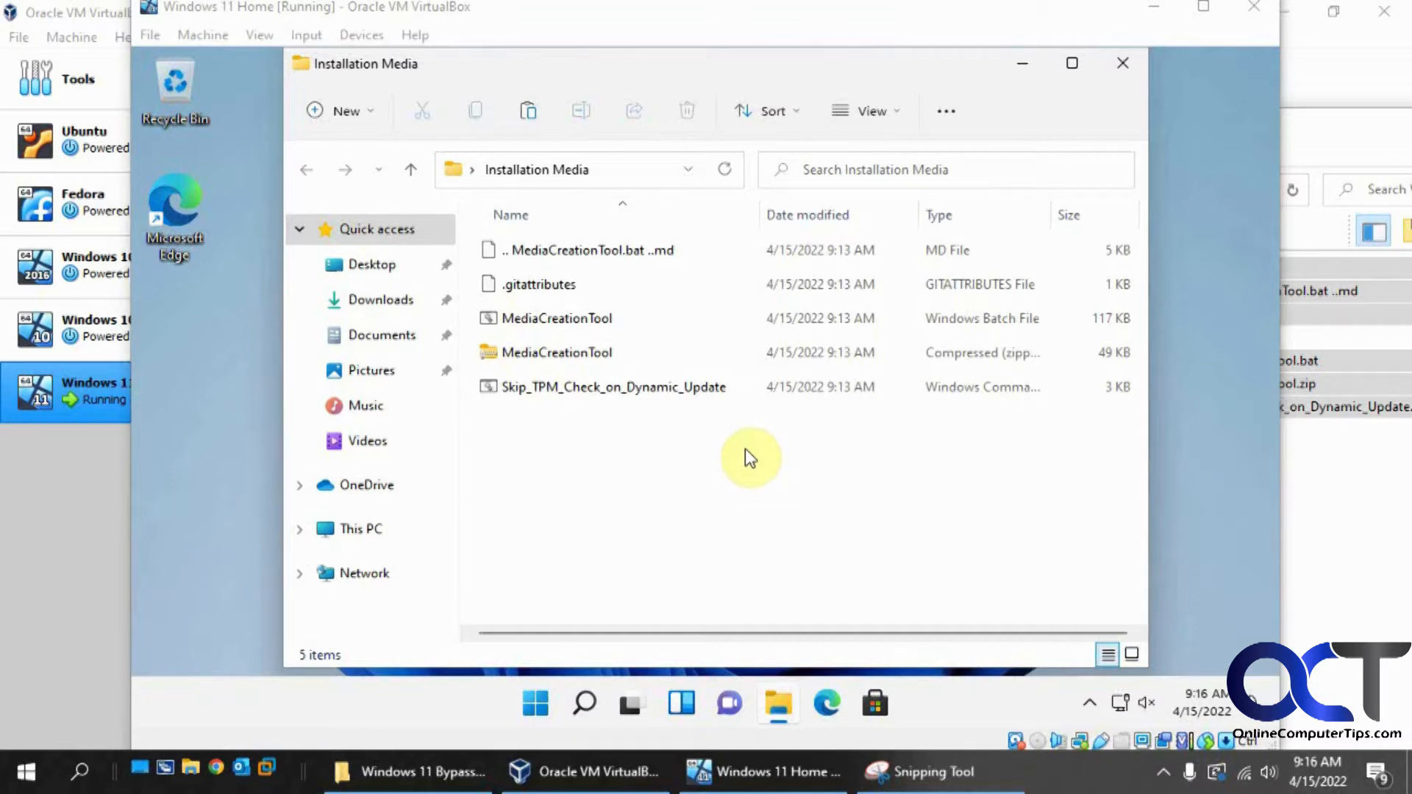
mouse_move(713, 447)
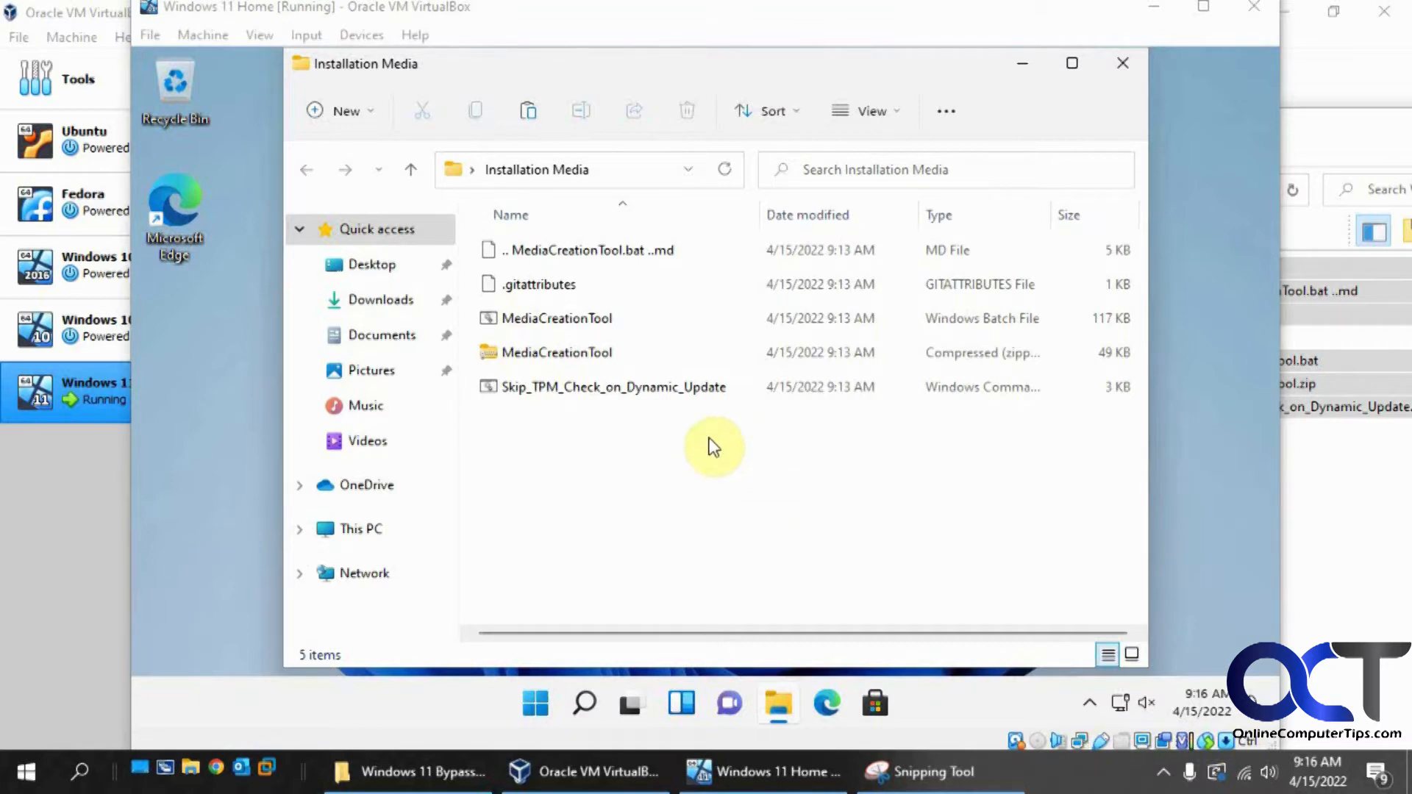
mouse_move(696, 467)
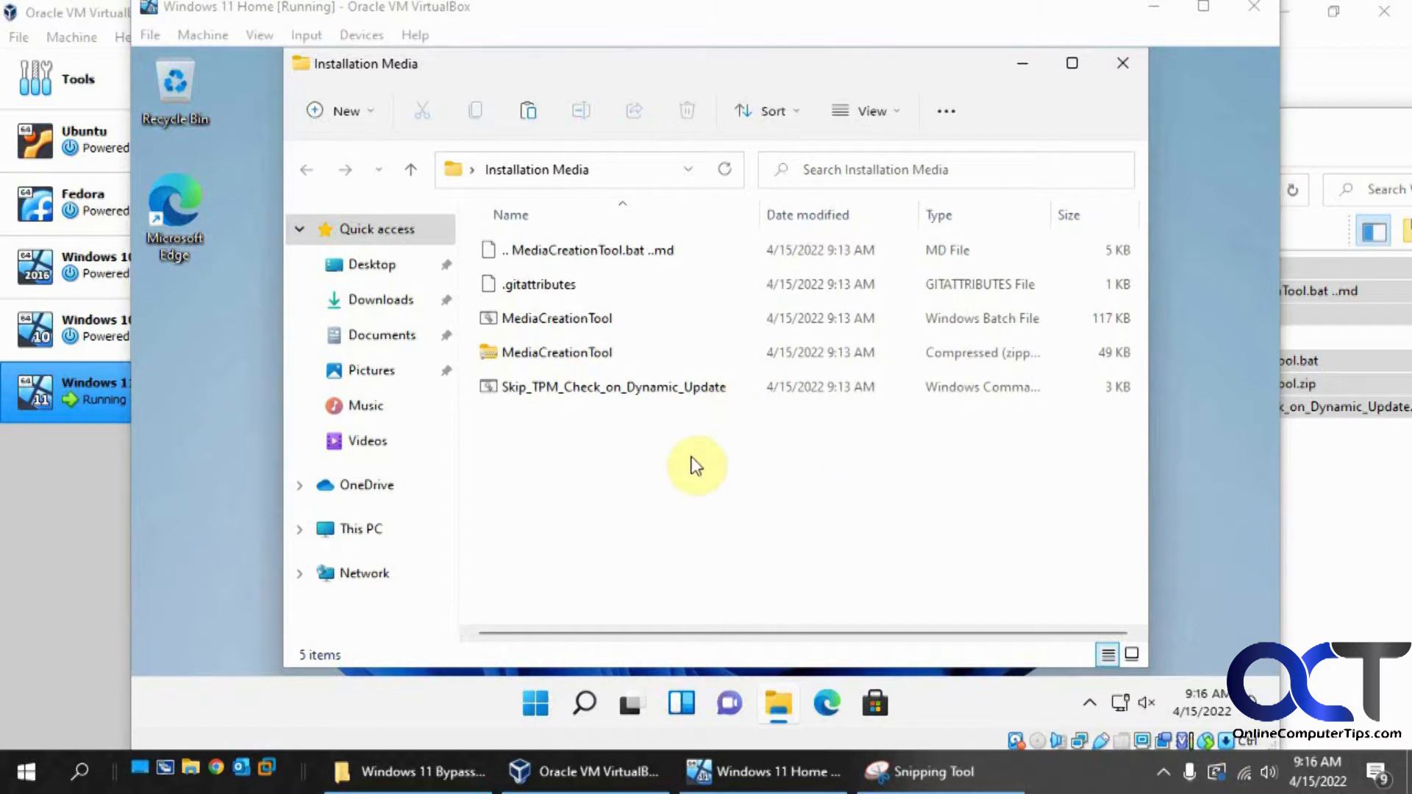
mouse_move(715, 487)
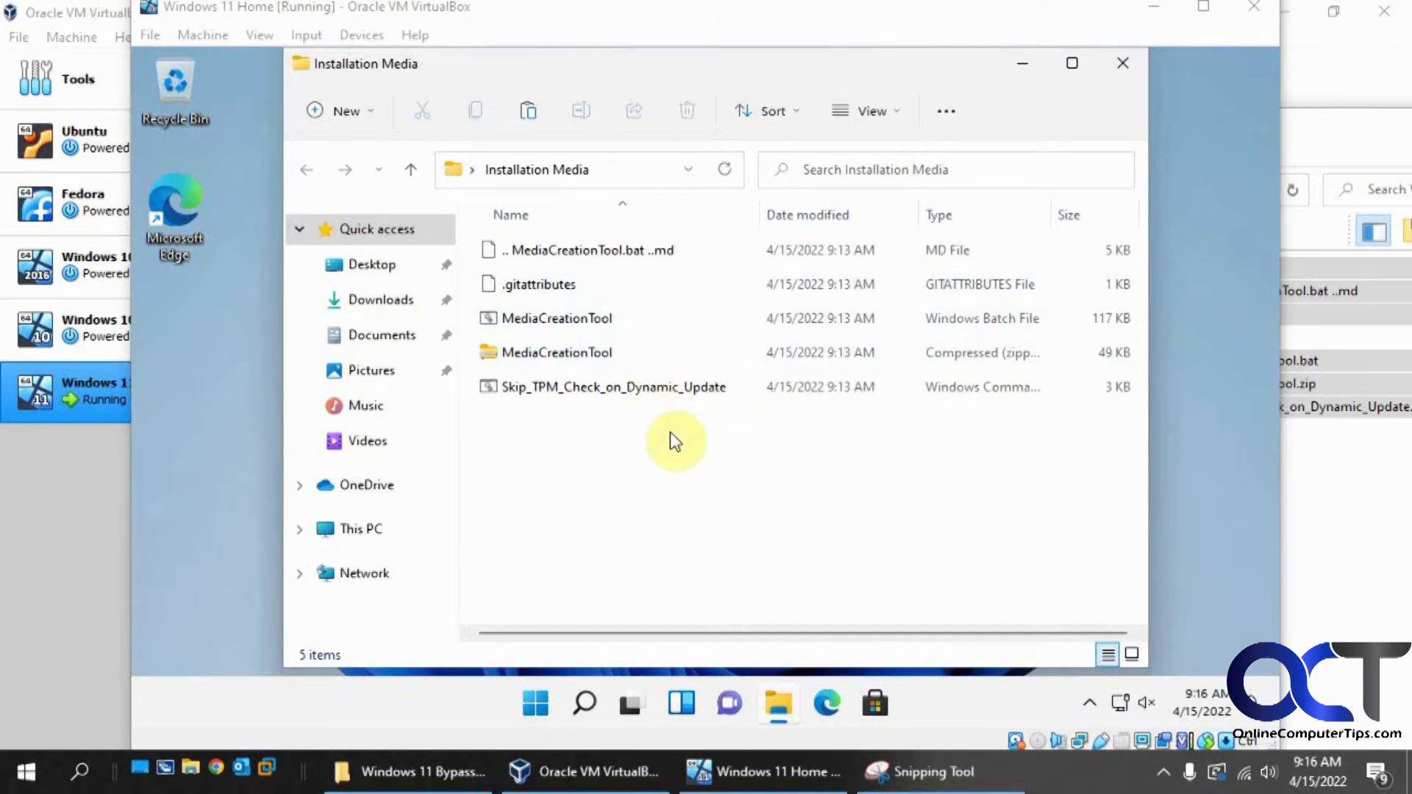
- Show file name extensions in File Explorer for the Installation Media files
left_click(866, 111)
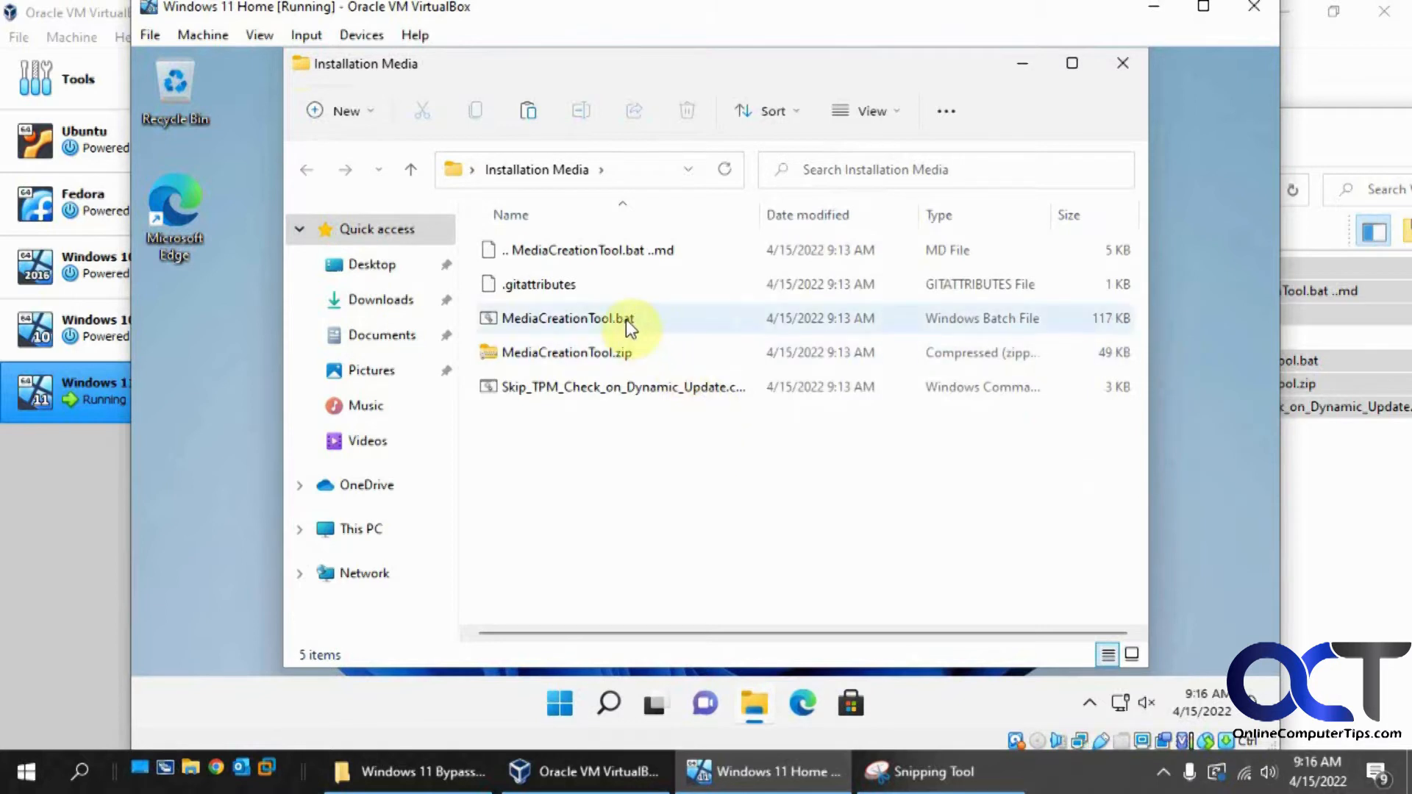
mouse_move(631, 324)
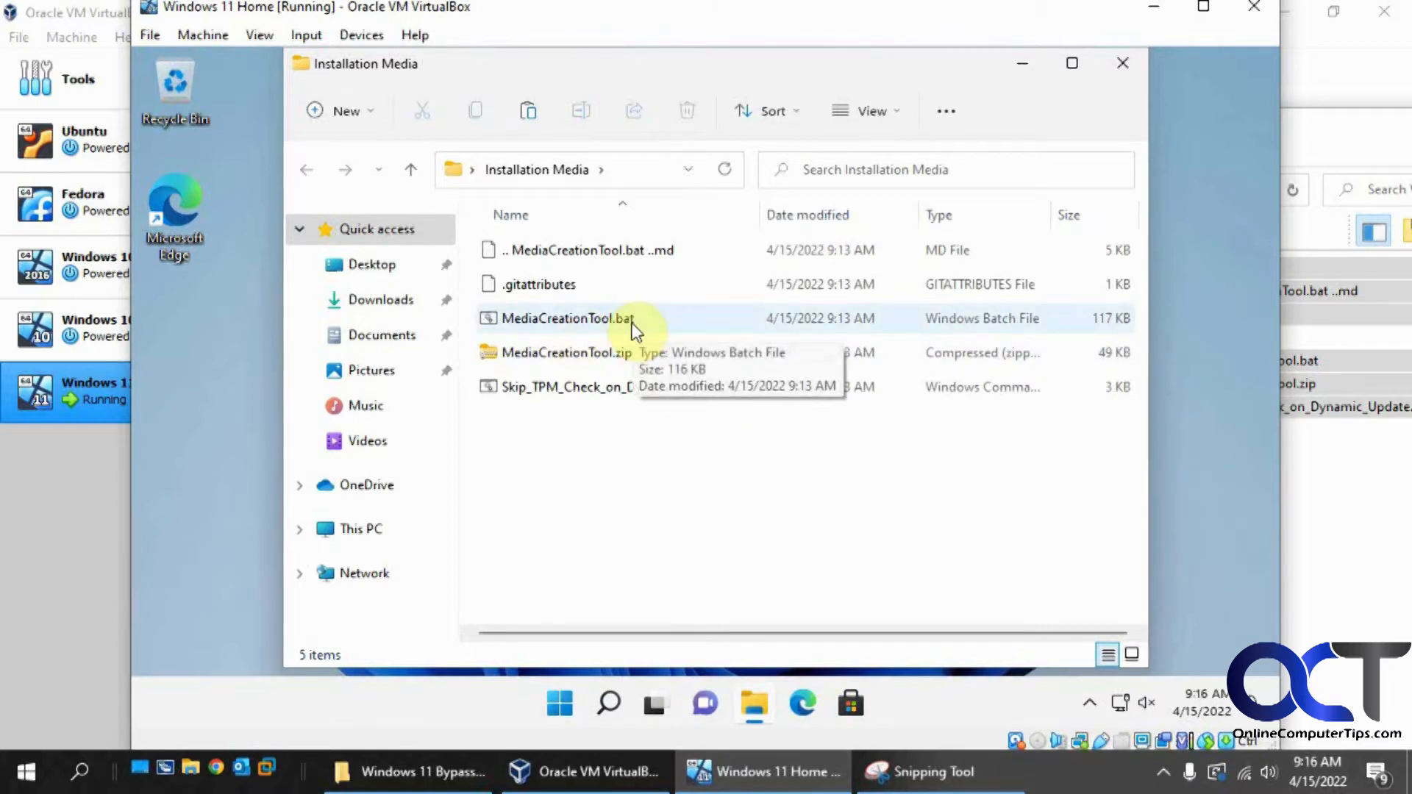
mouse_move(719, 462)
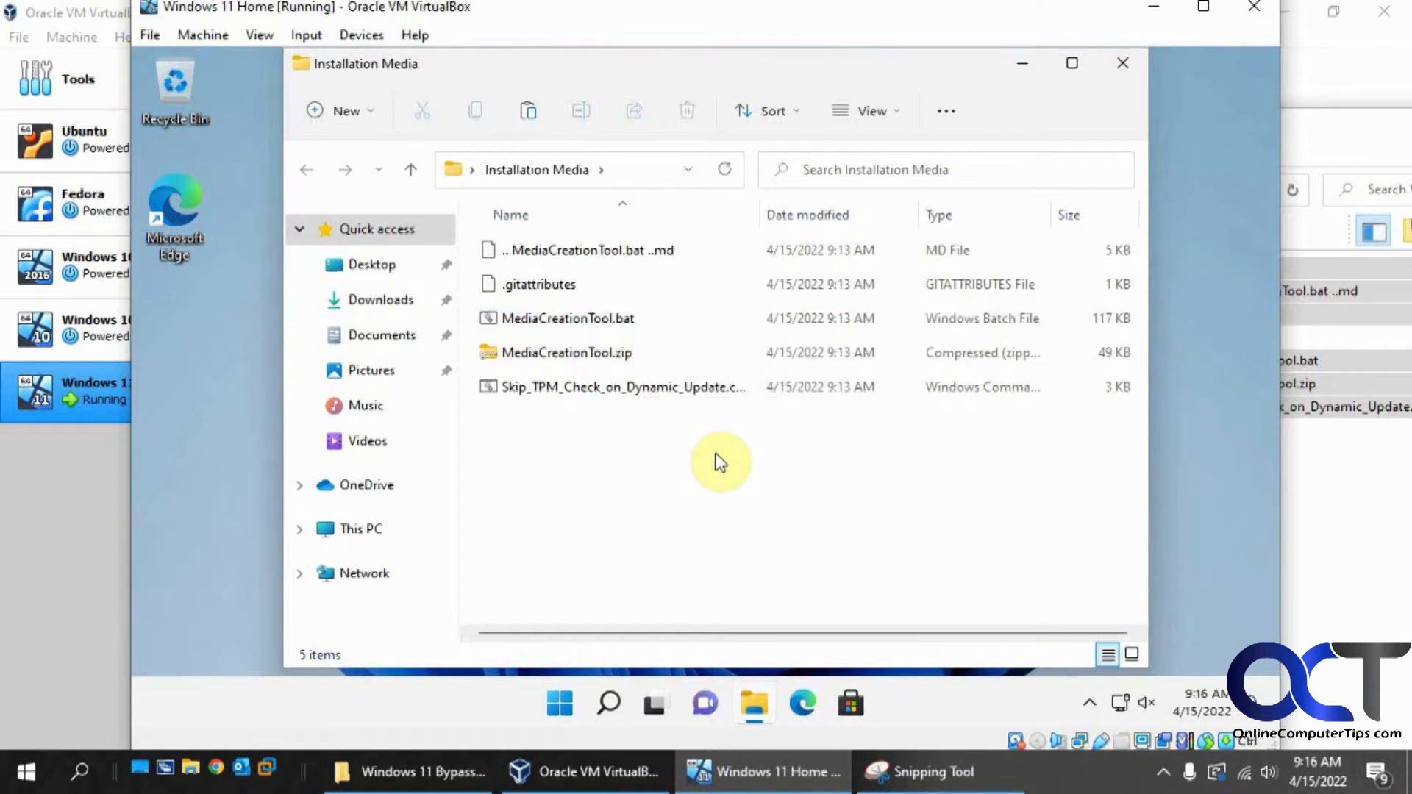
left_click(918, 772)
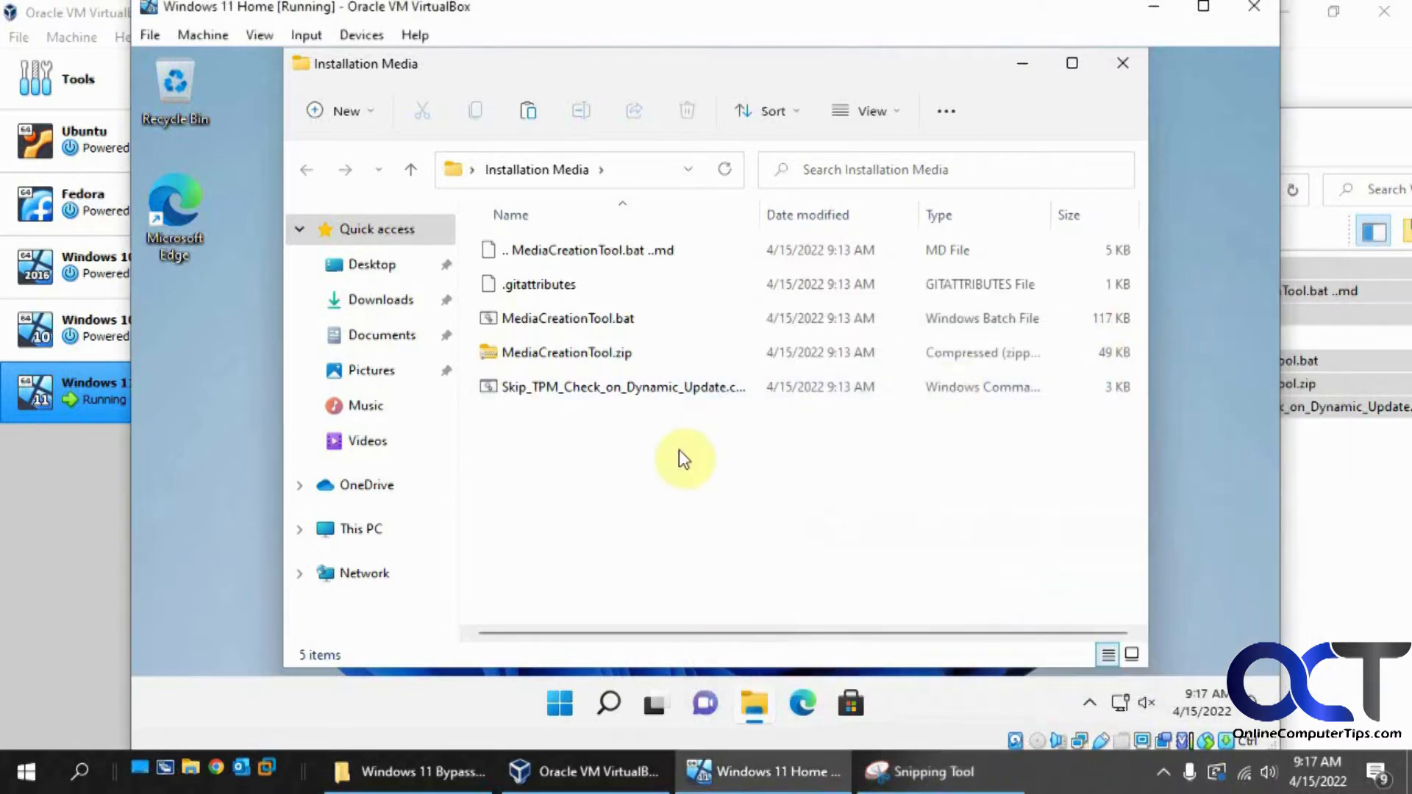
left_click(563, 351)
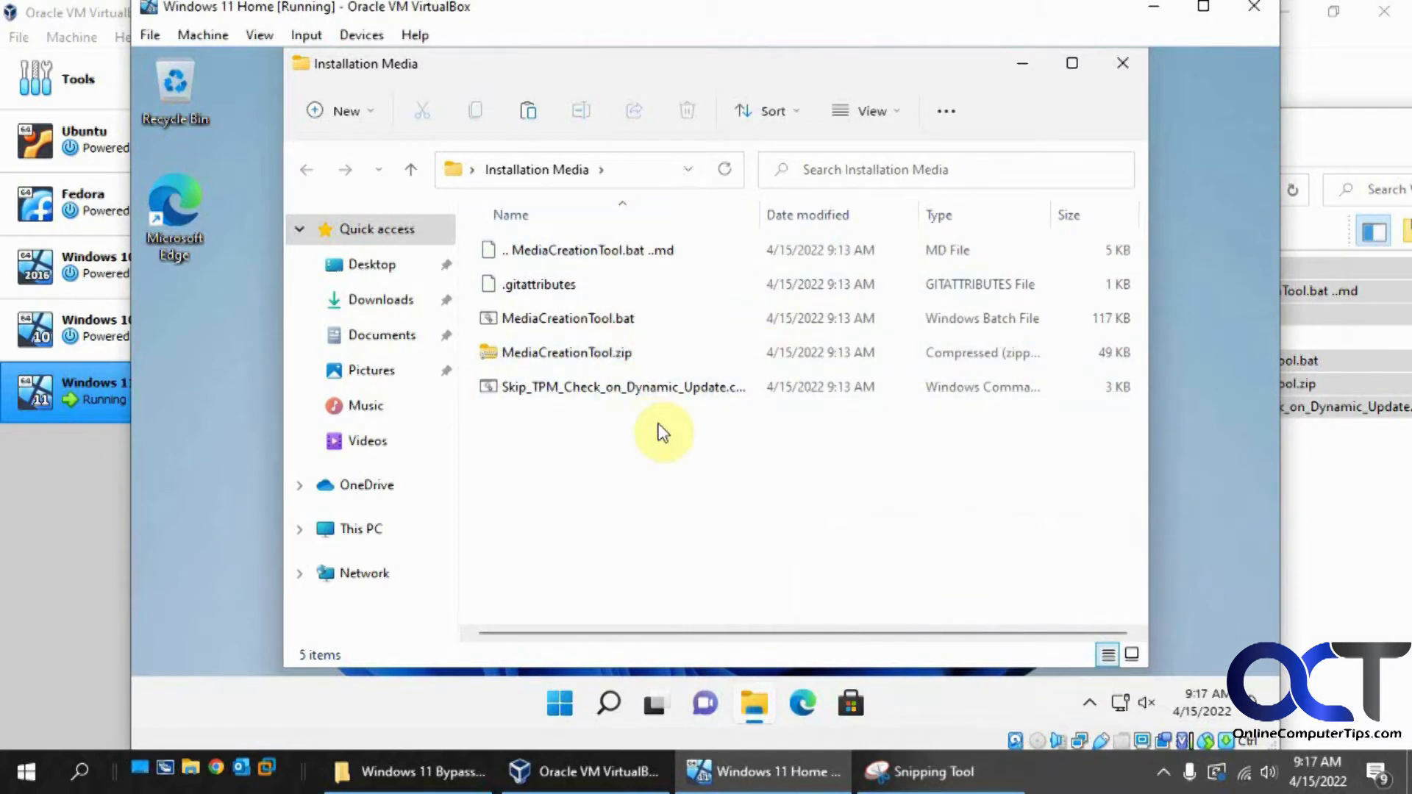
mouse_move(1197, 595)
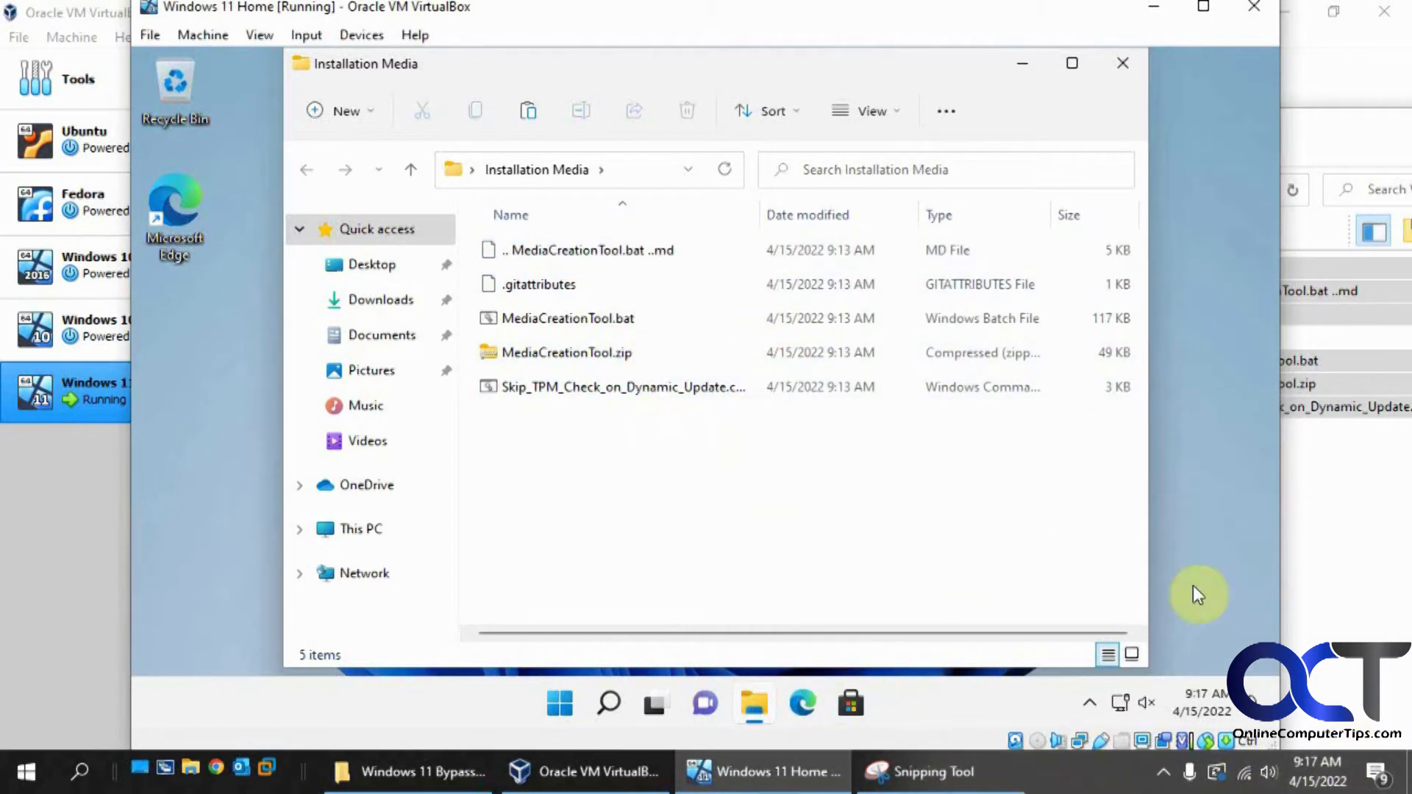
mouse_move(675, 452)
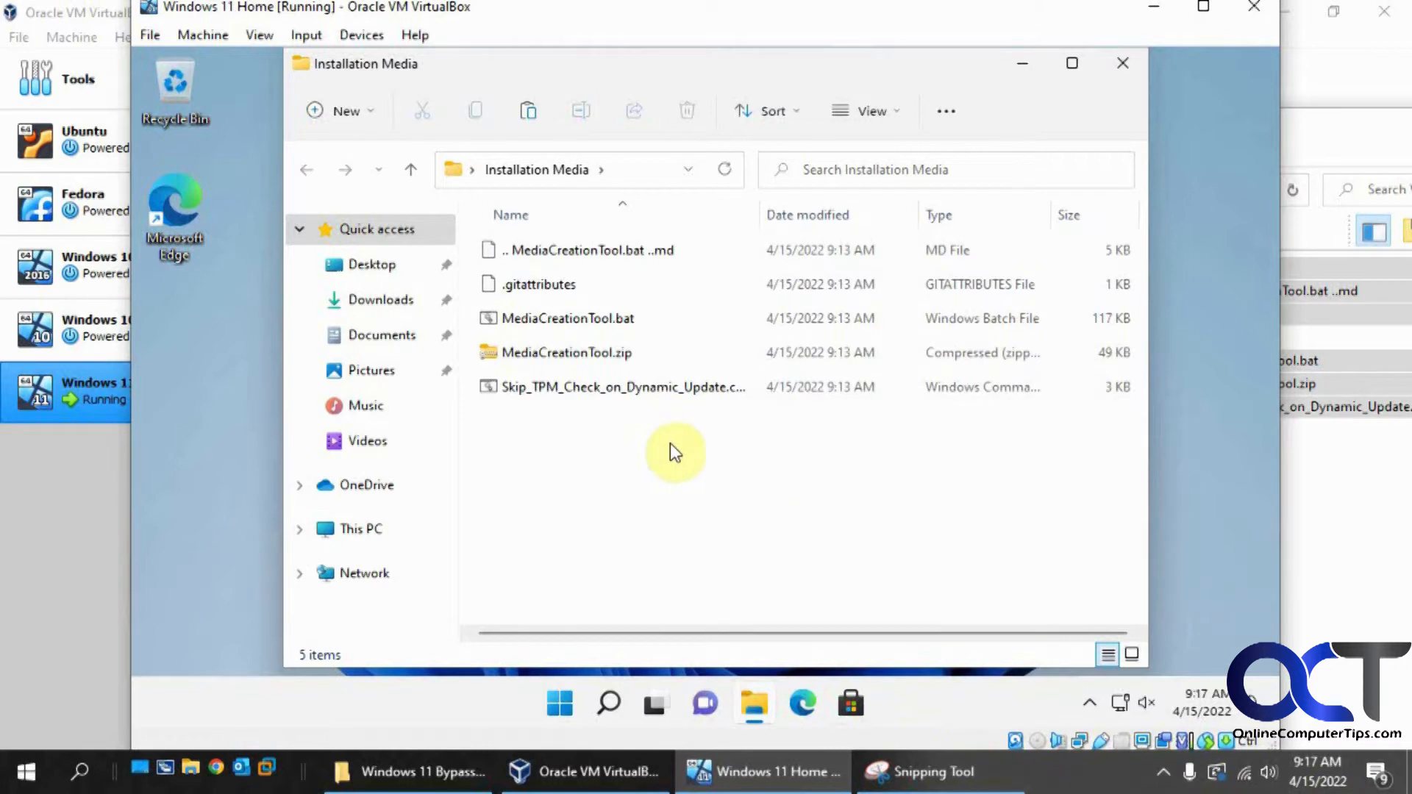
mouse_move(593, 450)
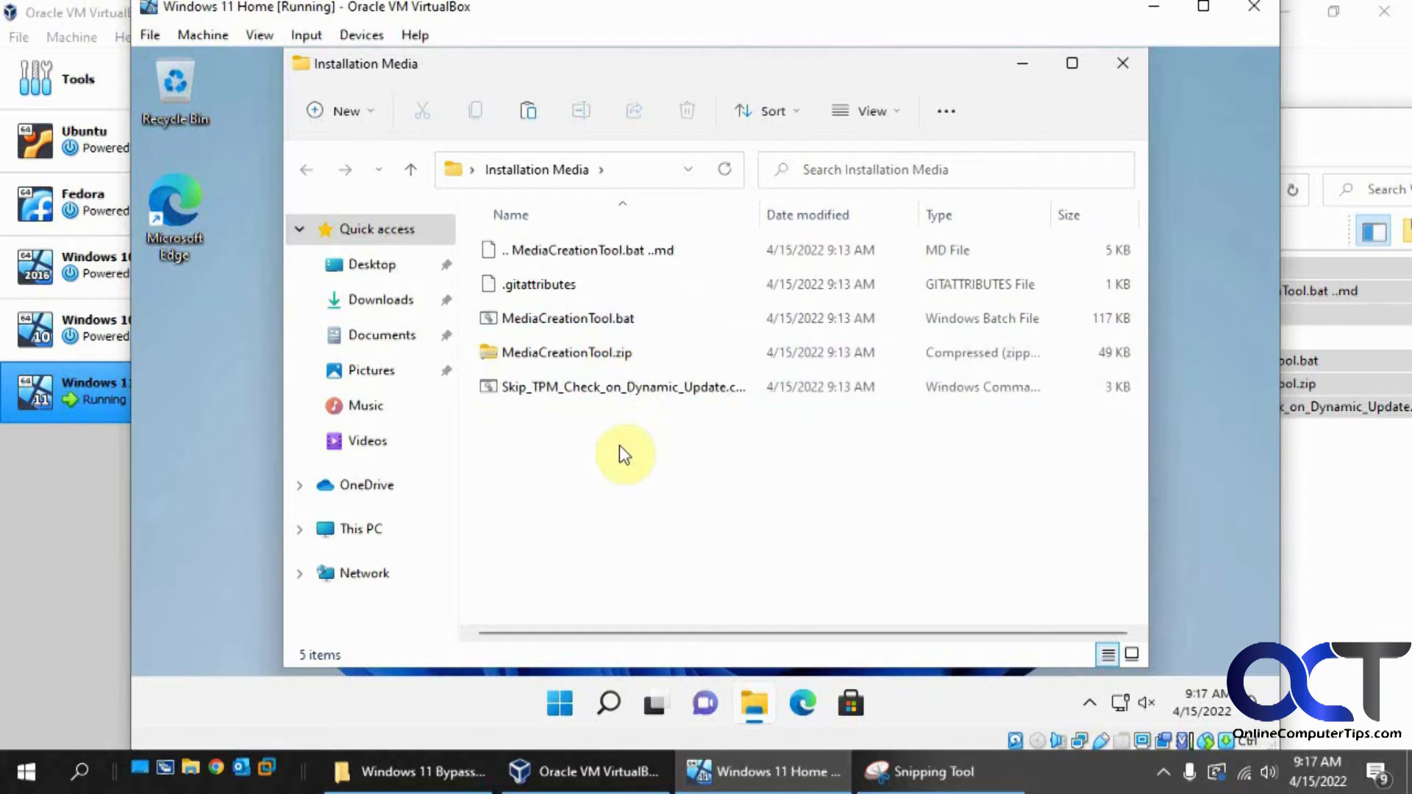
mouse_move(624, 439)
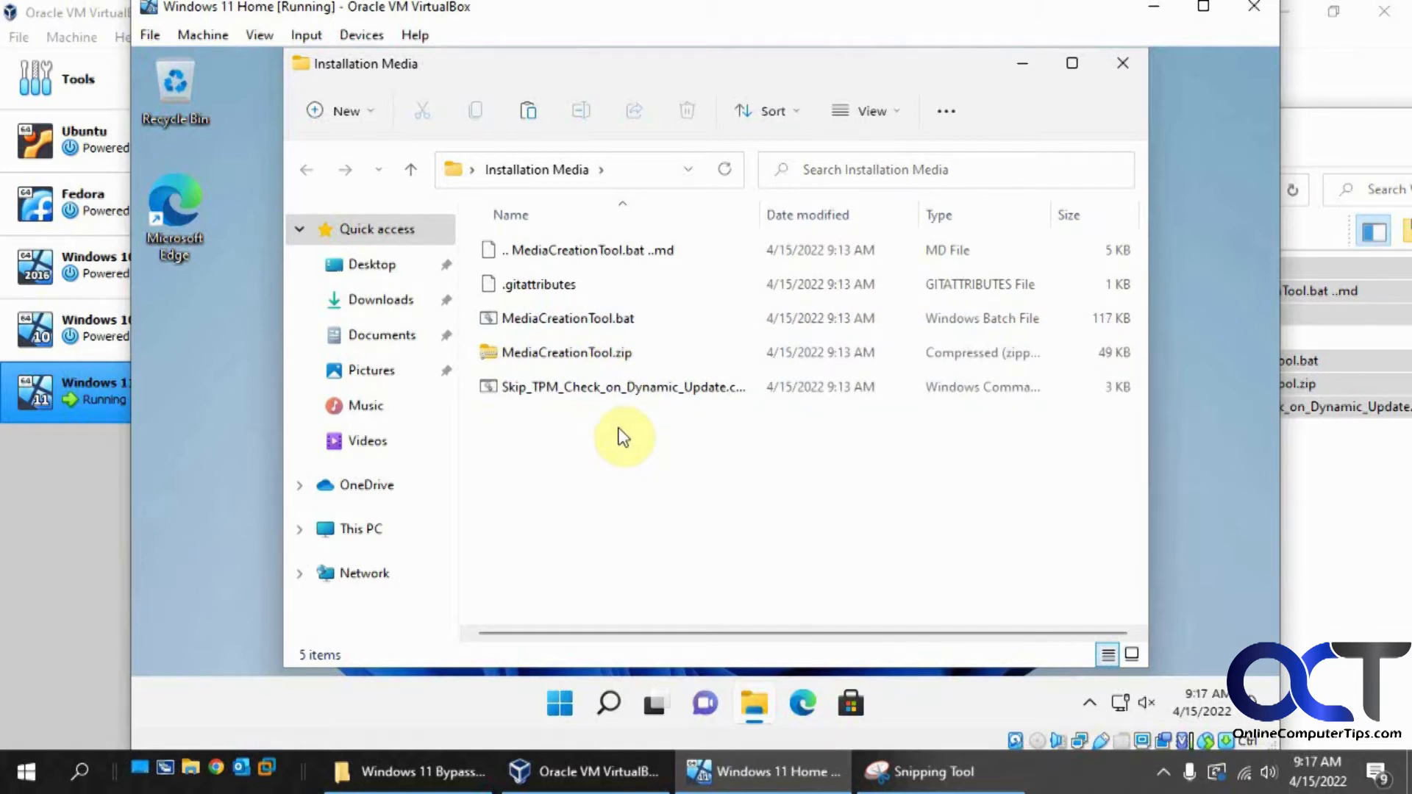
mouse_move(568, 317)
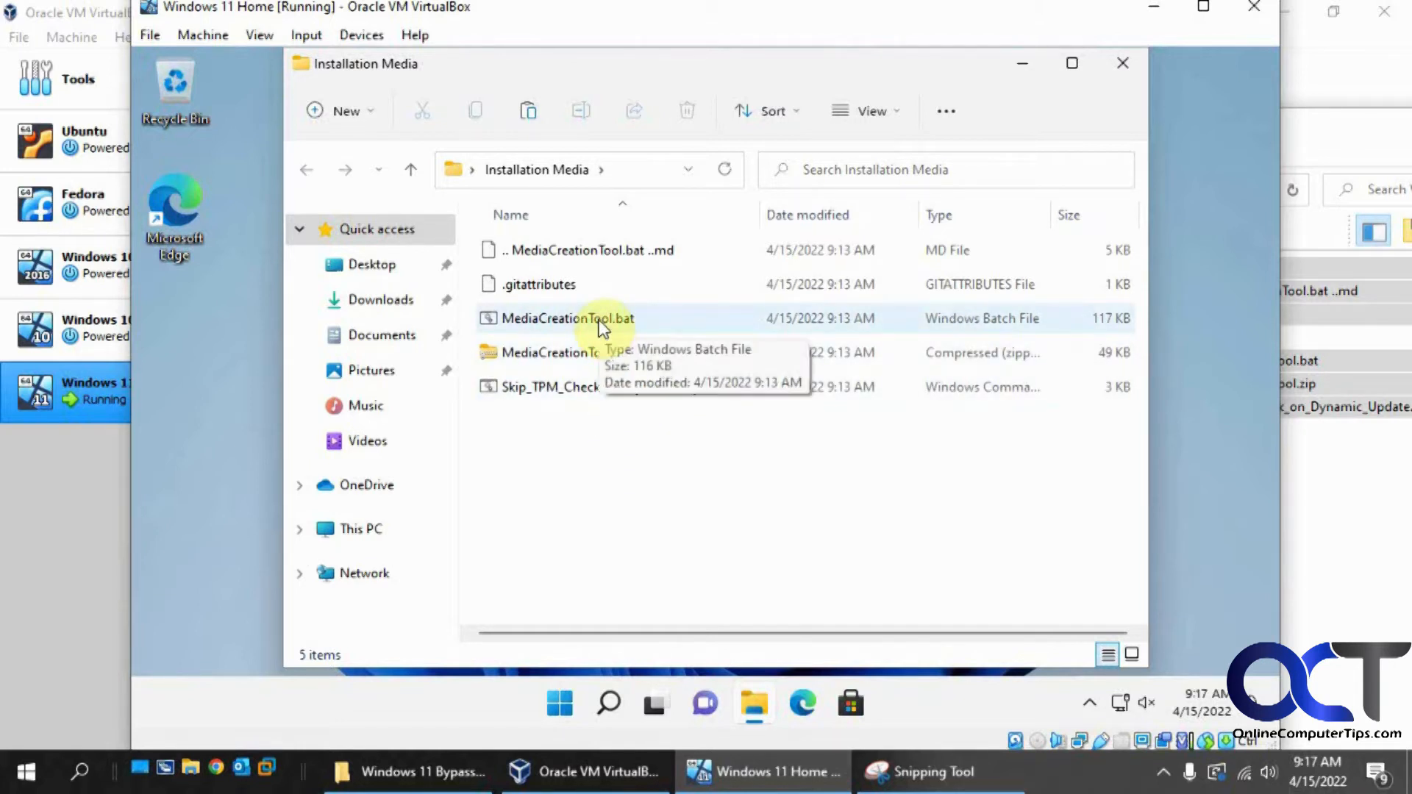
- Run MediaCreationTool.bat as administrator, pick Windows 11 and choose Create ISO
right_click(568, 318)
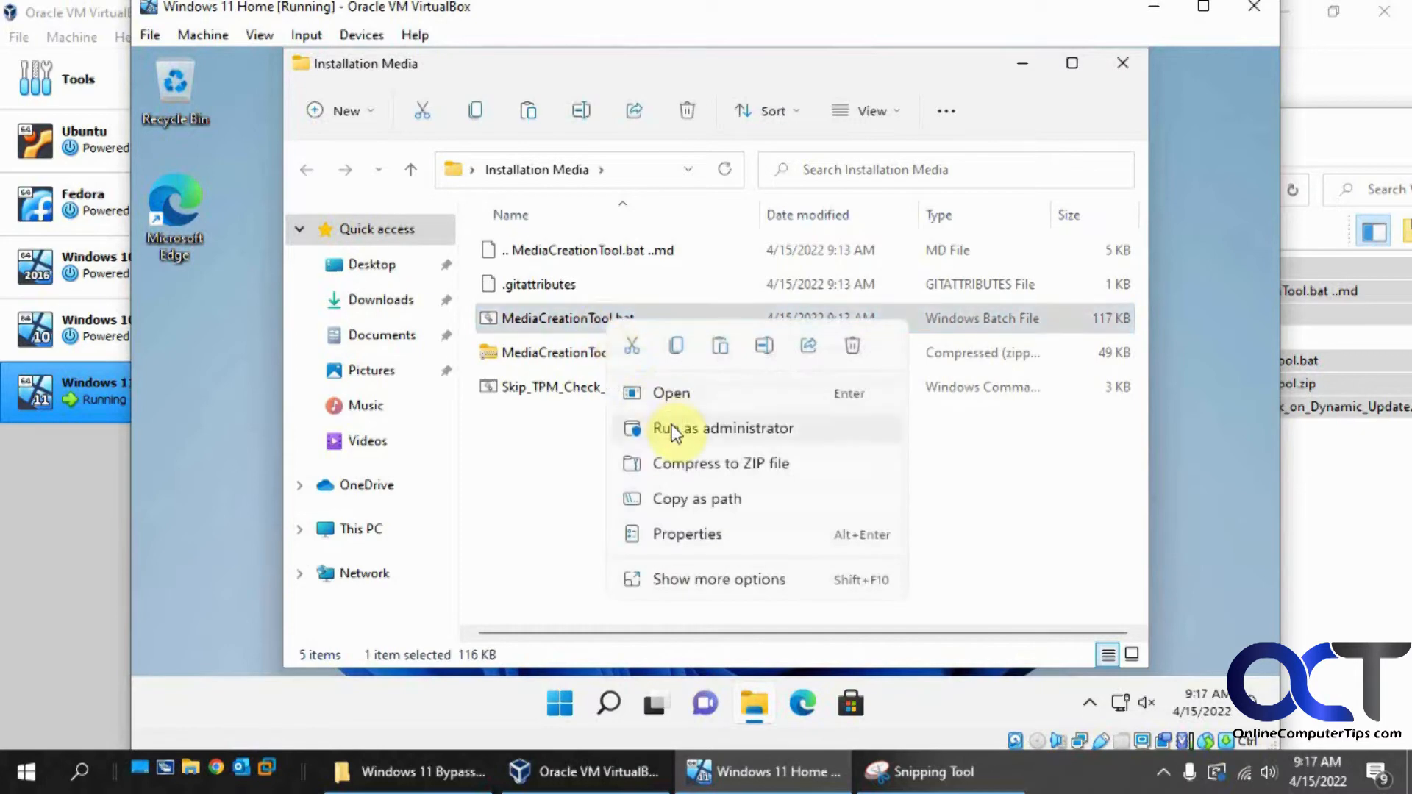
left_click(721, 428)
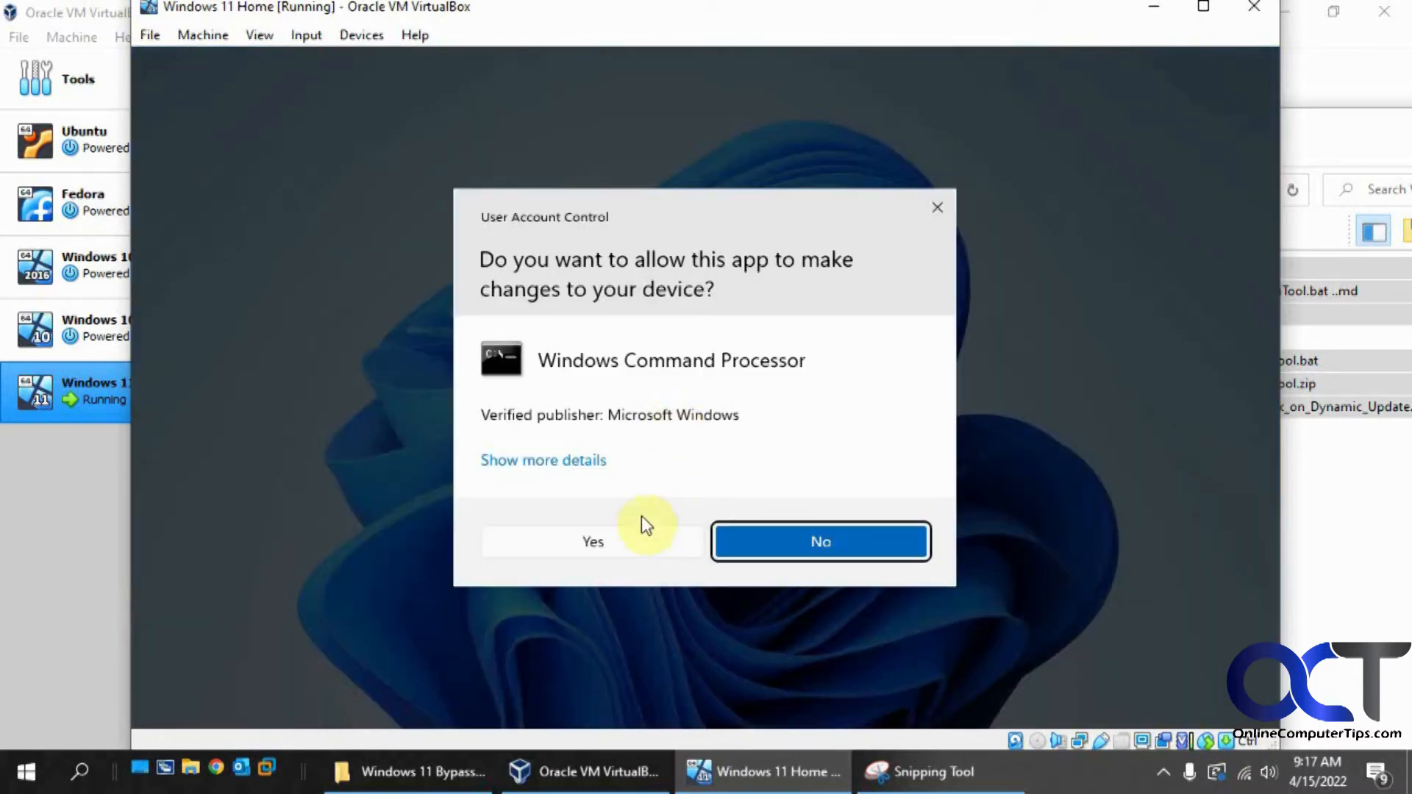
left_click(592, 542)
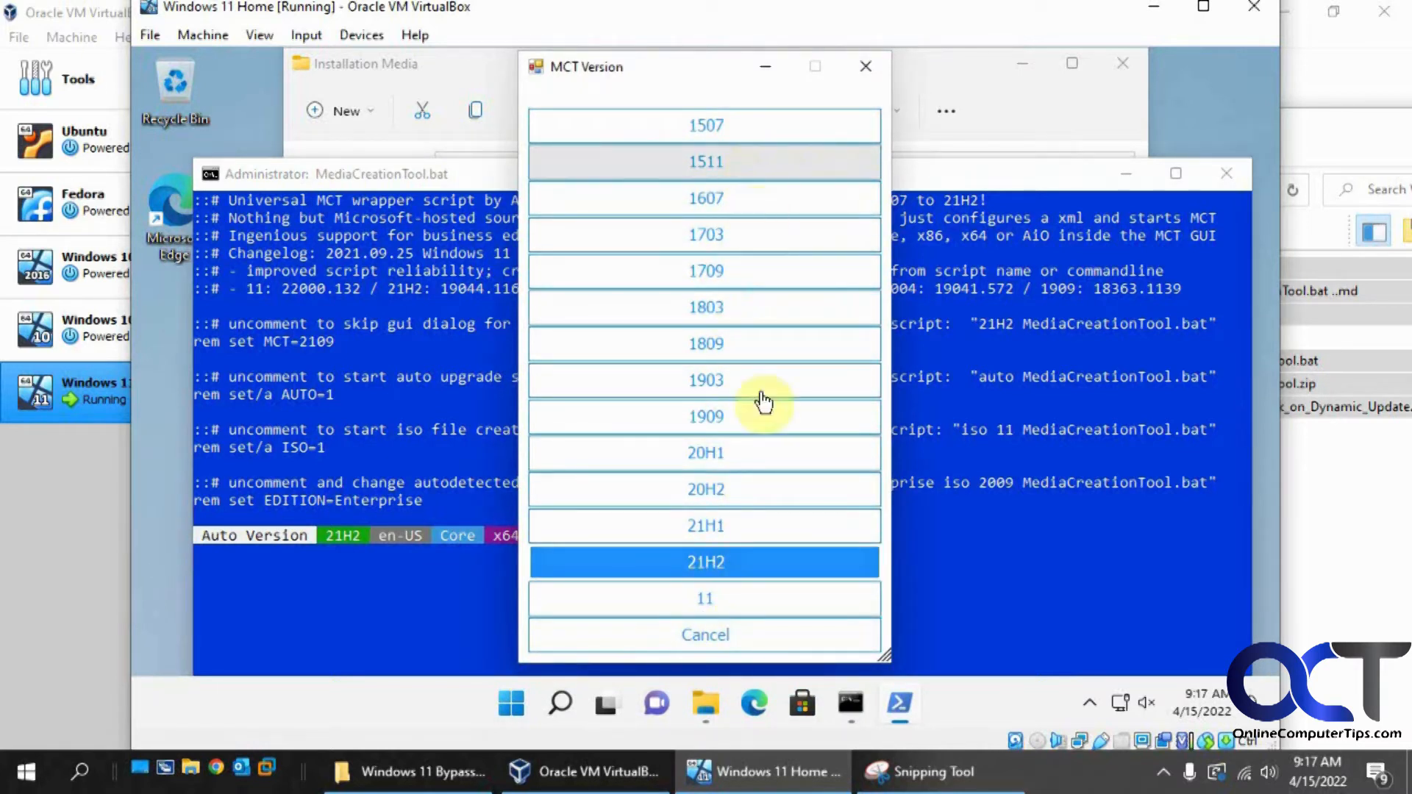
mouse_move(721, 607)
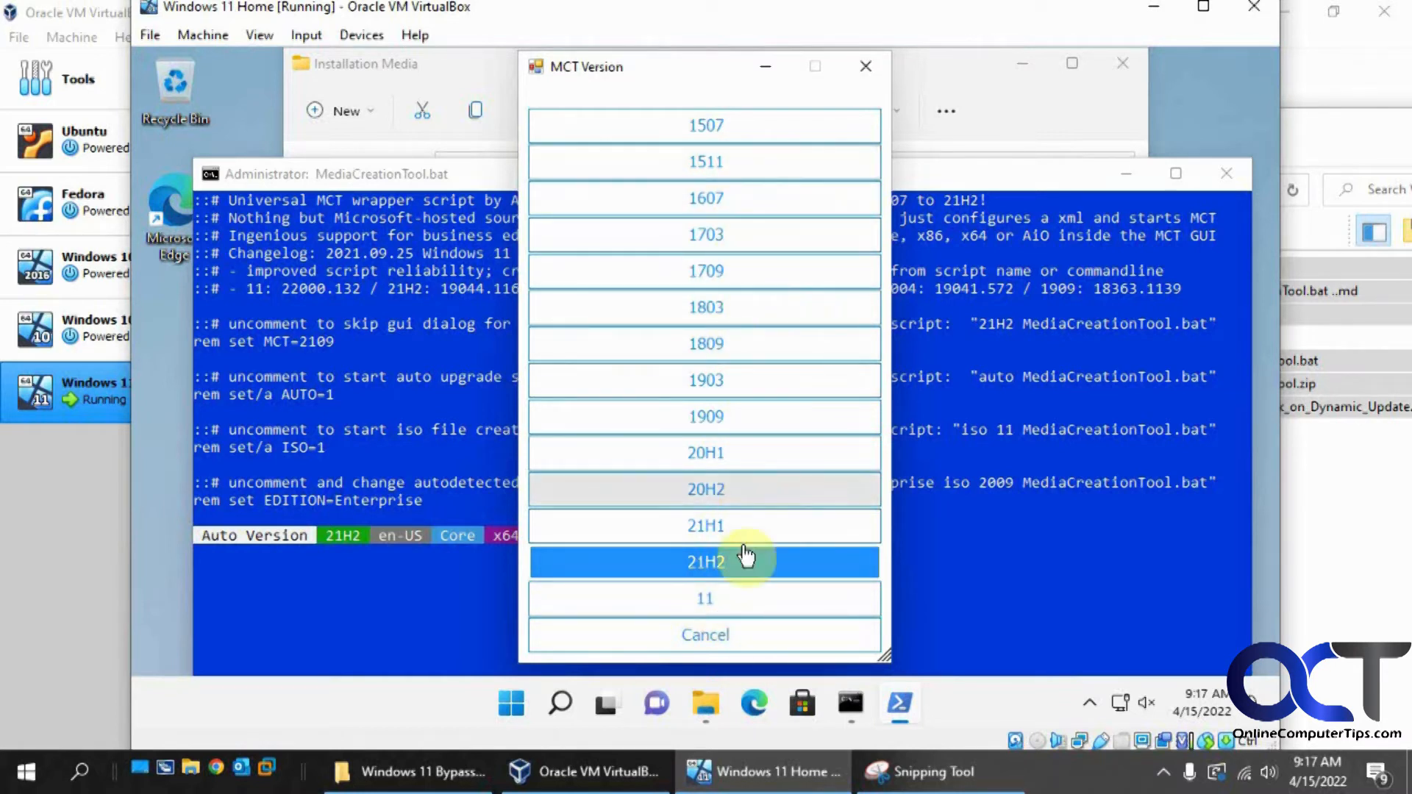
mouse_move(731, 415)
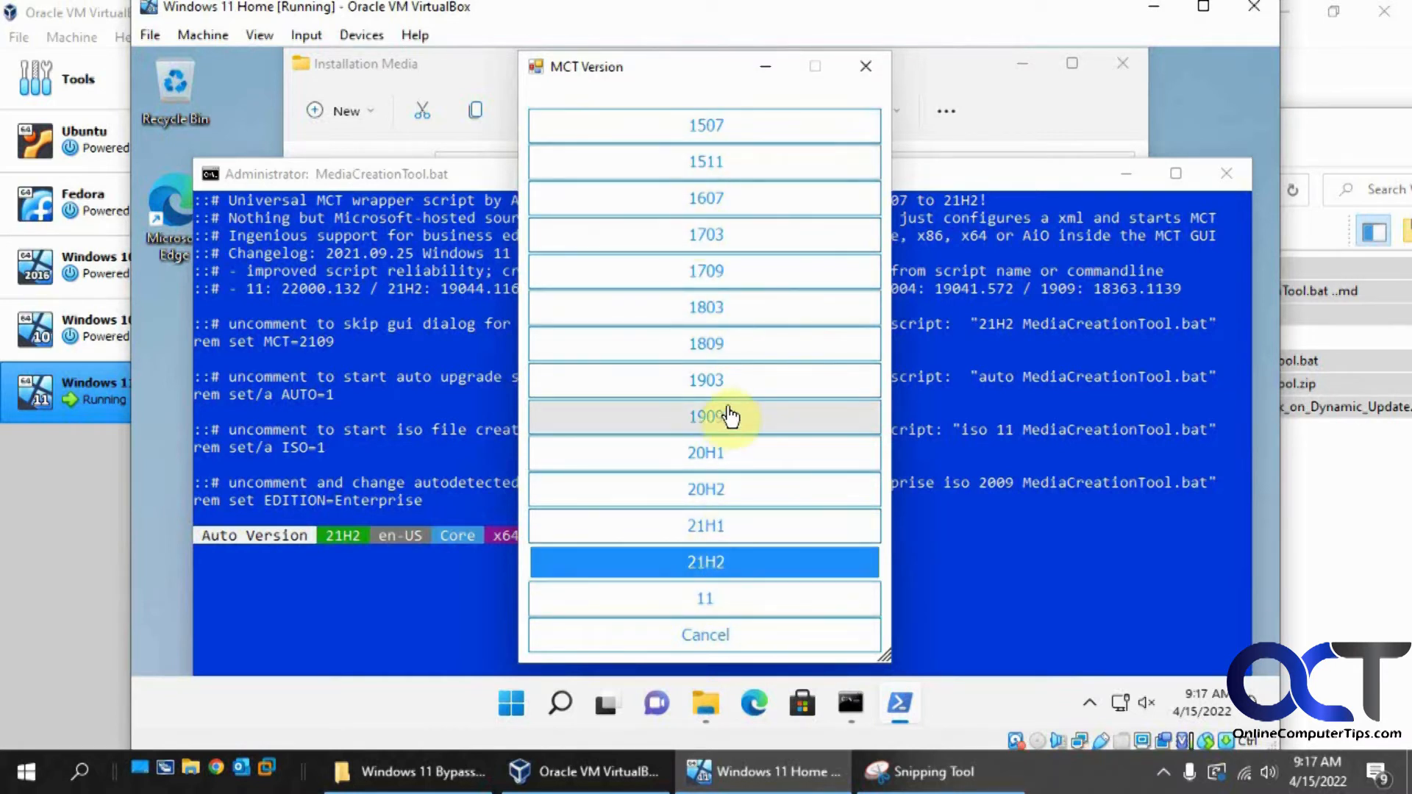
left_click(704, 599)
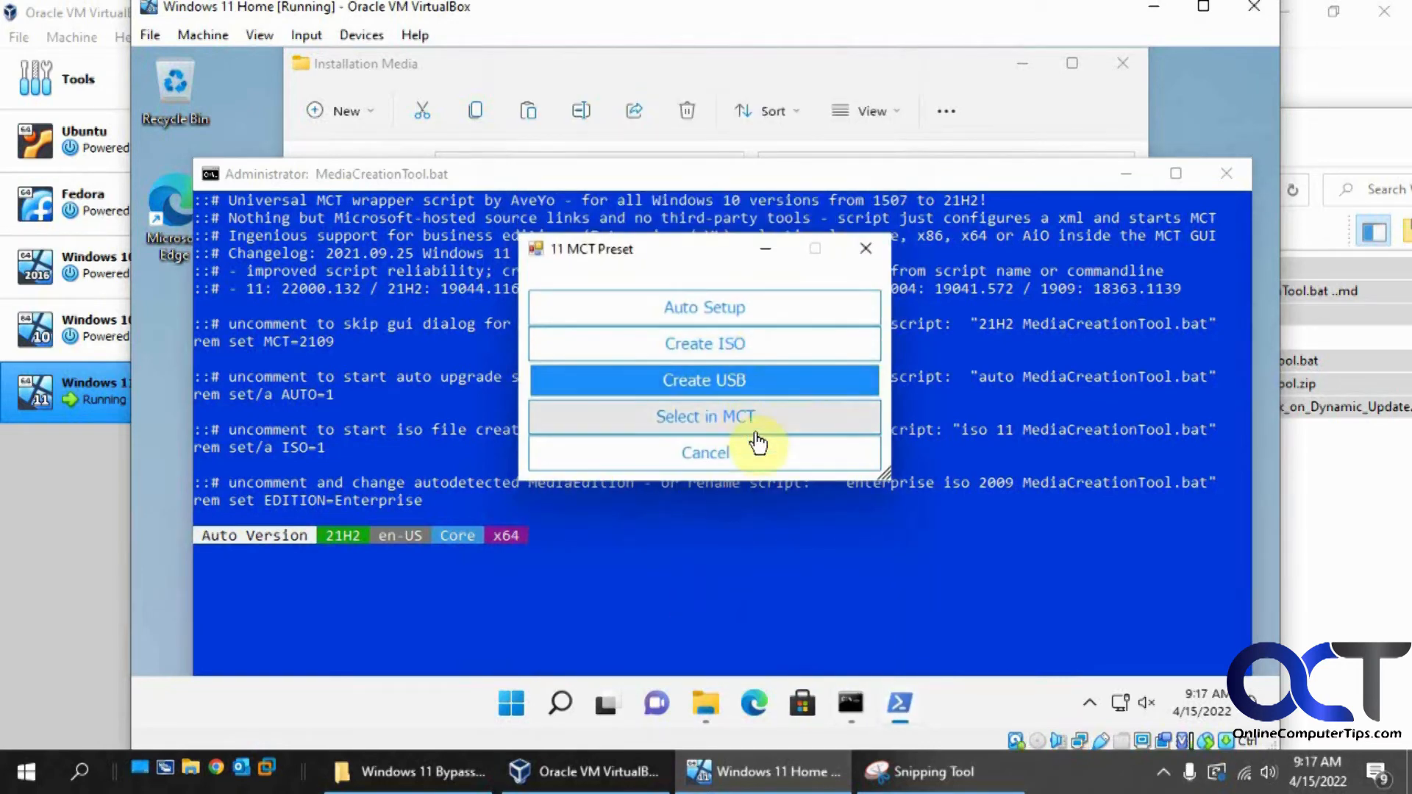
mouse_move(739, 356)
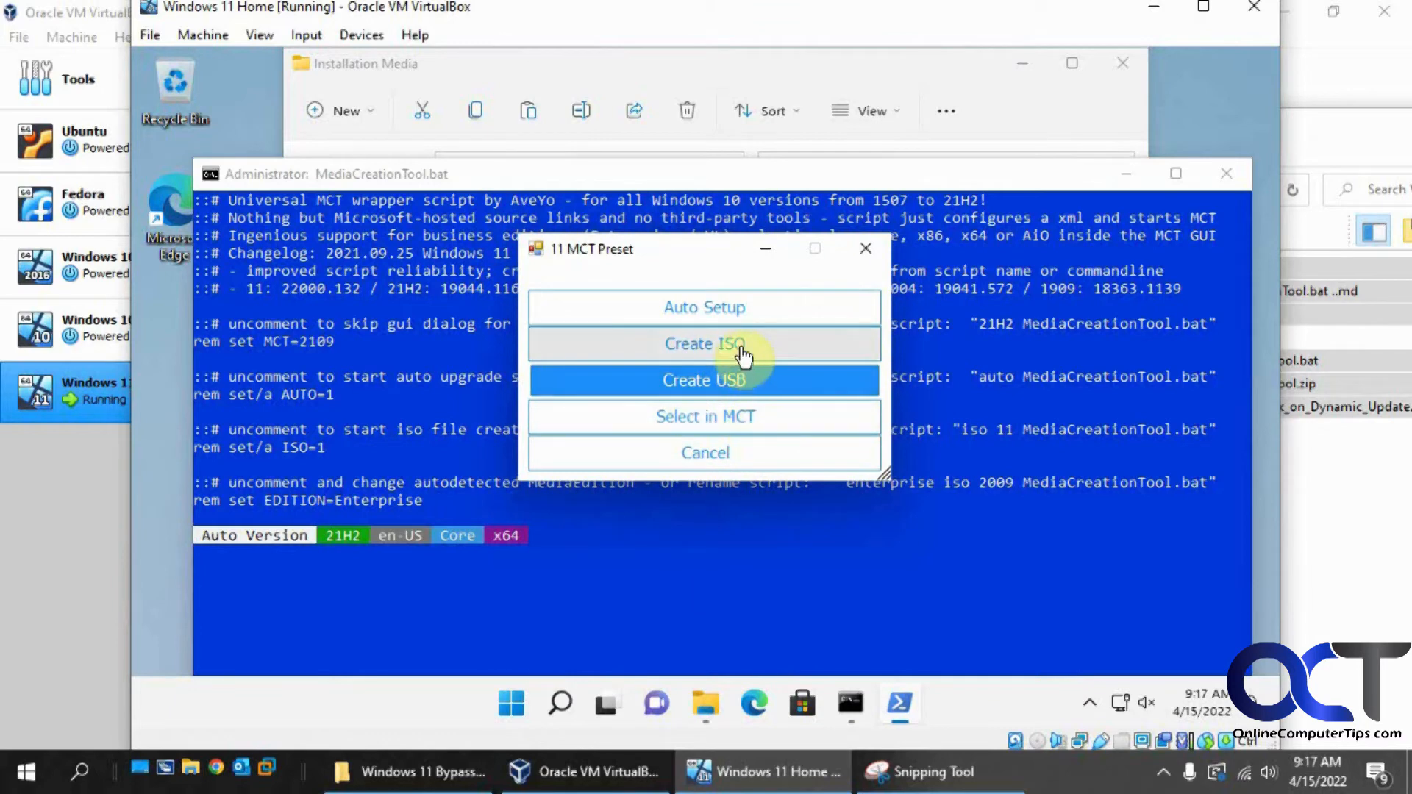
left_click(705, 344)
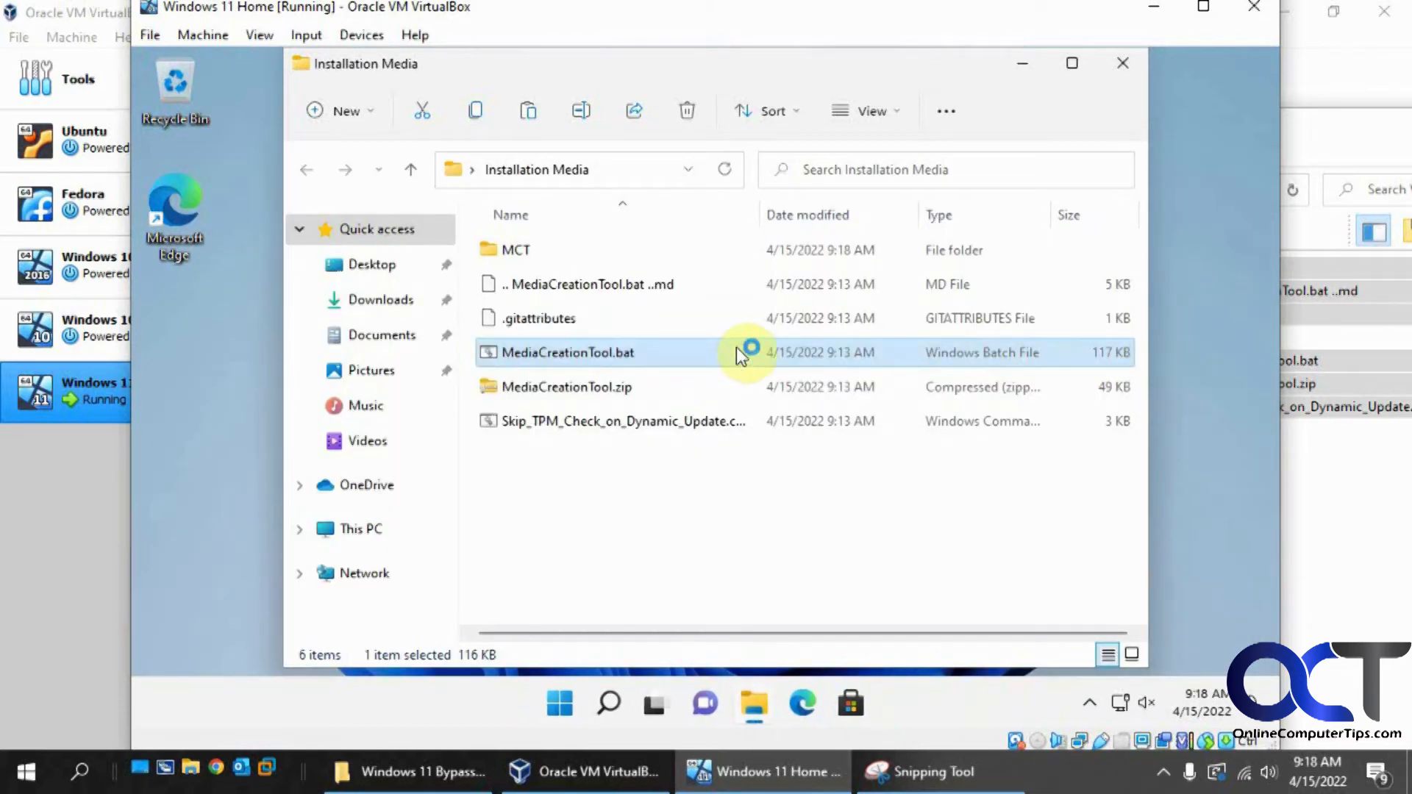
- Let Windows 10 Setup begin downloading, then switch to the Windows 11 Bypass folder holding 11 21H2.iso
double_click(565, 352)
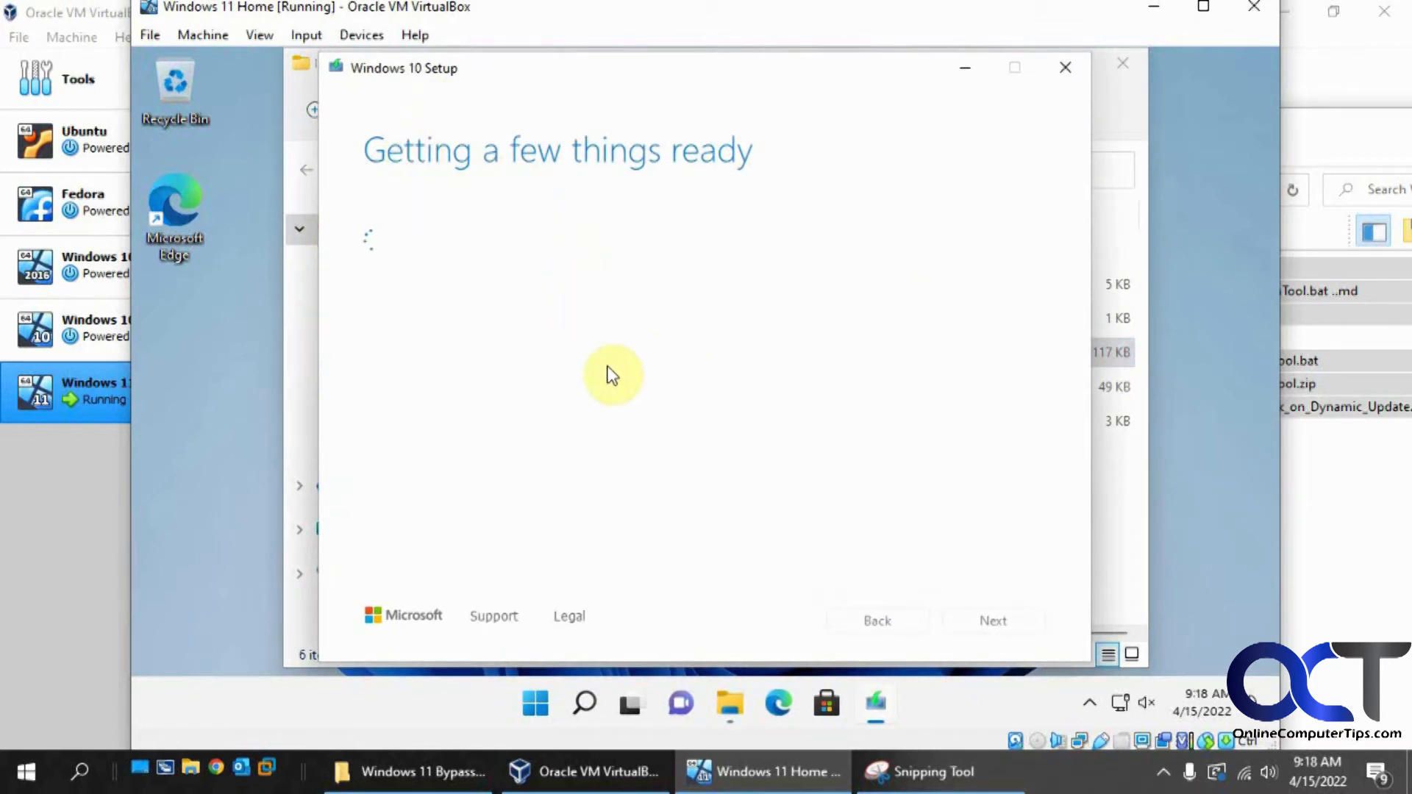
mouse_move(436, 79)
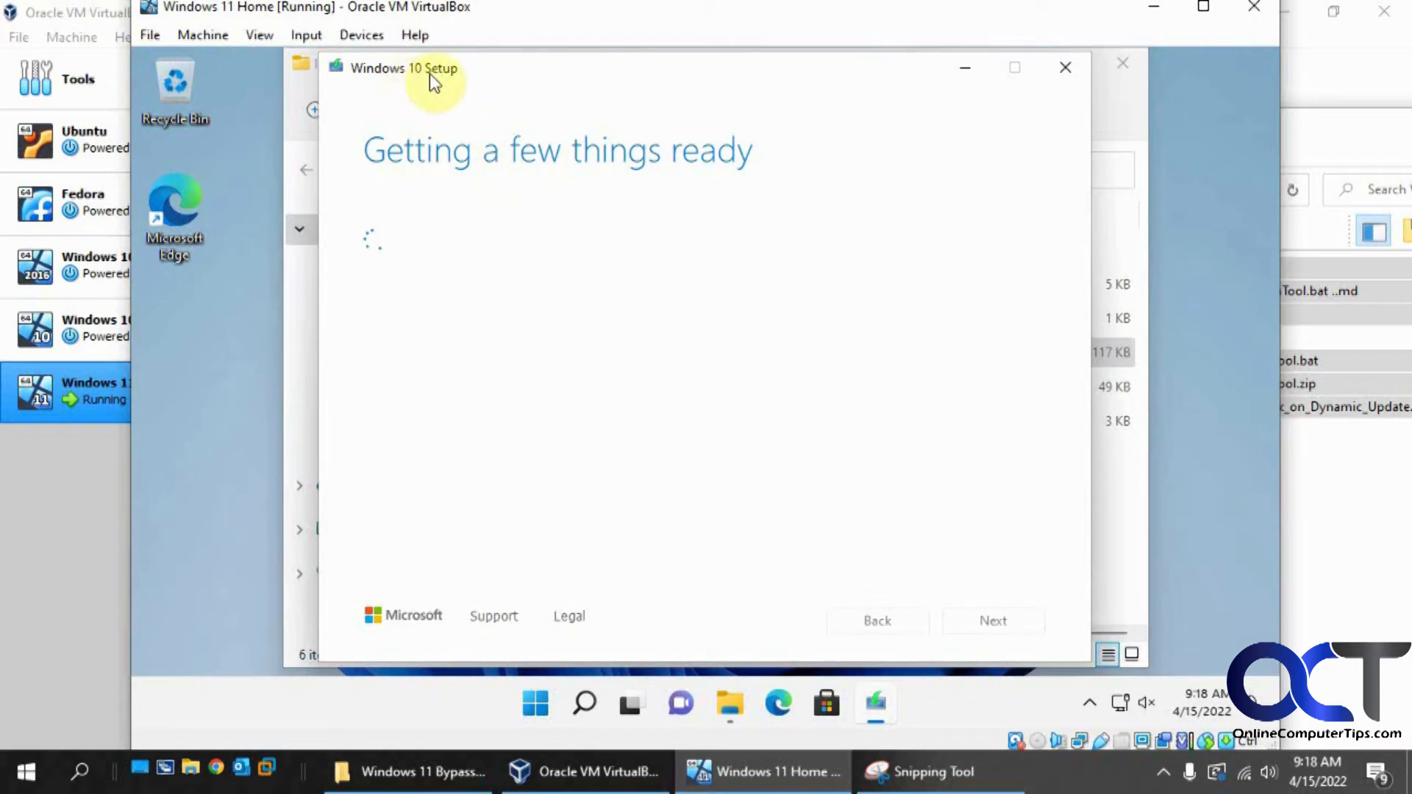
mouse_move(479, 117)
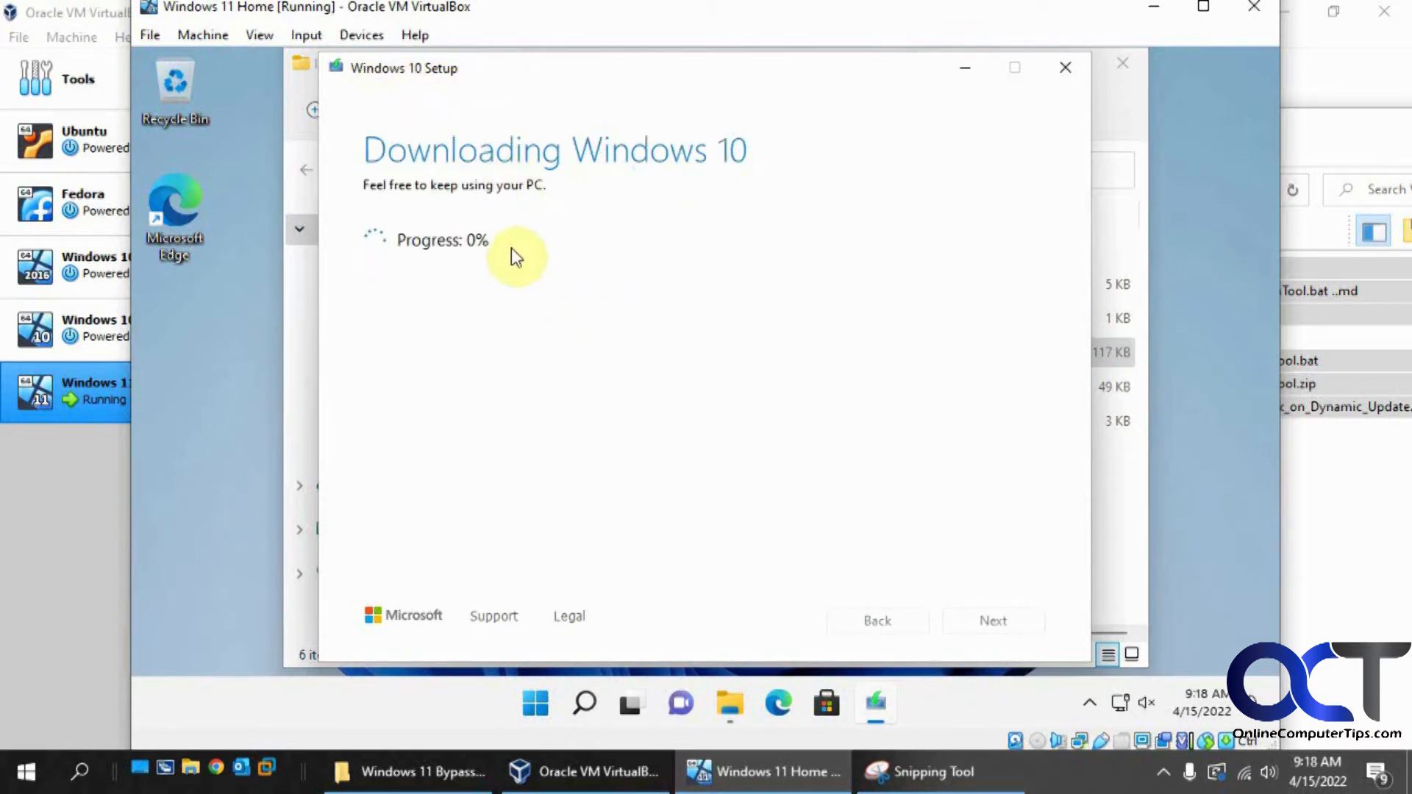
mouse_move(547, 310)
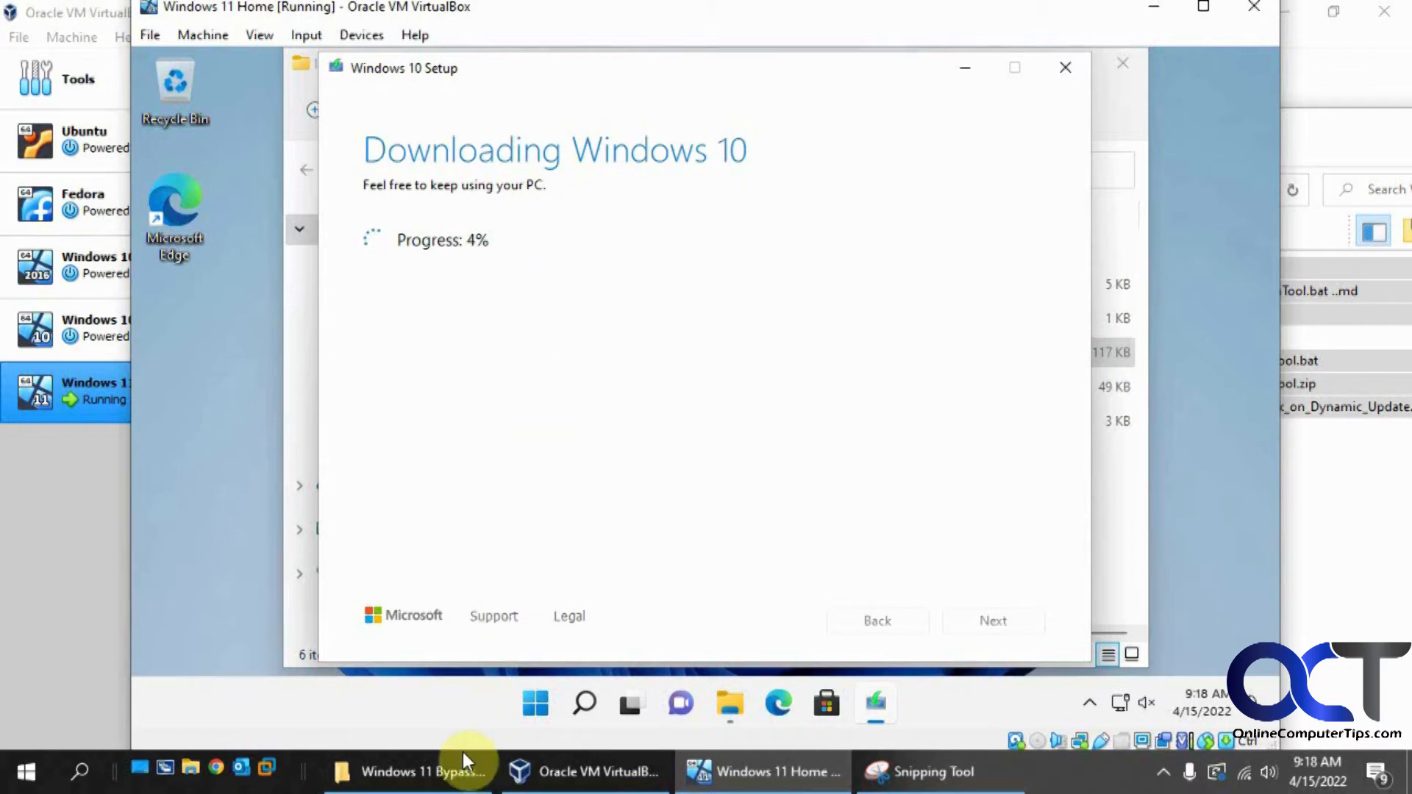
left_click(410, 772)
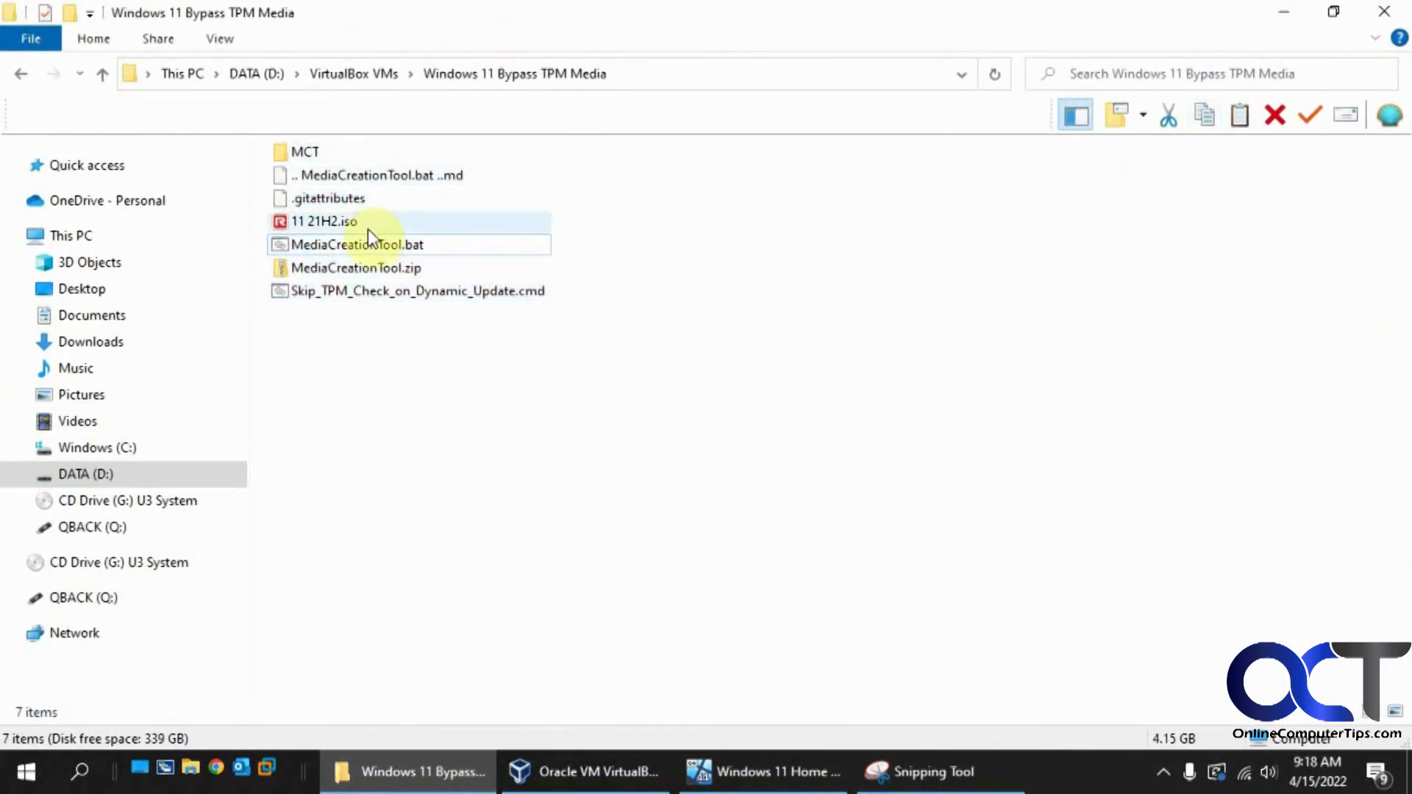
mouse_move(339, 223)
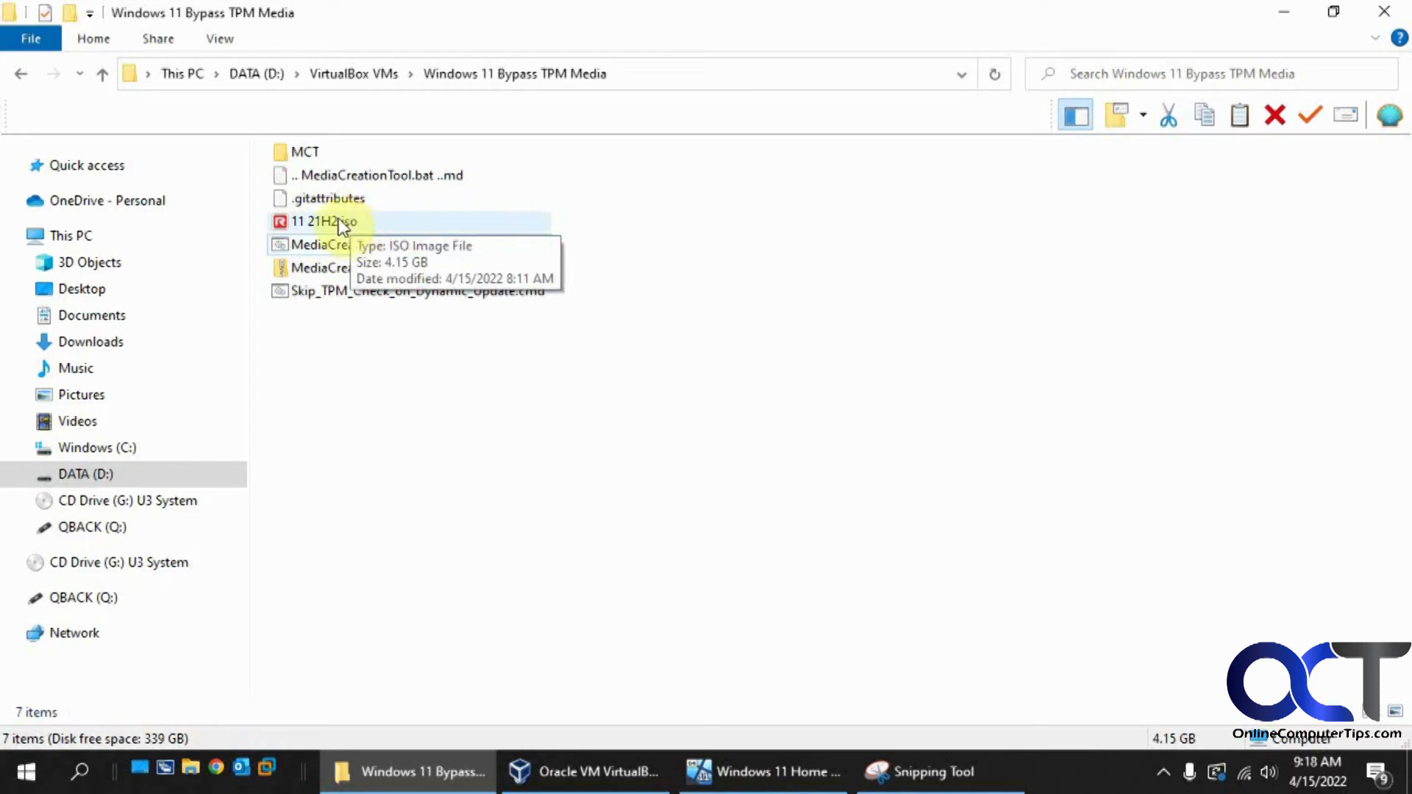
mouse_move(772, 772)
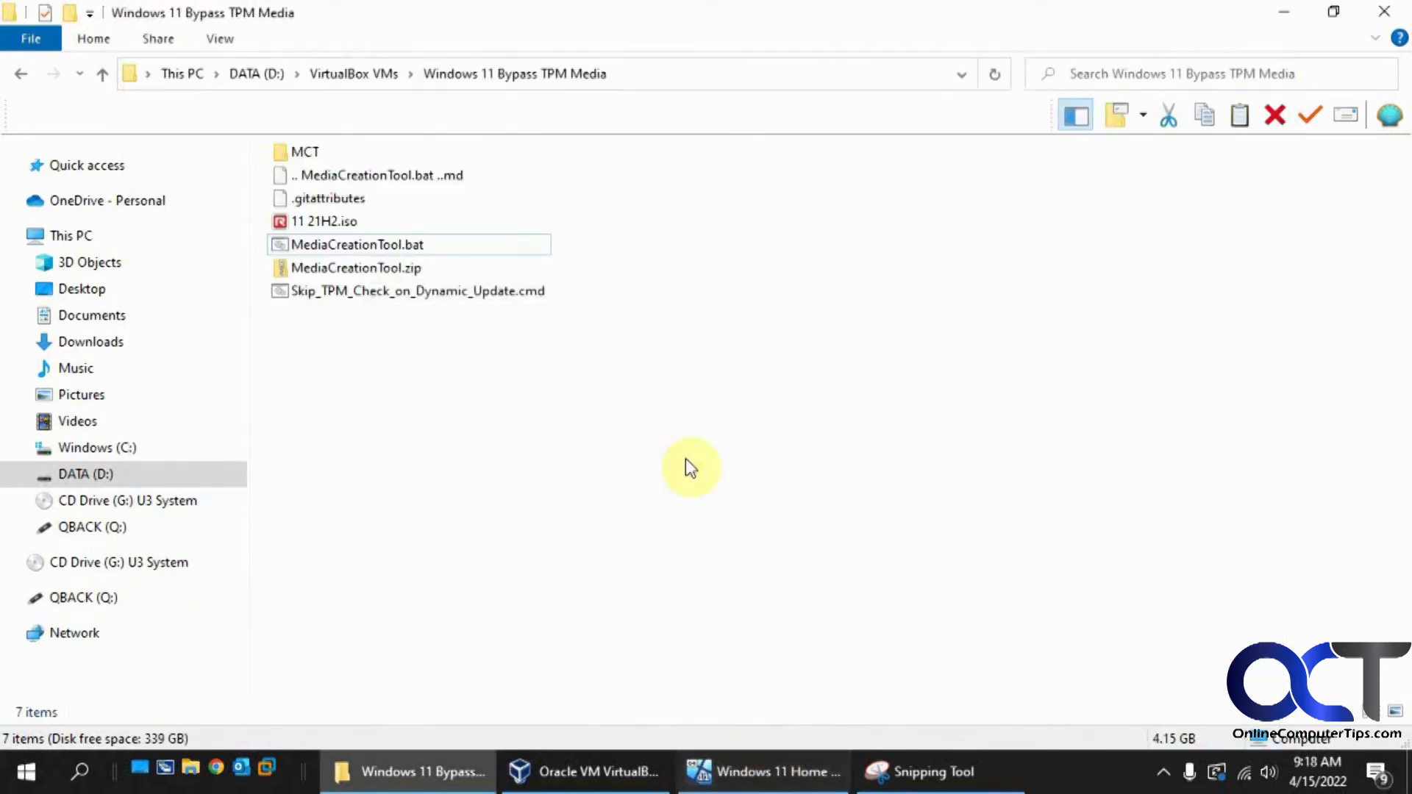
left_click(323, 222)
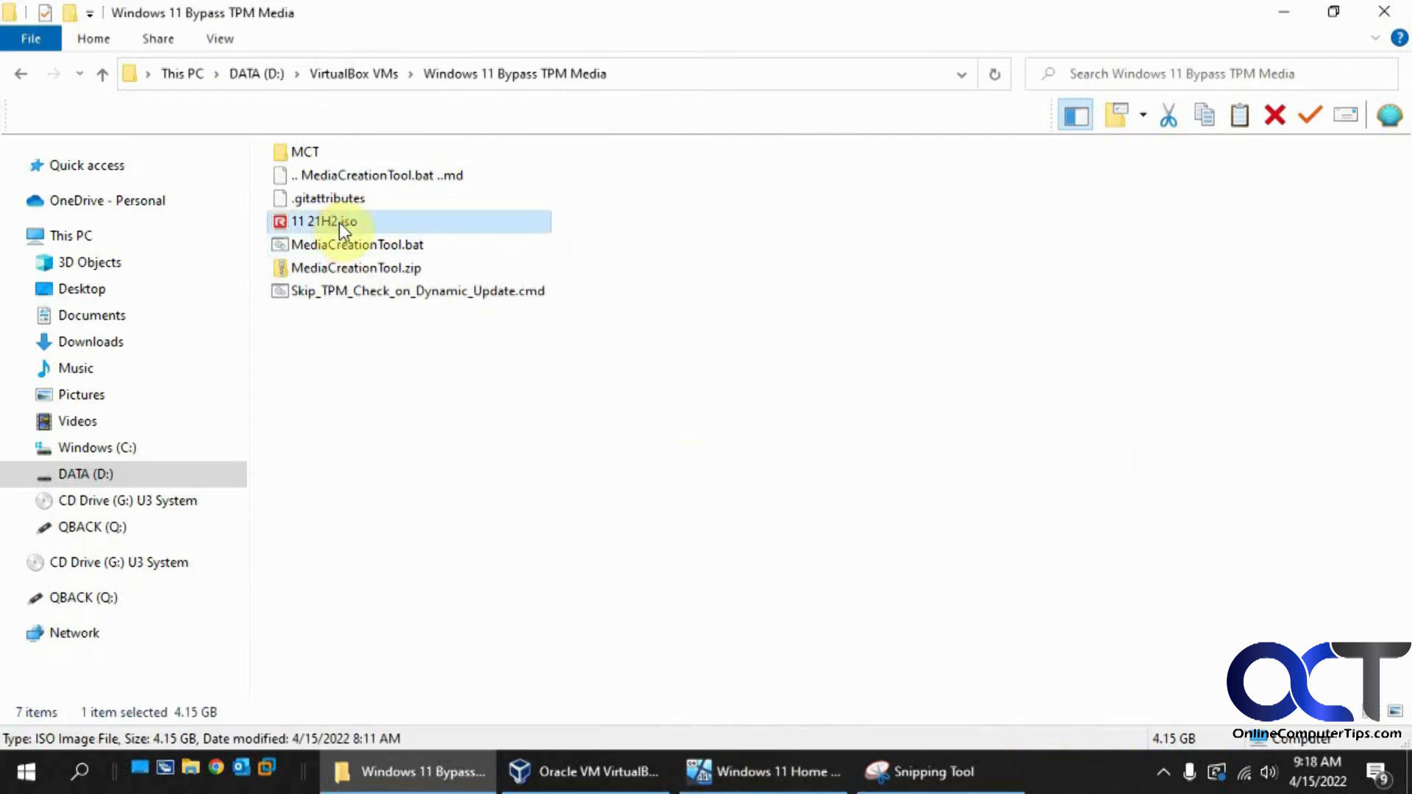
left_click(584, 772)
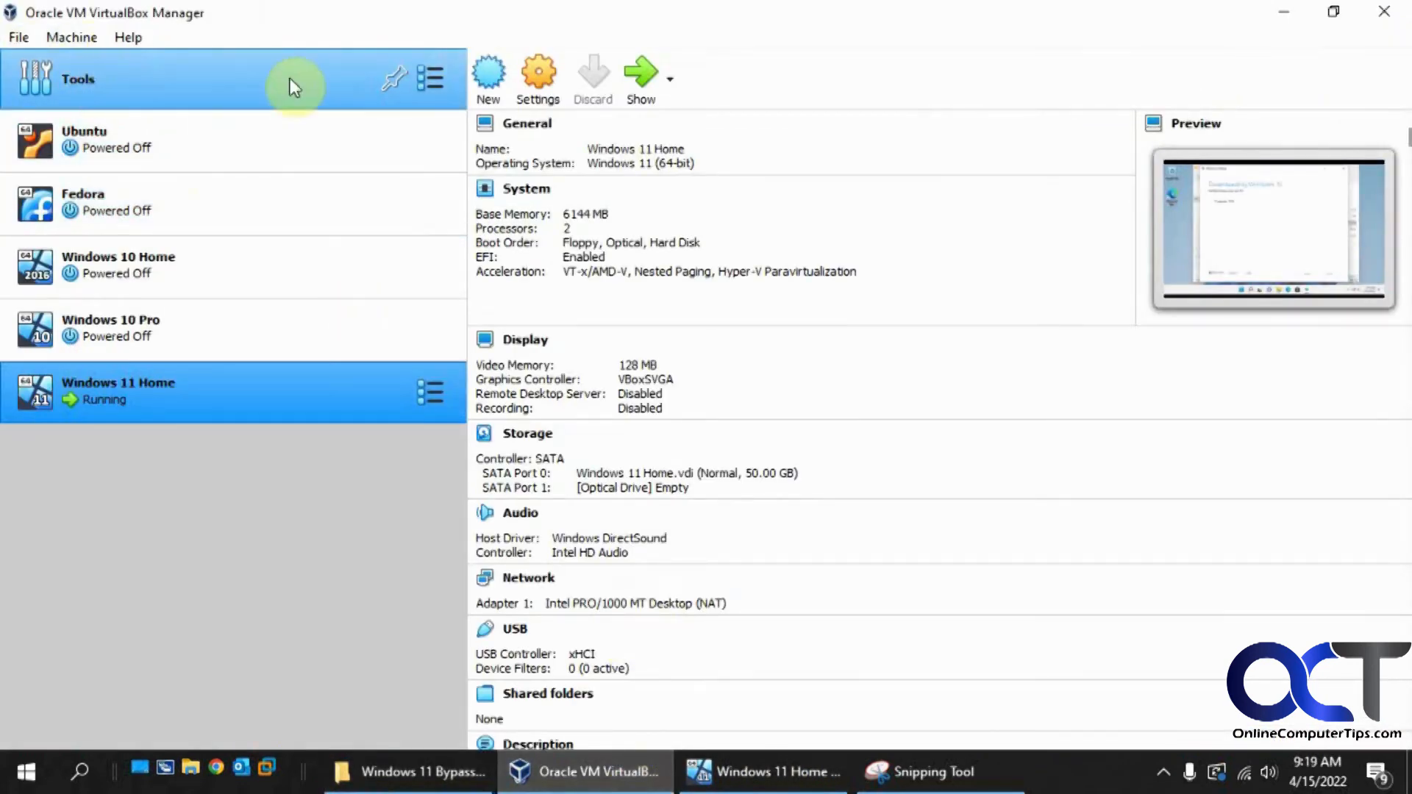
- Create a new 'Windows 11 Pro' machine with 6144 MB memory and a 50 GB VDI disk
left_click(487, 76)
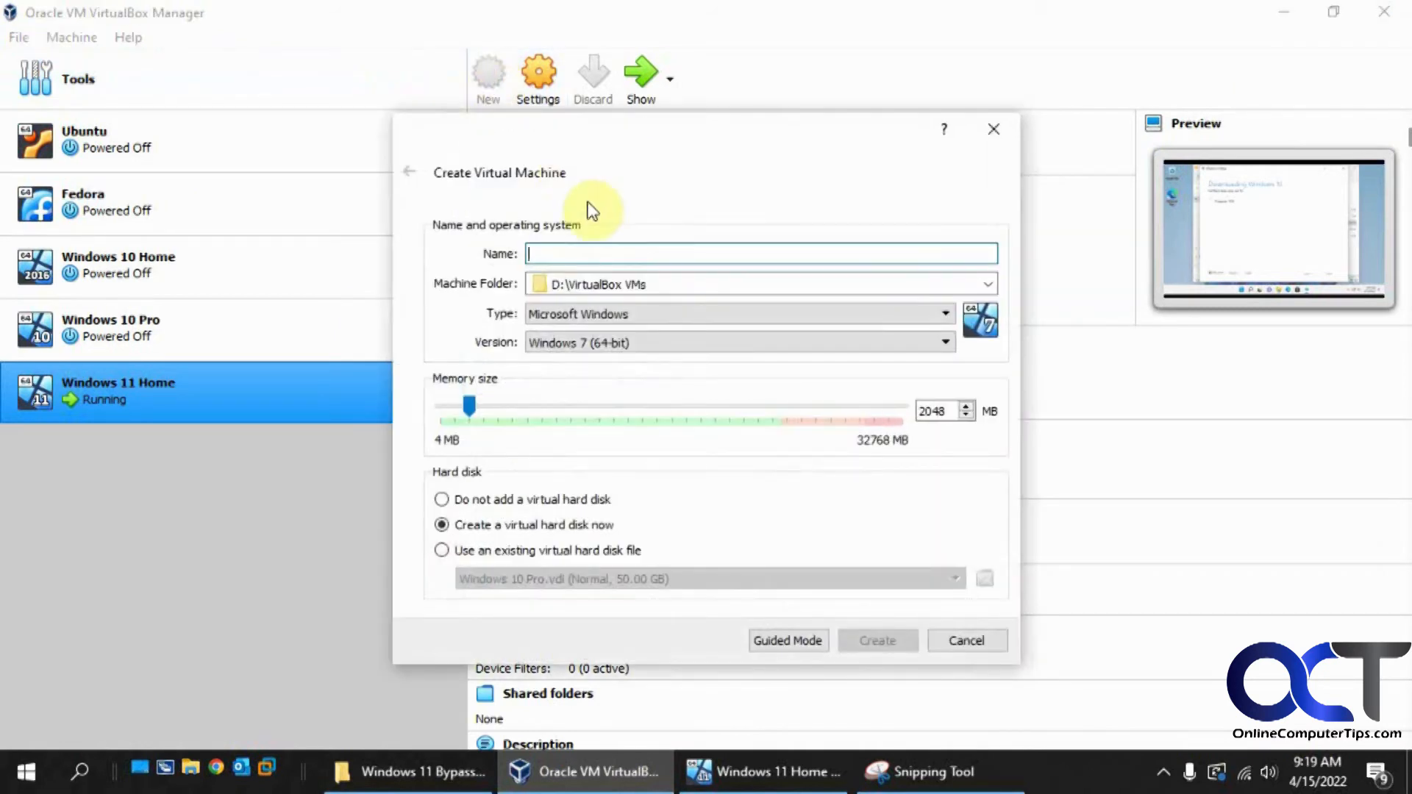
type("Windows 11 Pro")
left_click(944, 410)
type("6144")
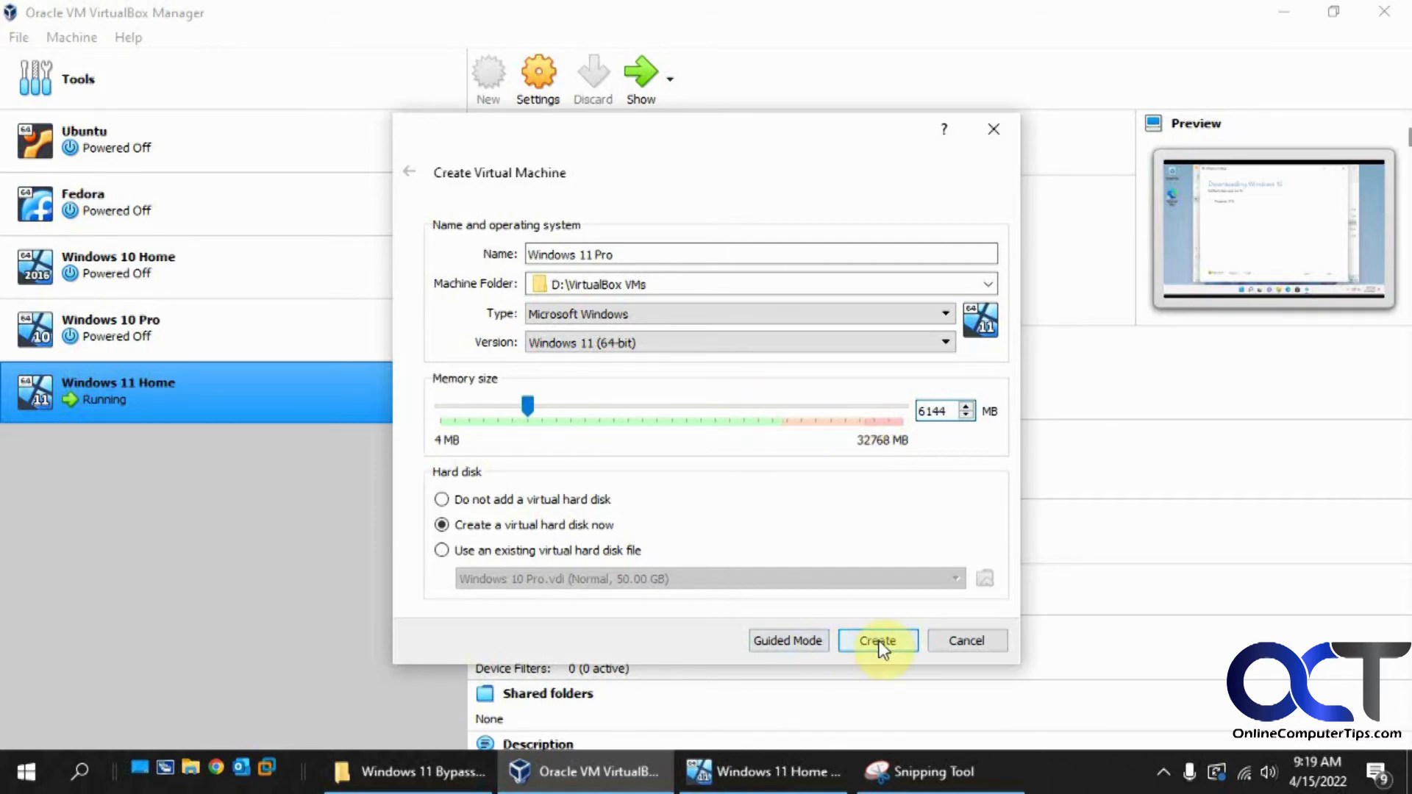
left_click(877, 640)
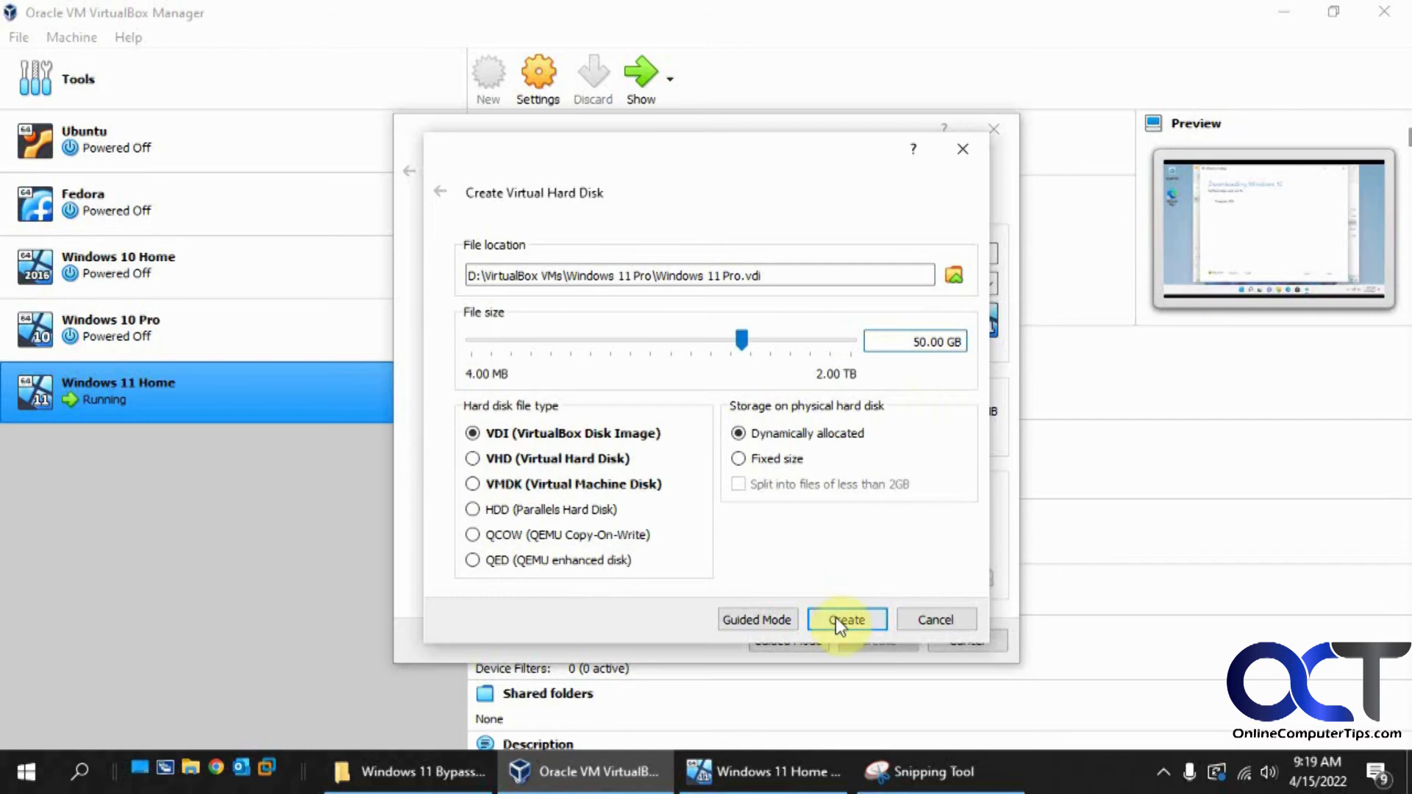
left_click(844, 619)
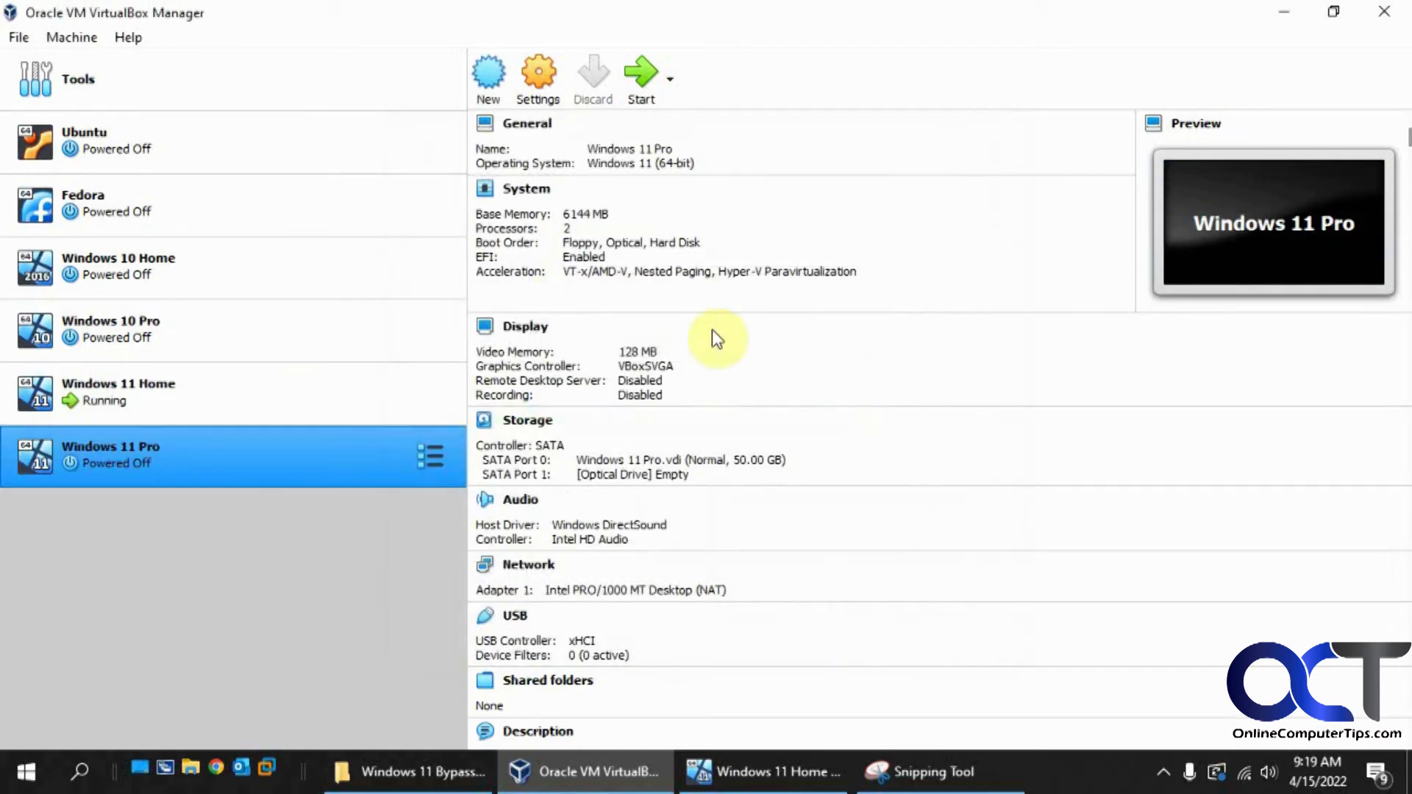
- Attach 11 21H2.iso to the Windows 11 Pro machine's optical drive in Storage settings
left_click(538, 73)
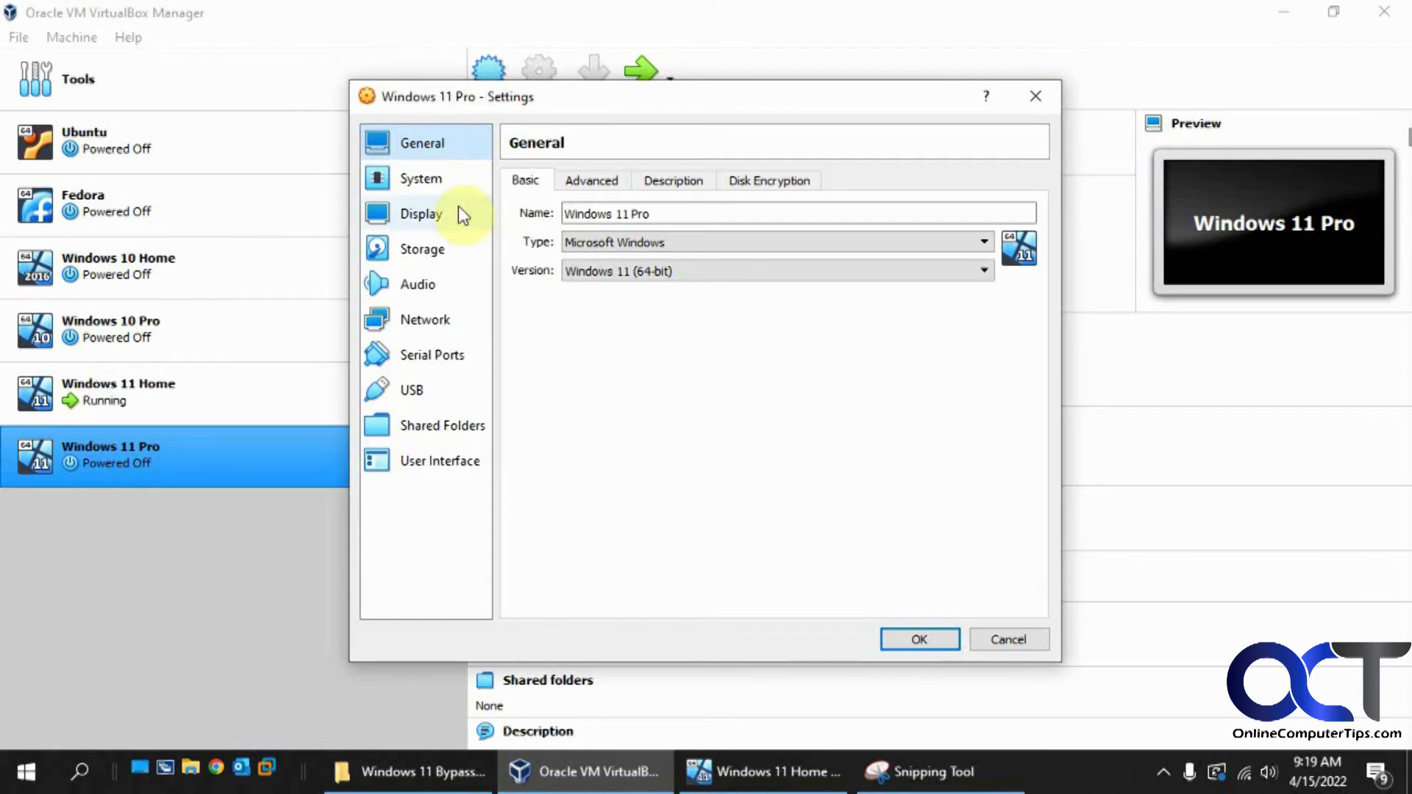
mouse_move(435, 259)
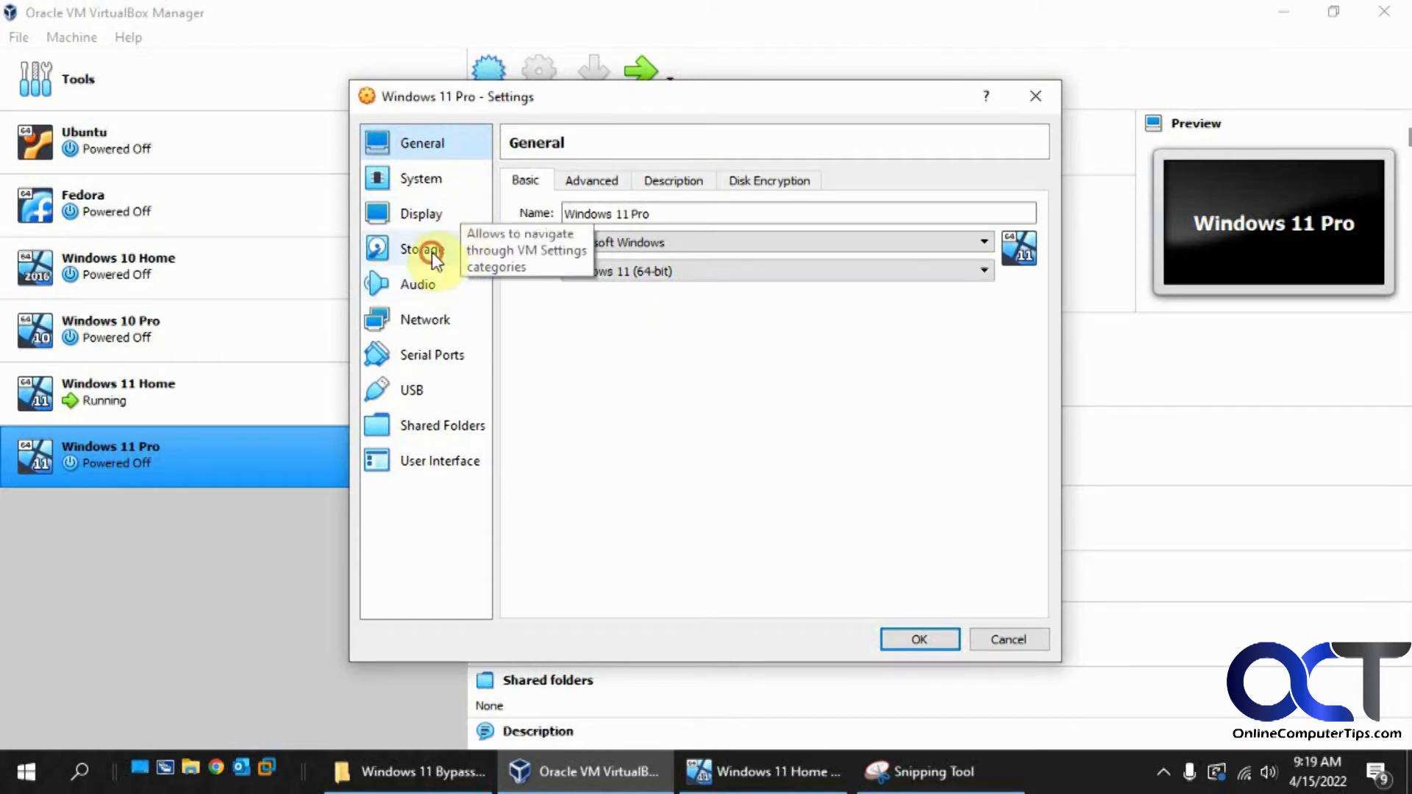
left_click(422, 250)
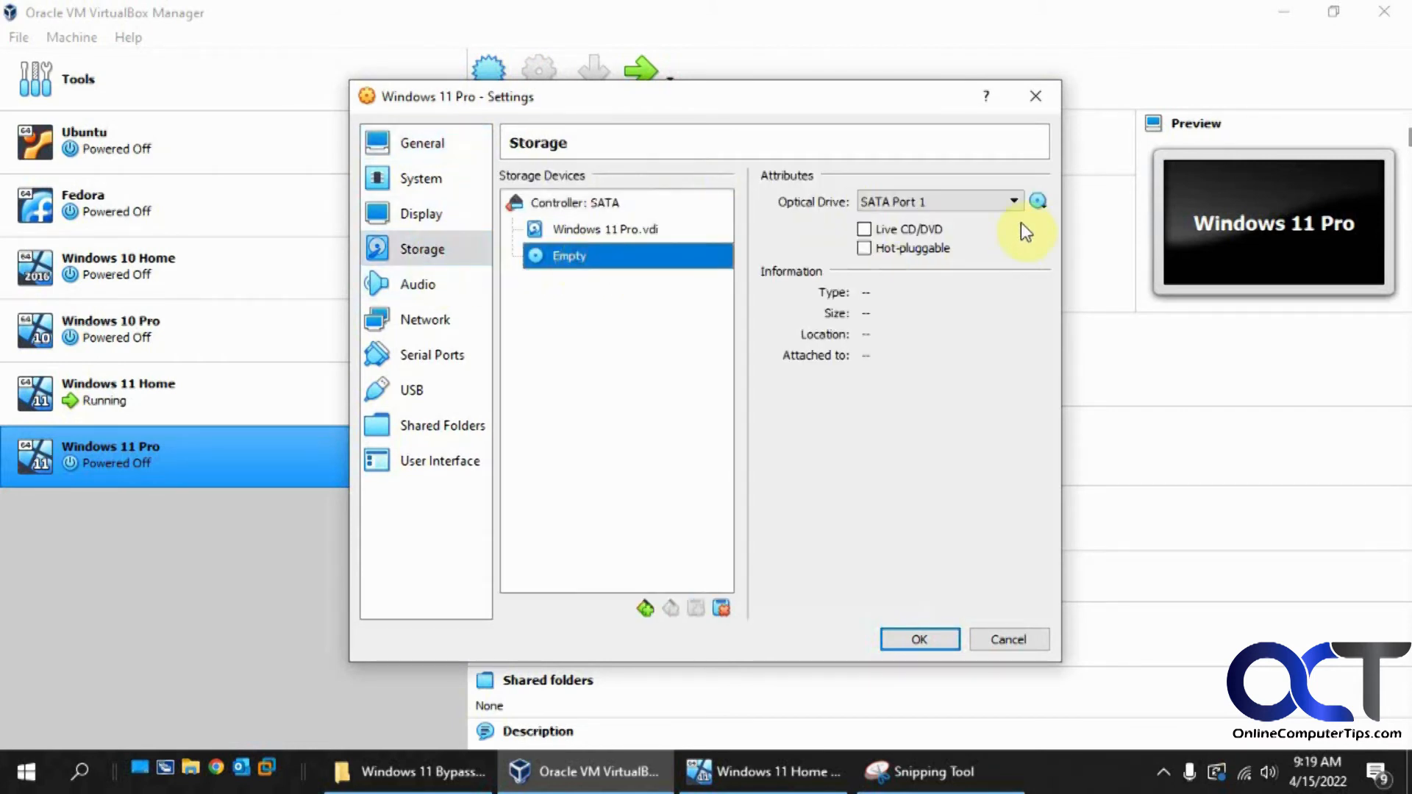
left_click(1037, 201)
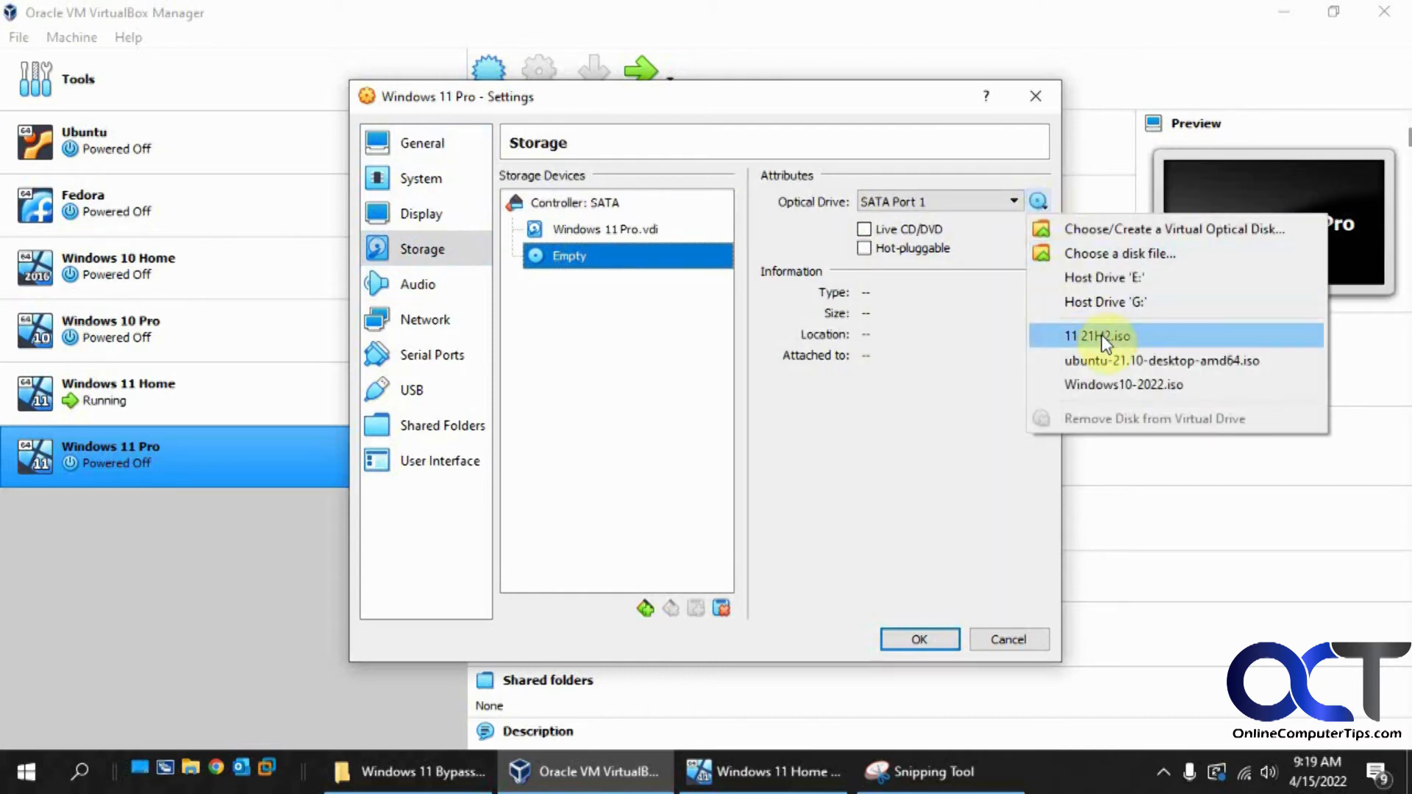
left_click(1096, 336)
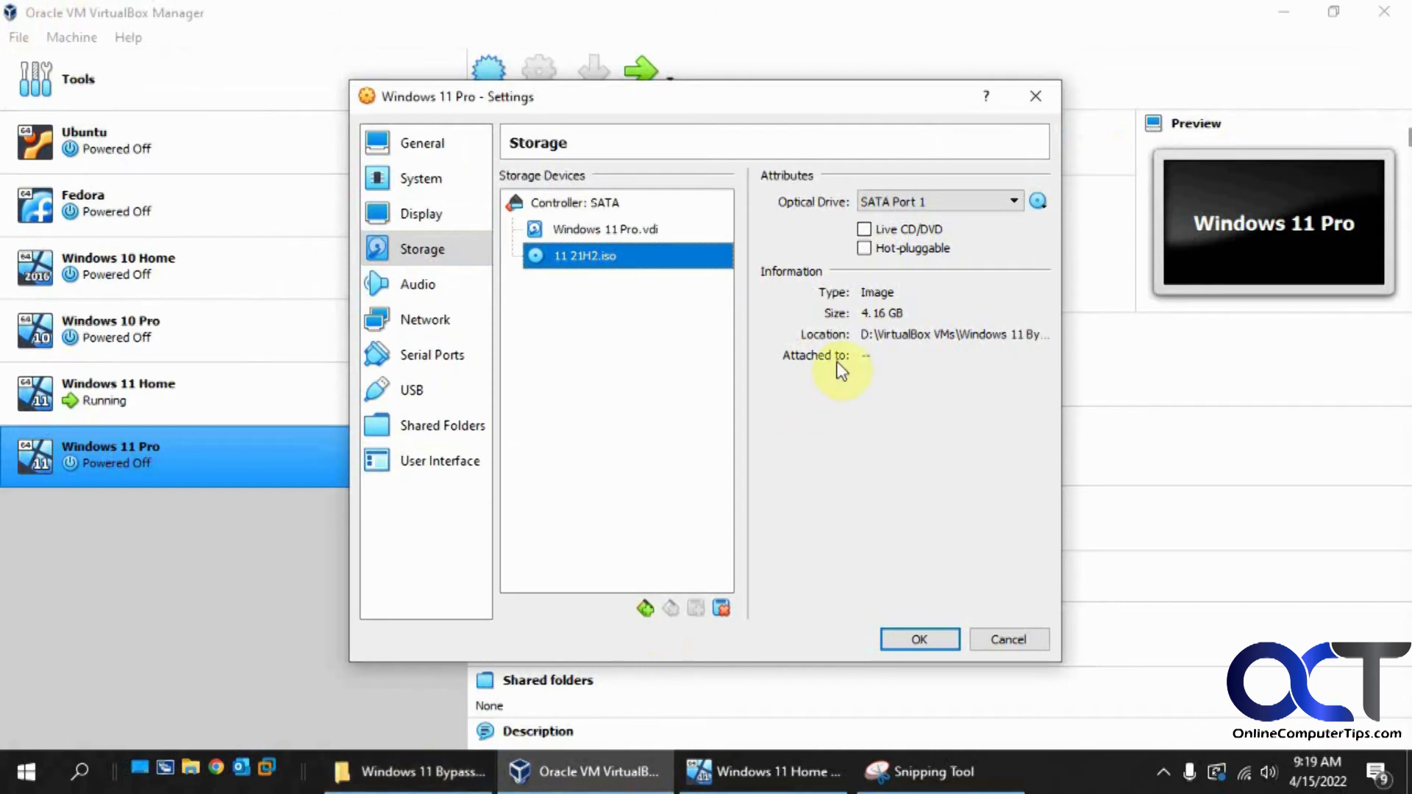
left_click(918, 640)
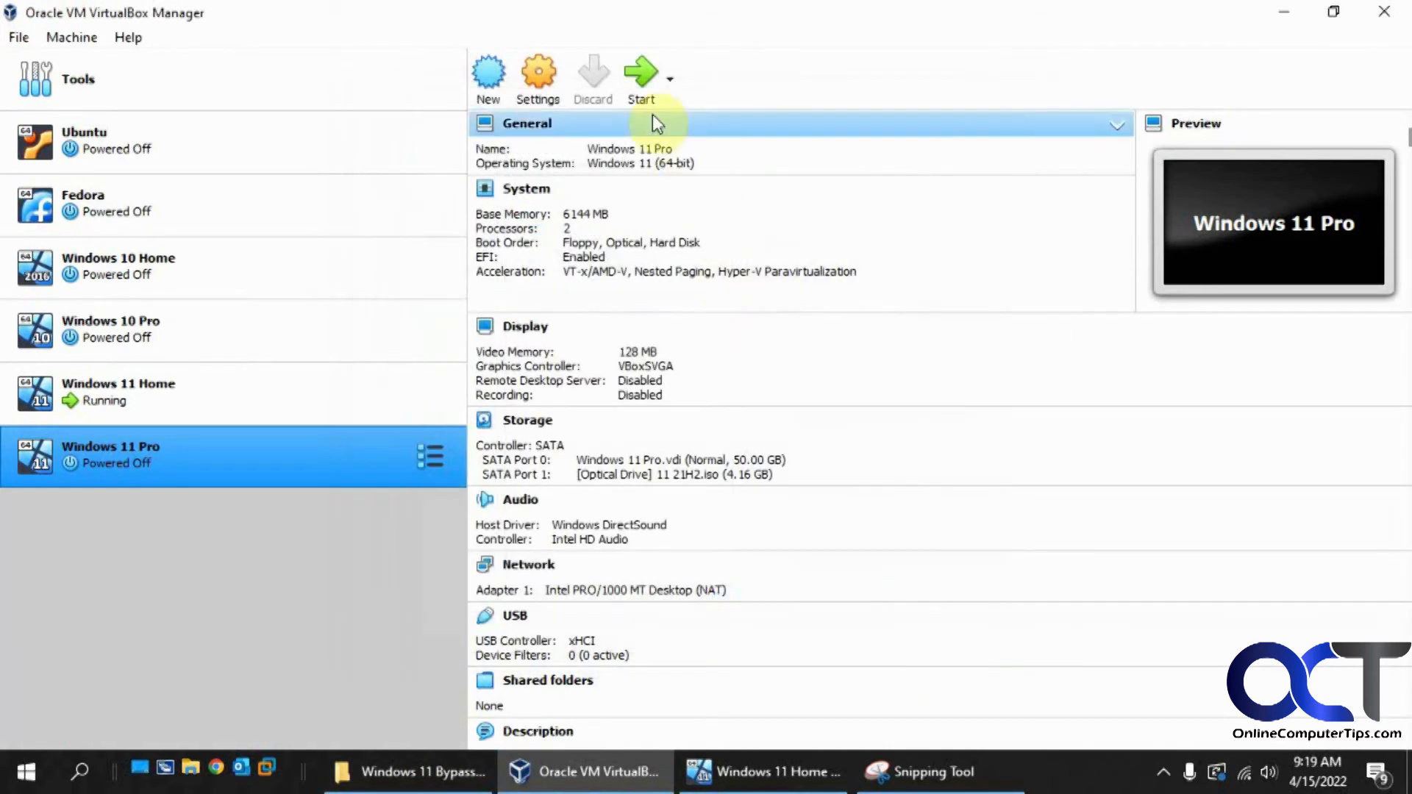
- Start the Windows 11 Pro machine and proceed through language preferences without a product key
left_click(527, 188)
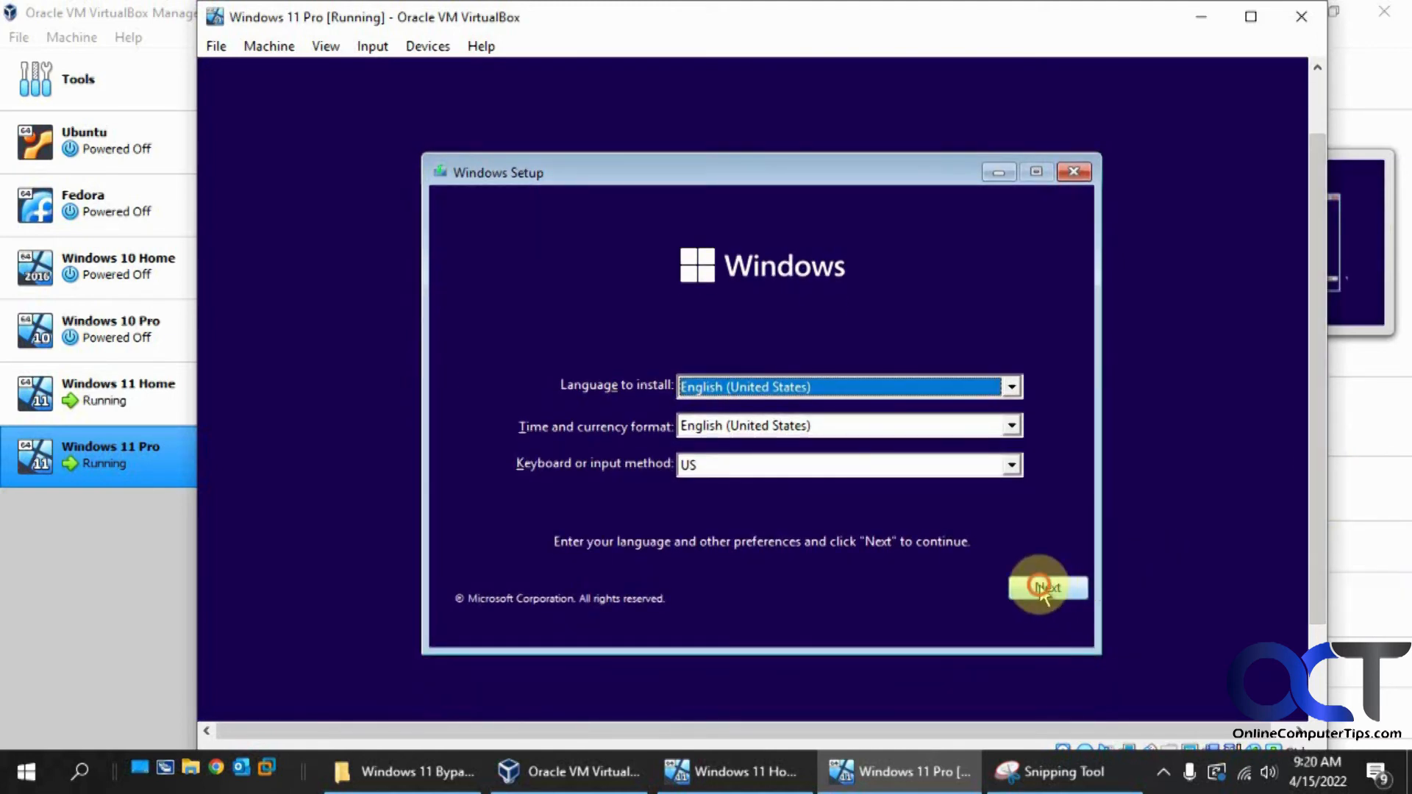
left_click(1046, 587)
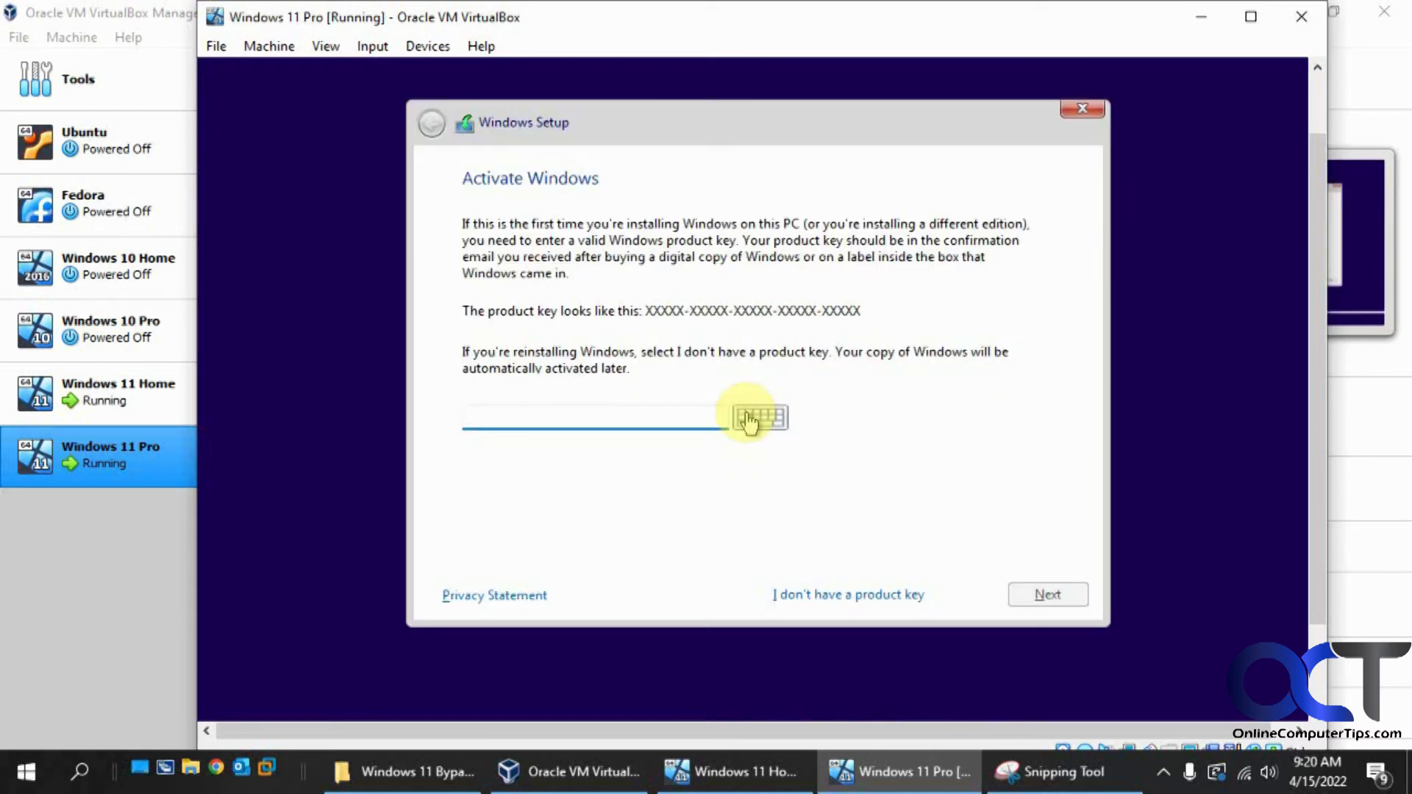
left_click(847, 594)
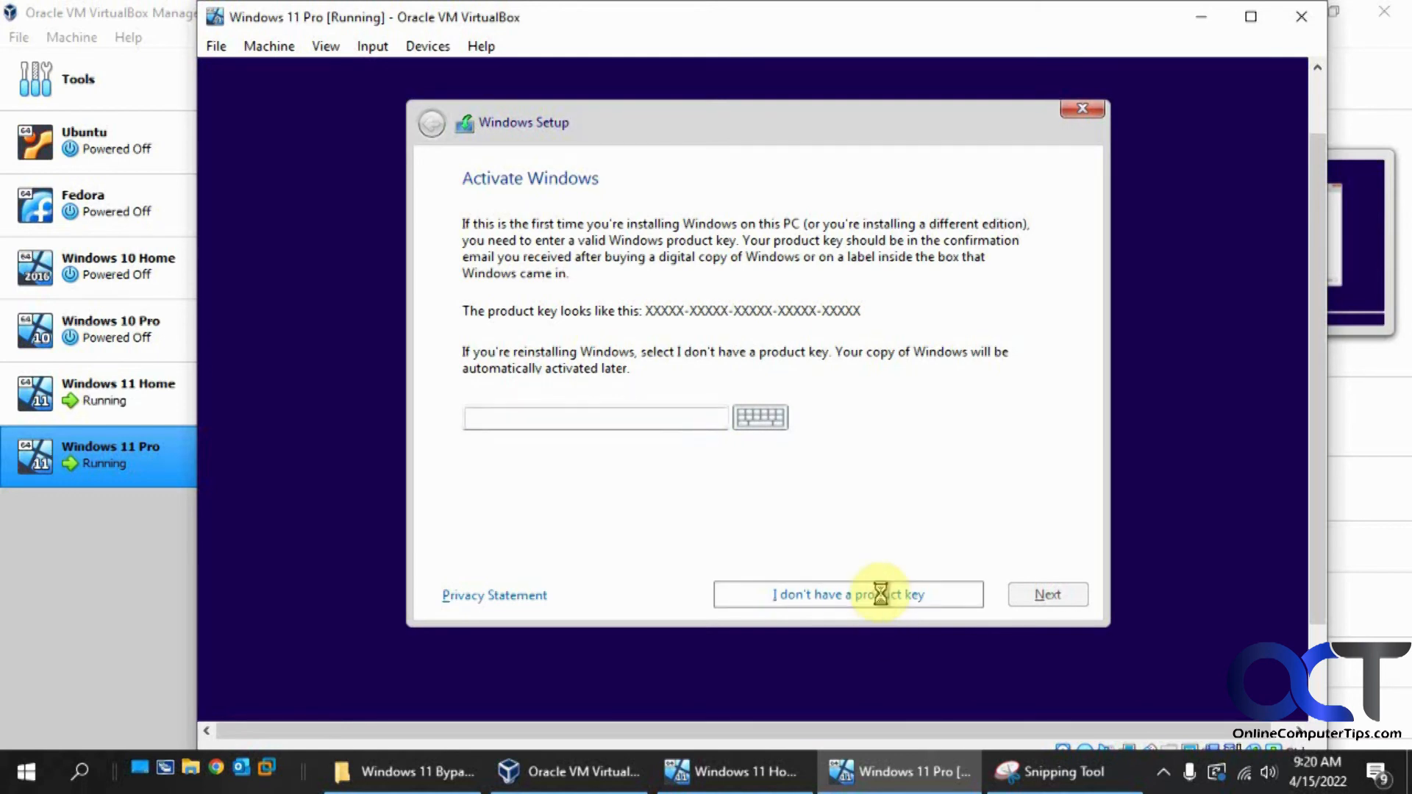
left_click(848, 595)
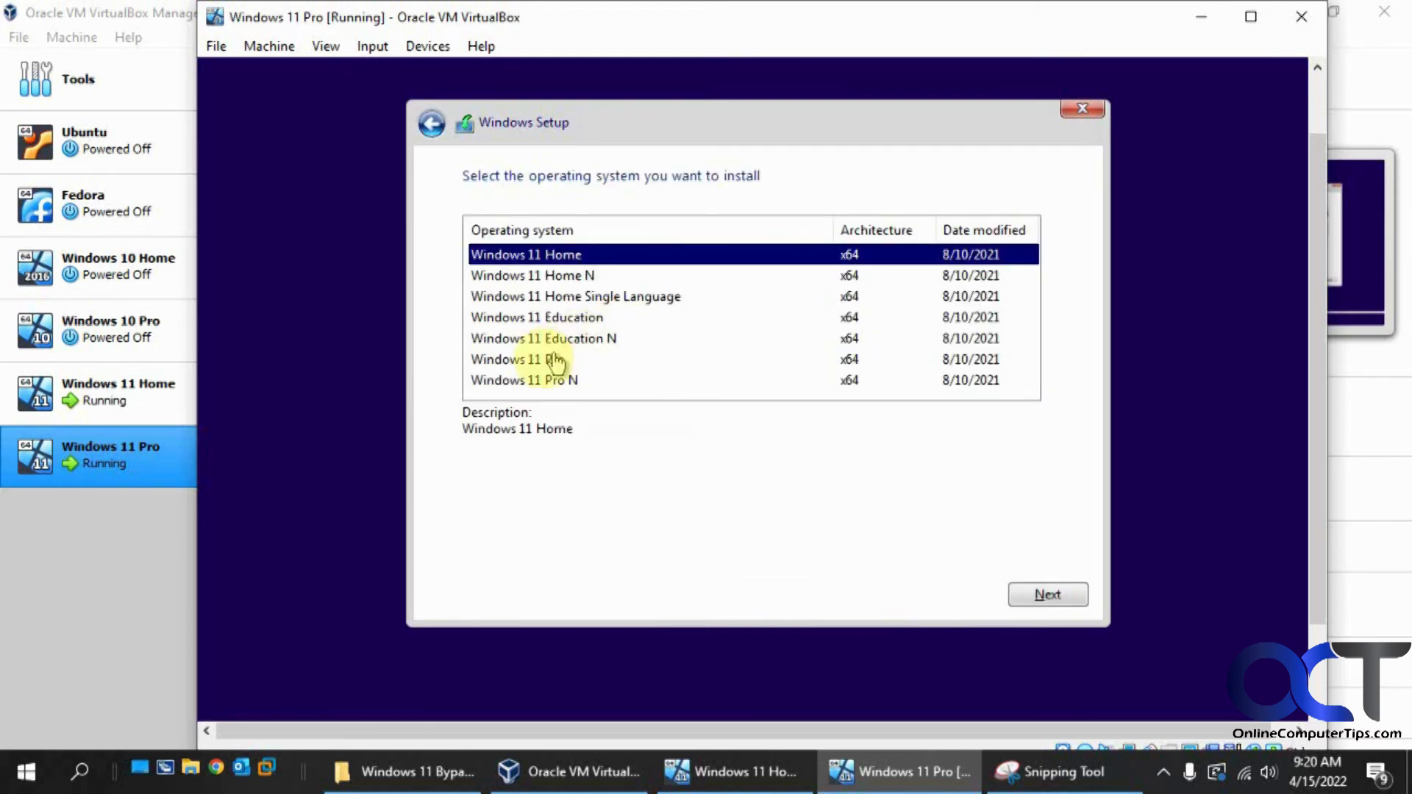
- Select the Windows 11 Pro edition and accept the license terms
left_click(517, 358)
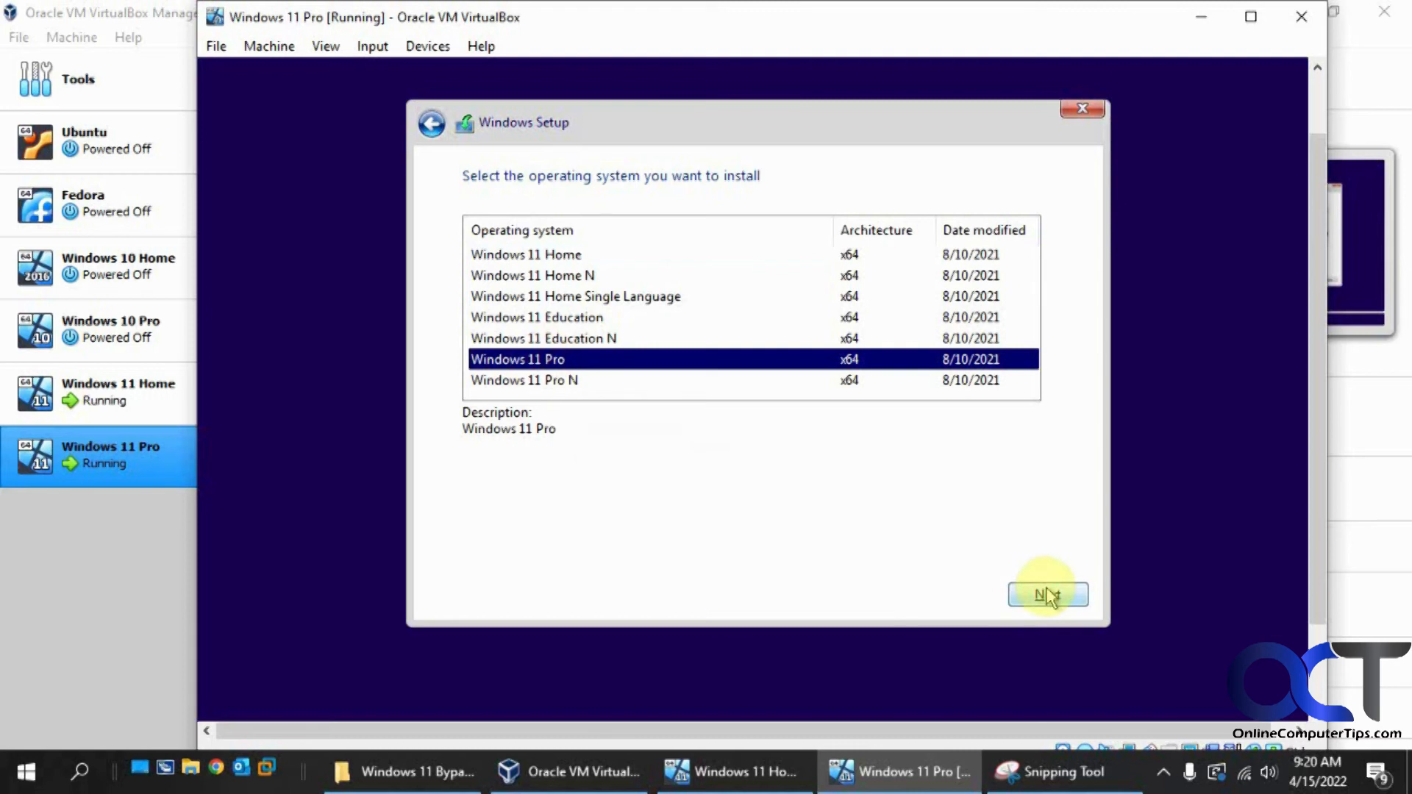
left_click(1048, 595)
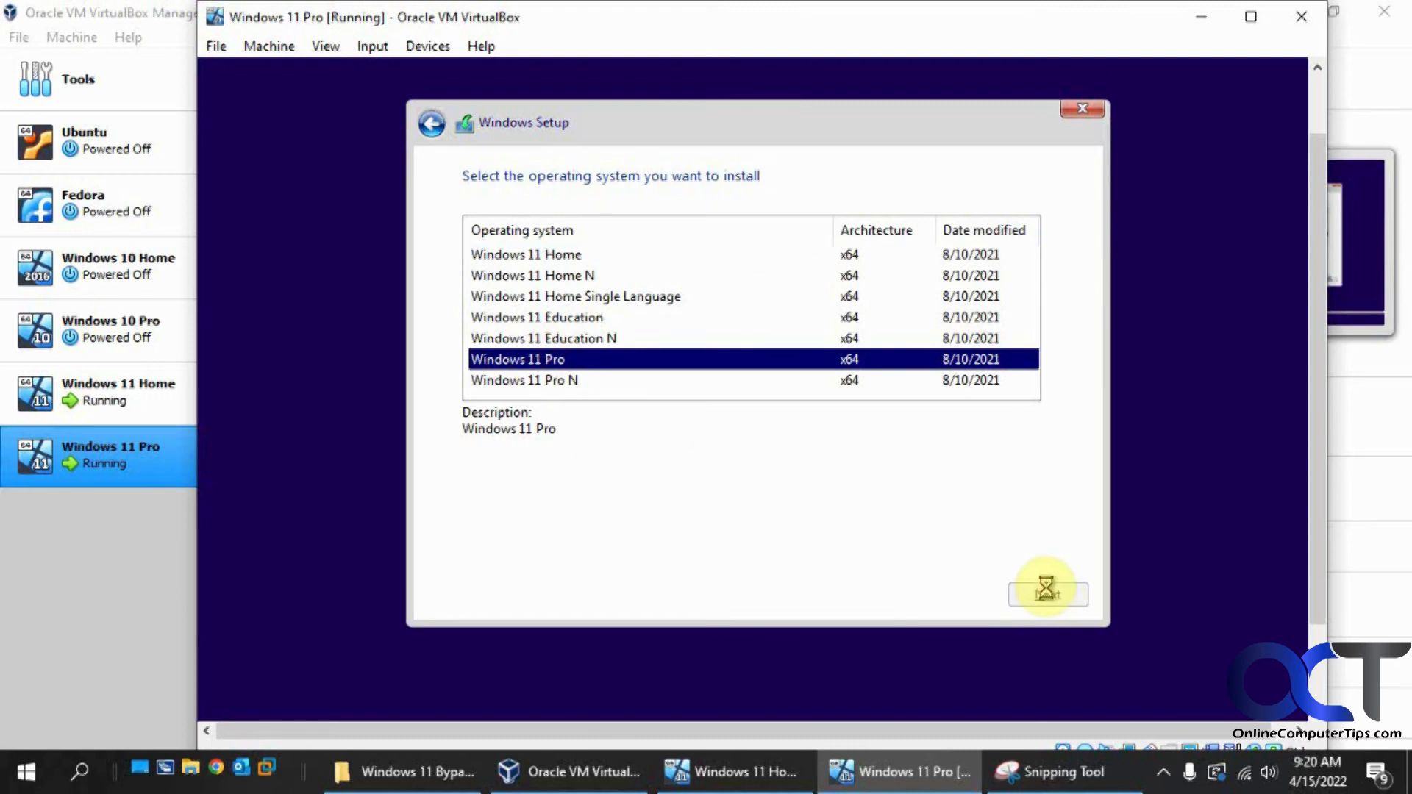
left_click(1048, 594)
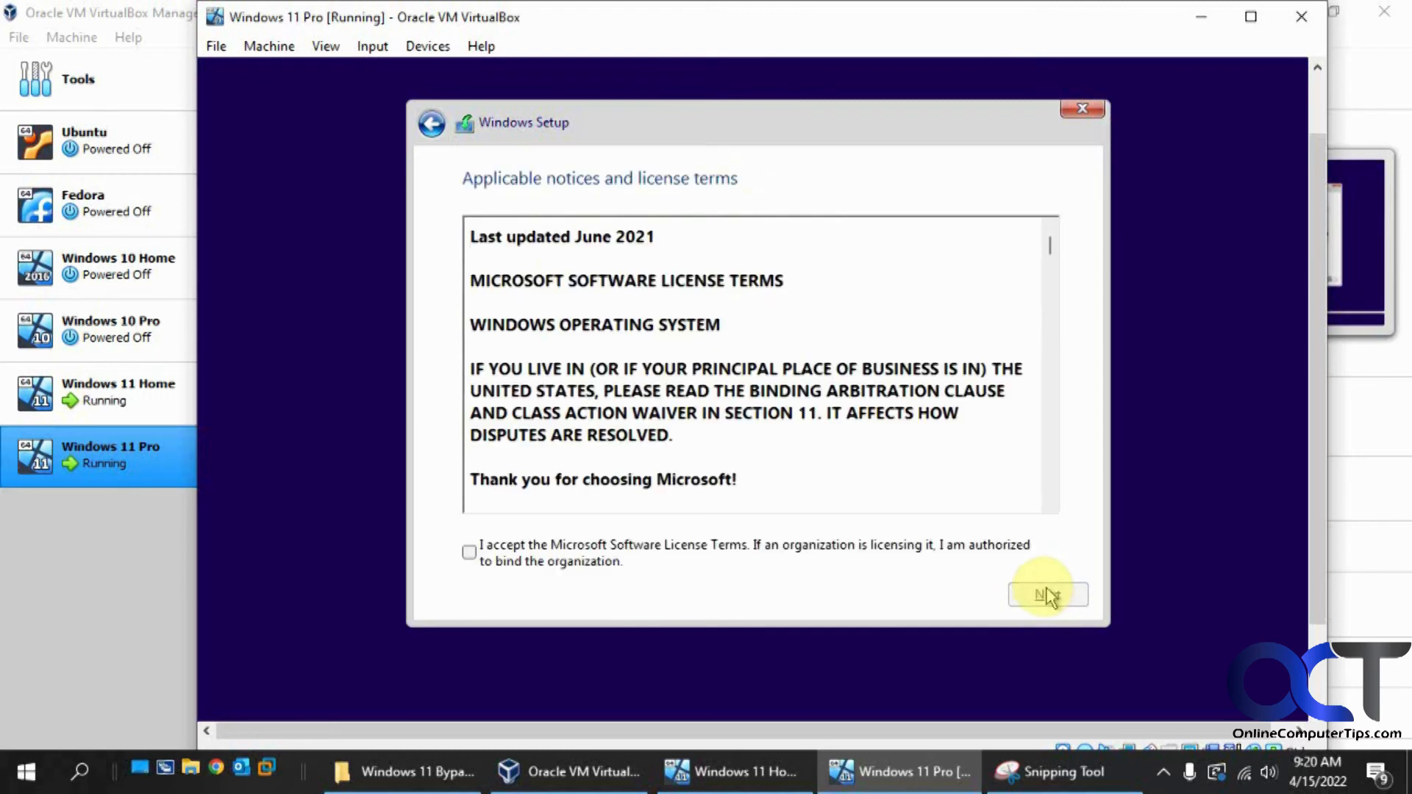
left_click(469, 552)
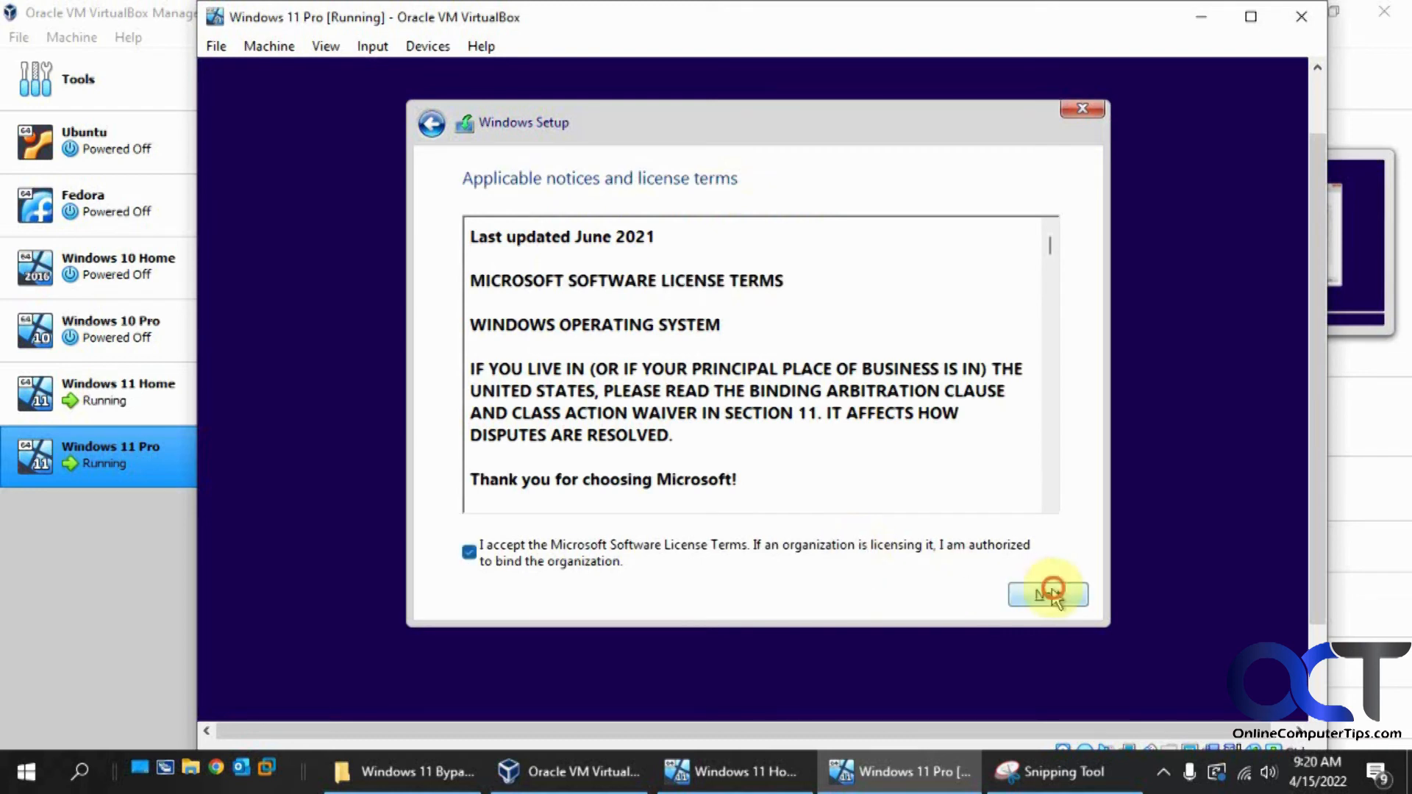
- Proceed past the license page and install onto the Drive 0 50 GB unallocated space
left_click(1045, 594)
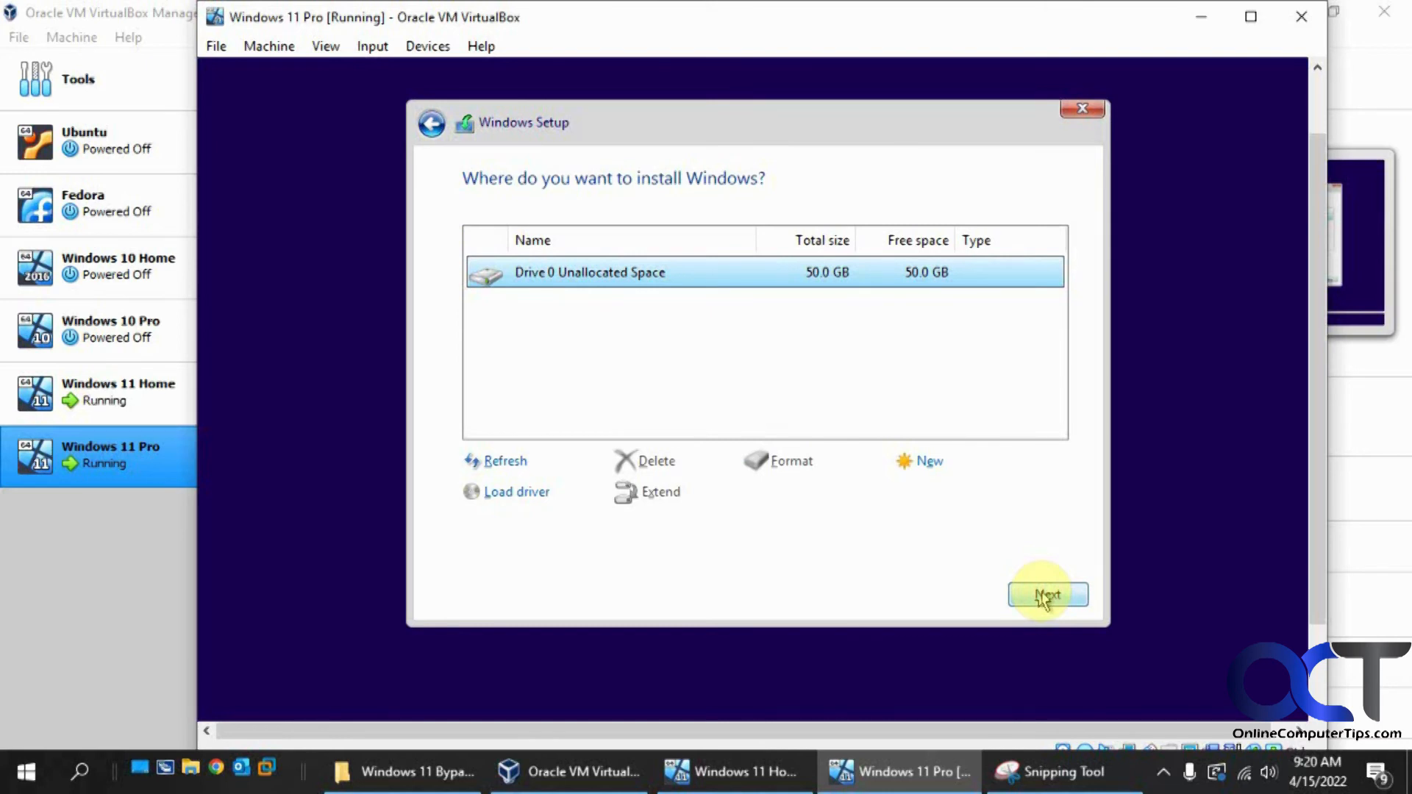
left_click(1047, 596)
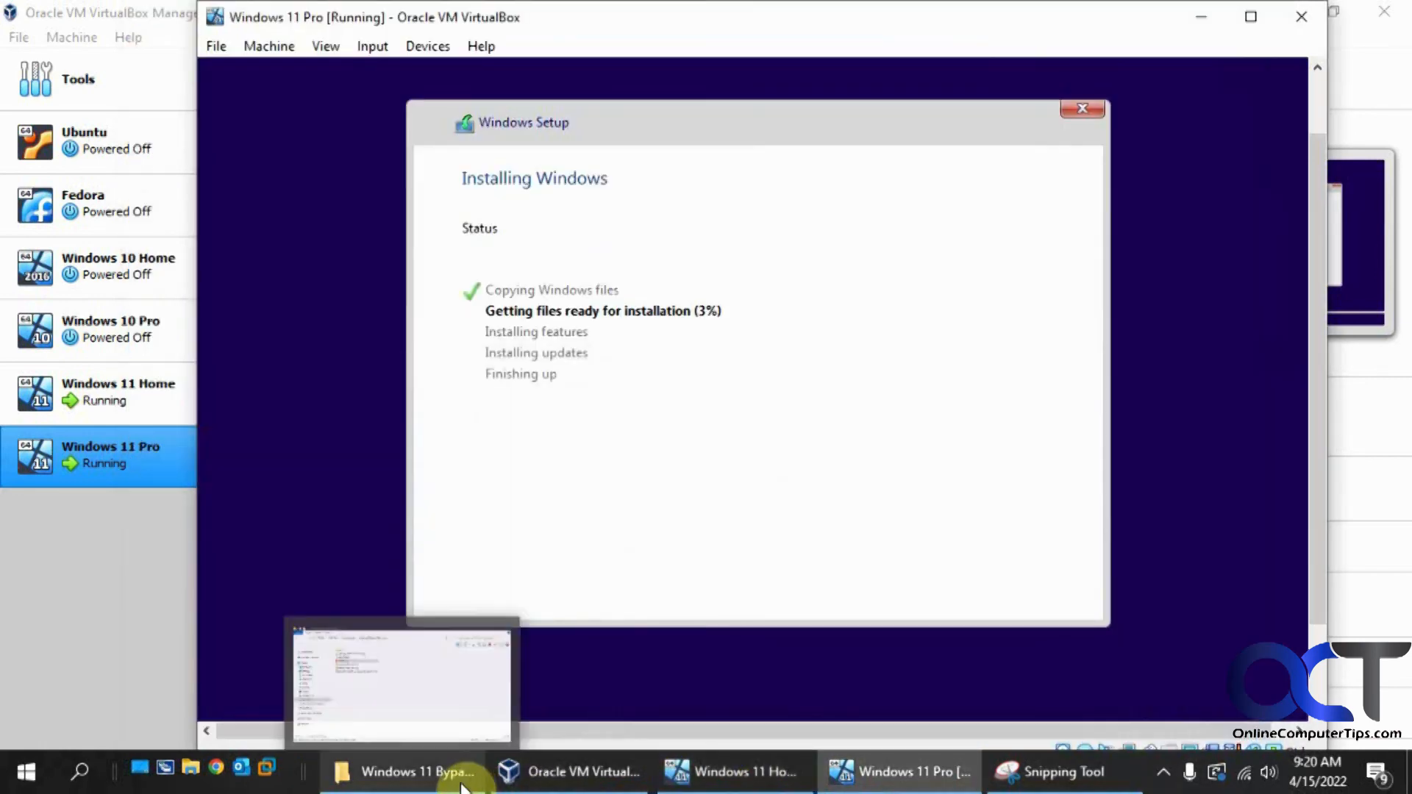
left_click(416, 772)
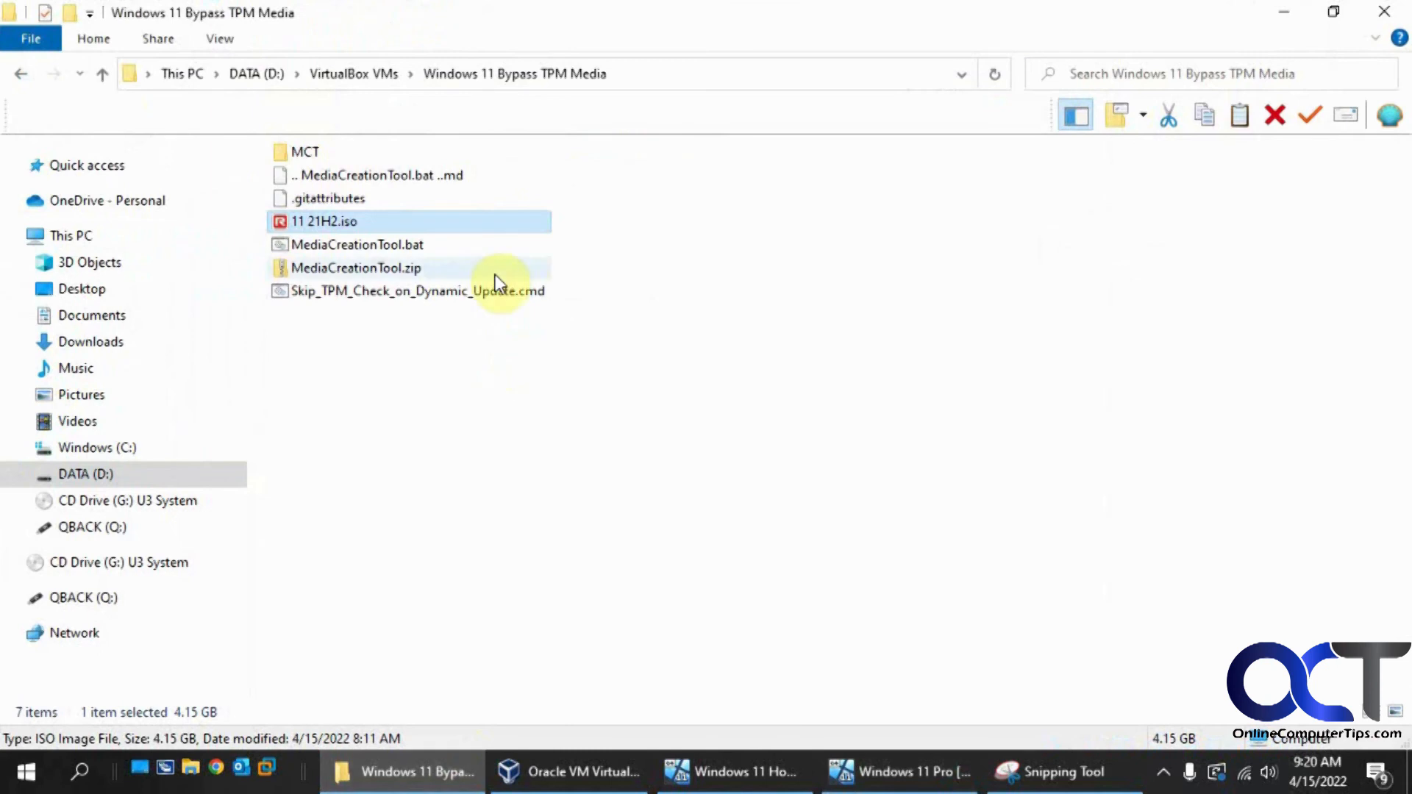
mouse_move(415, 247)
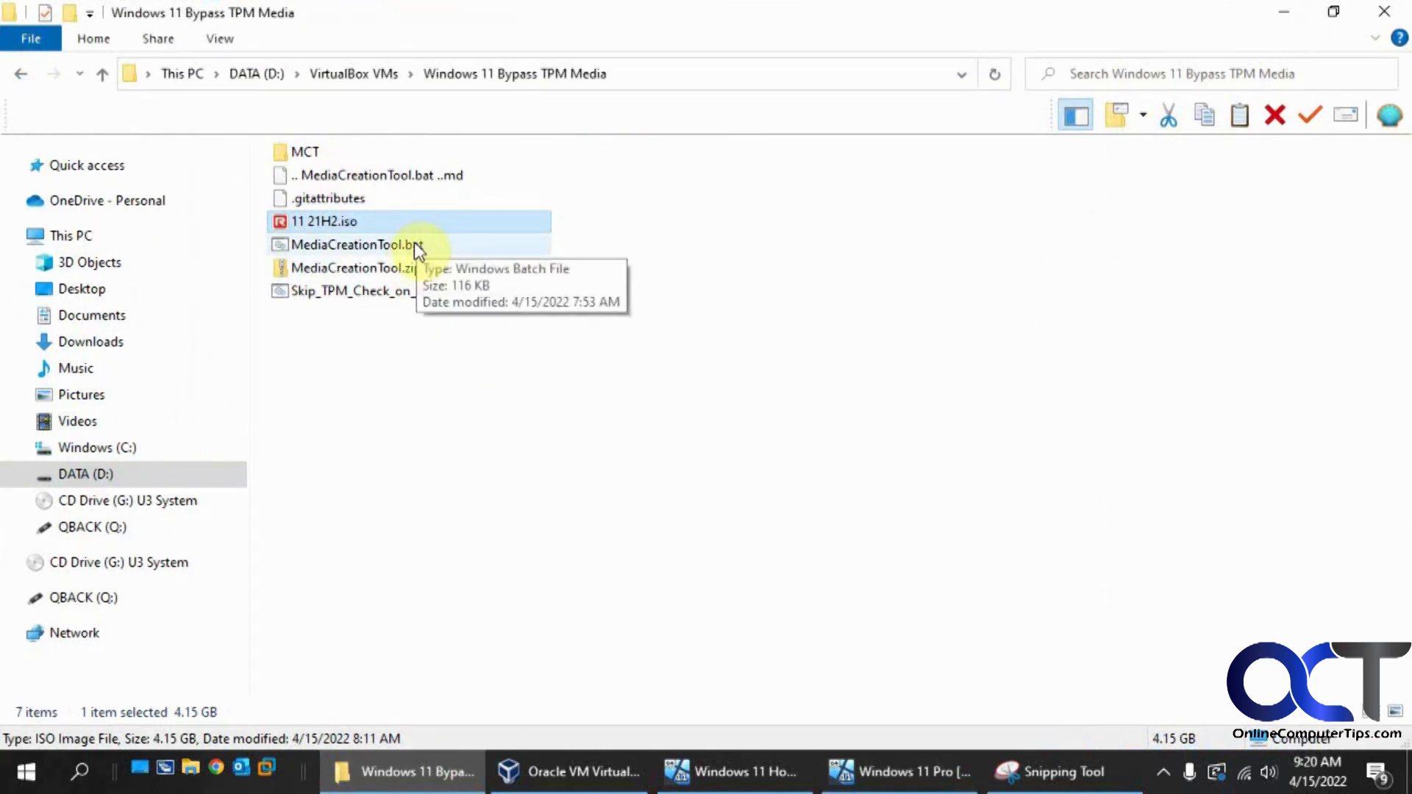
mouse_move(512, 388)
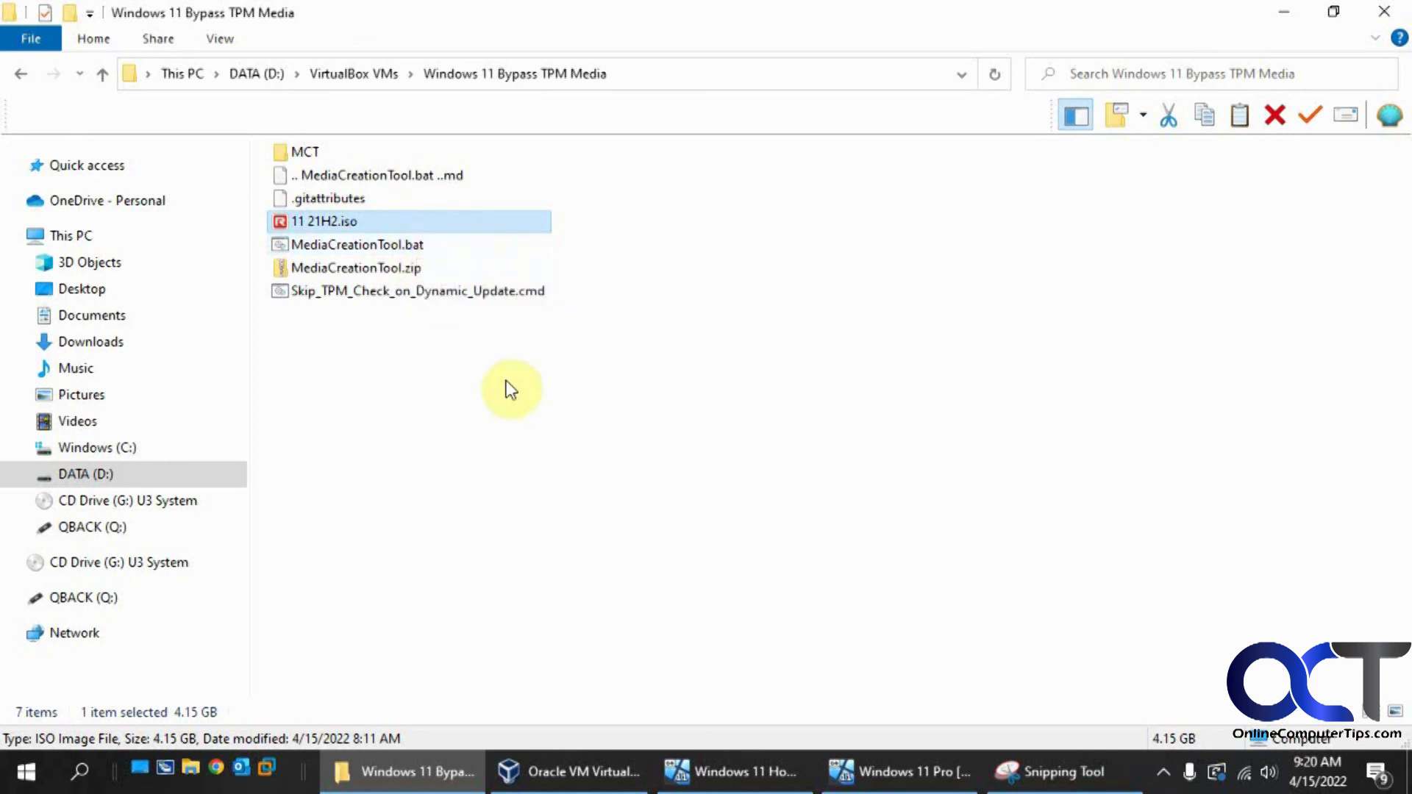
mouse_move(732, 466)
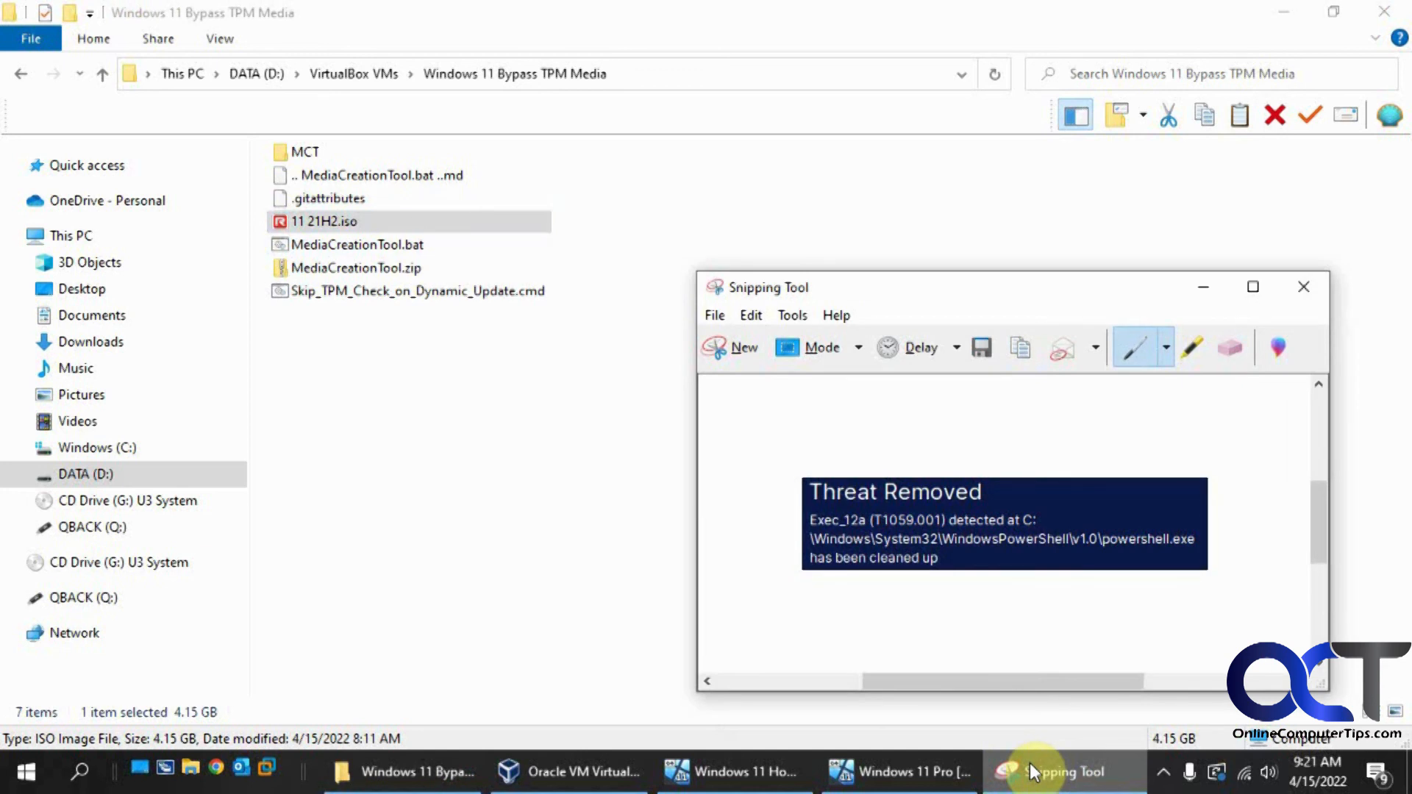
left_click(1062, 772)
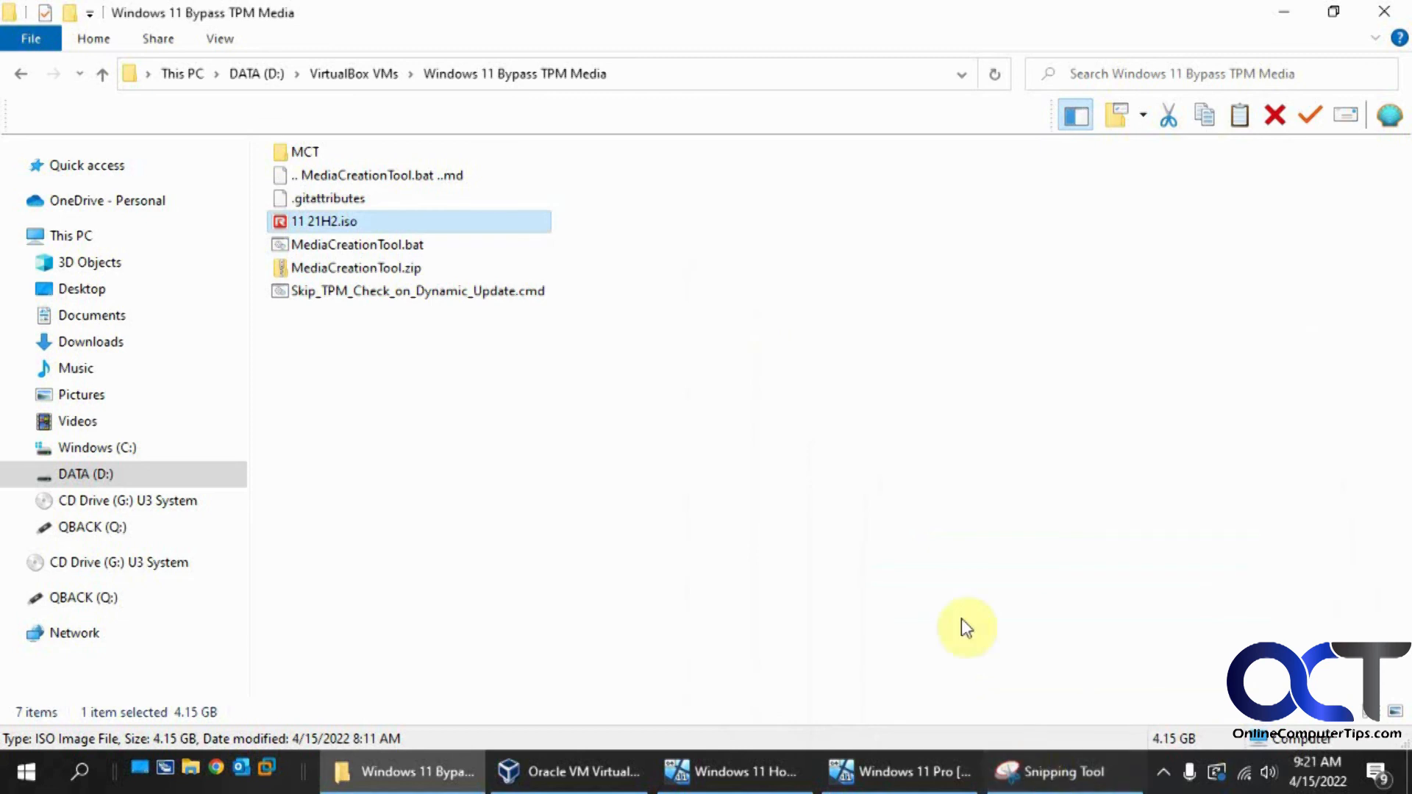
mouse_move(752, 424)
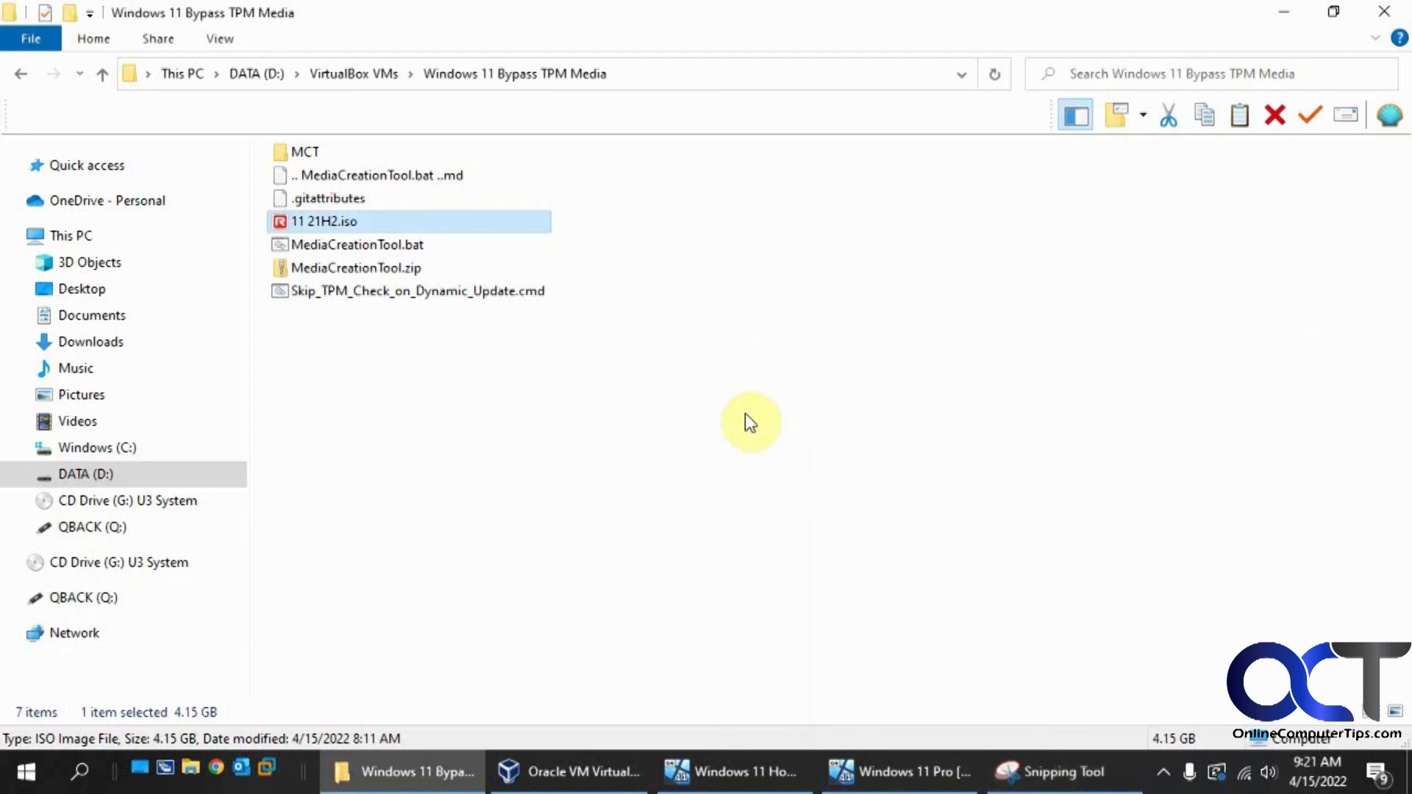